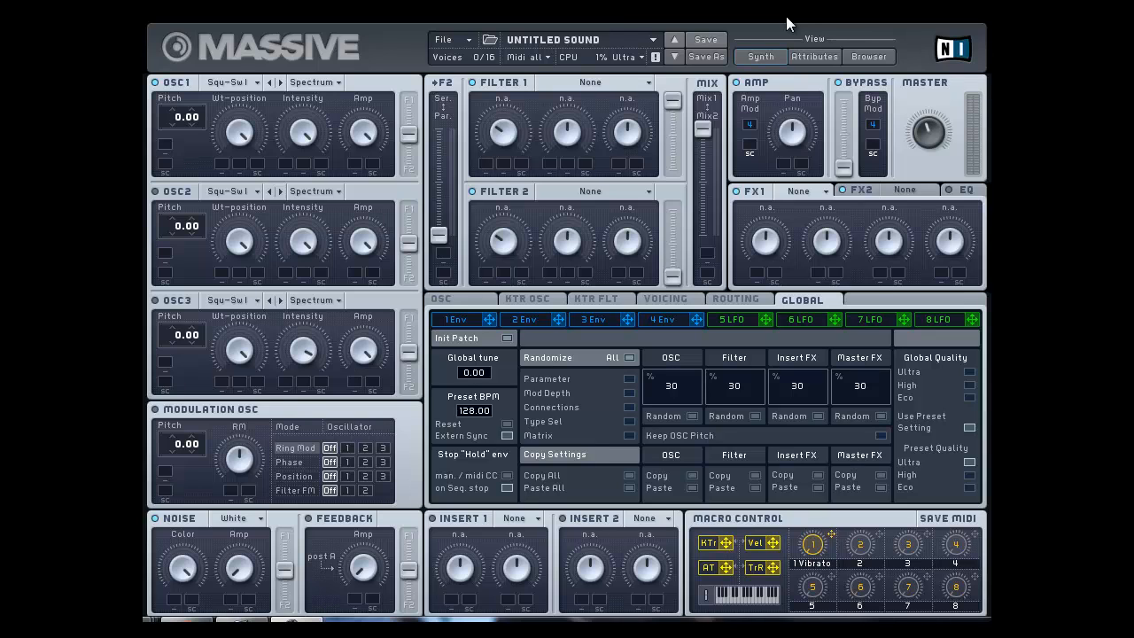
pyautogui.moveTo(411, 44)
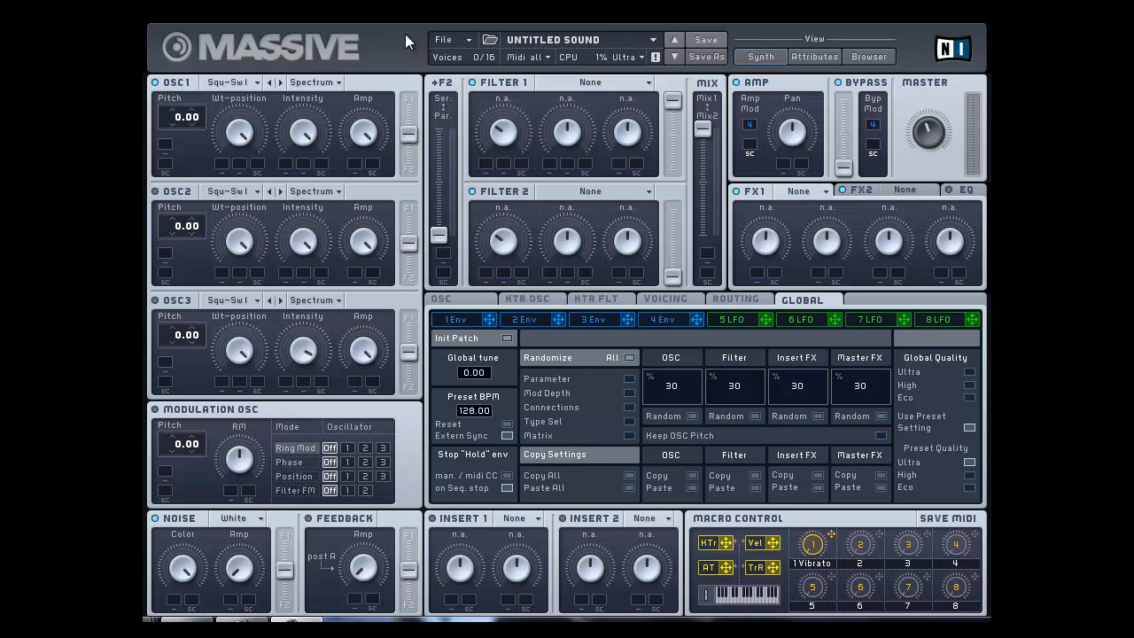
pyautogui.moveTo(556, 67)
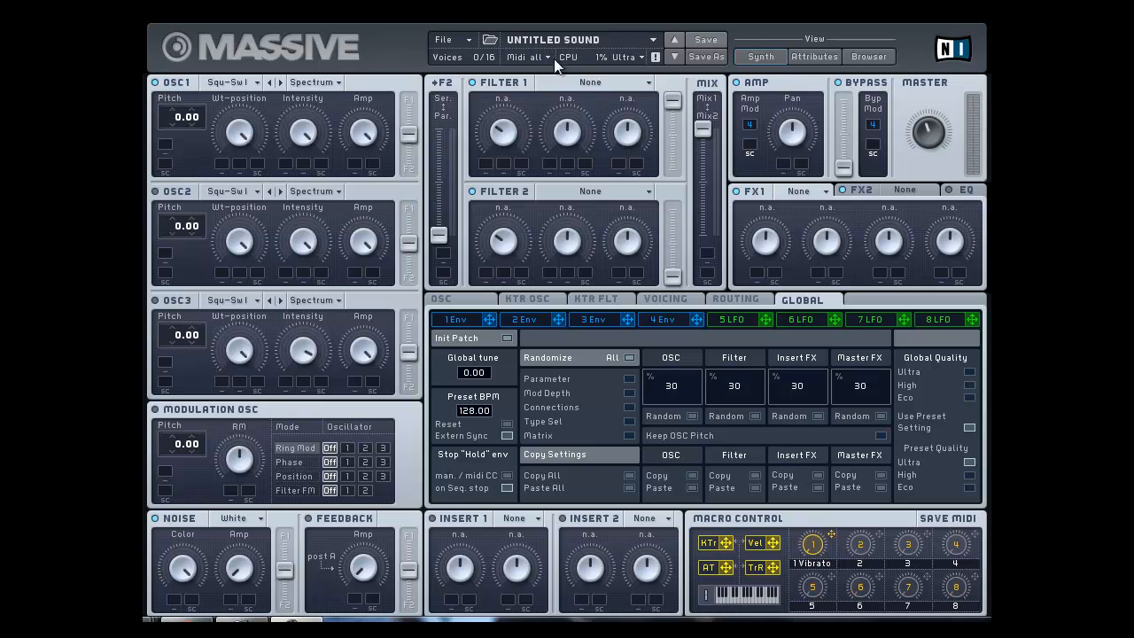
# - Switch oscillator 1 to the Sin-Triangle wavetable and bring its wavetable list back up
pyautogui.click(446, 39)
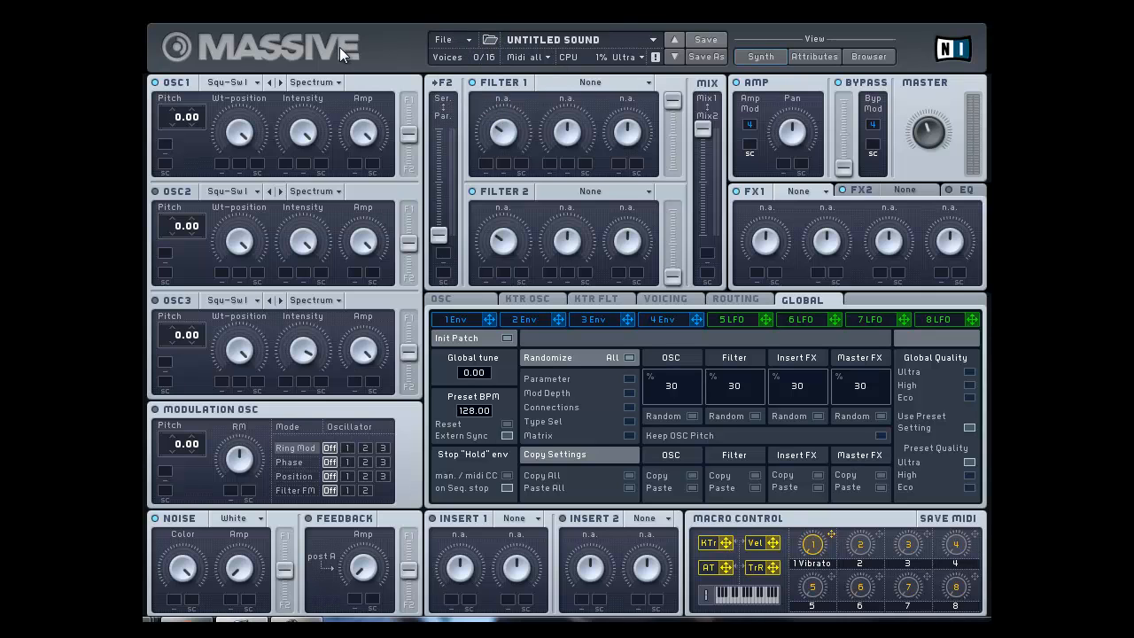
pyautogui.moveTo(280, 186)
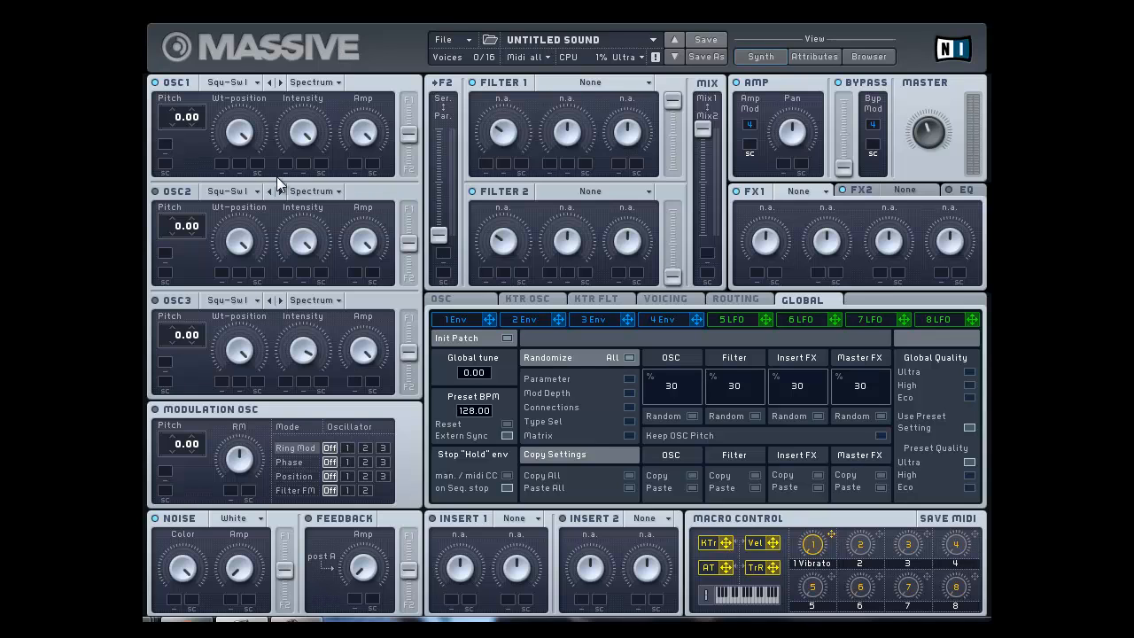
pyautogui.moveTo(187, 92)
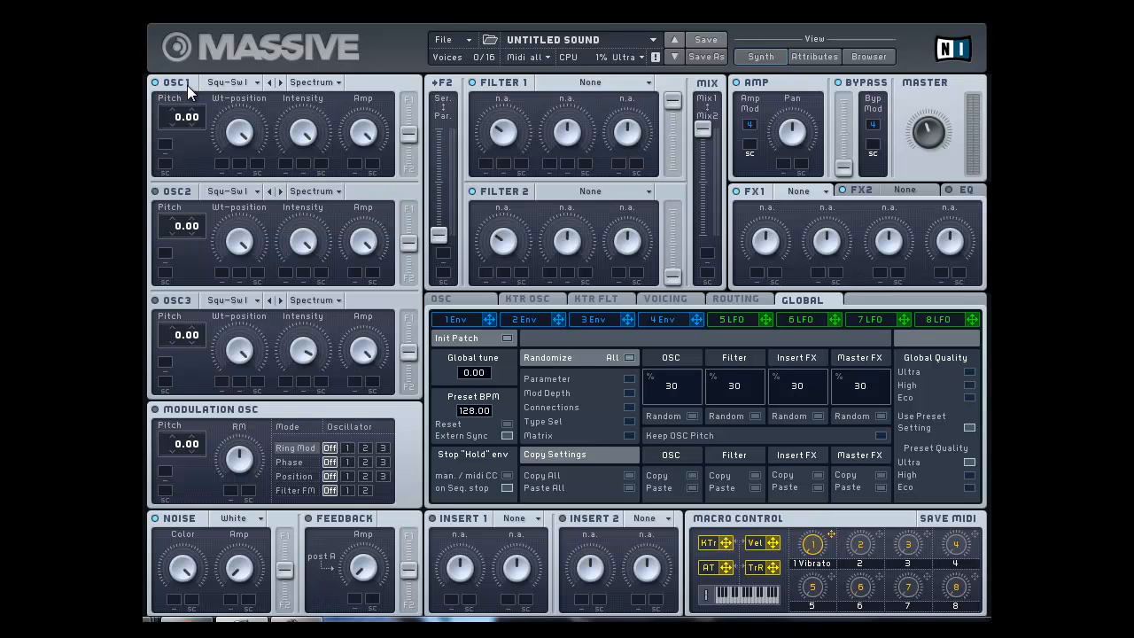
pyautogui.moveTo(195, 343)
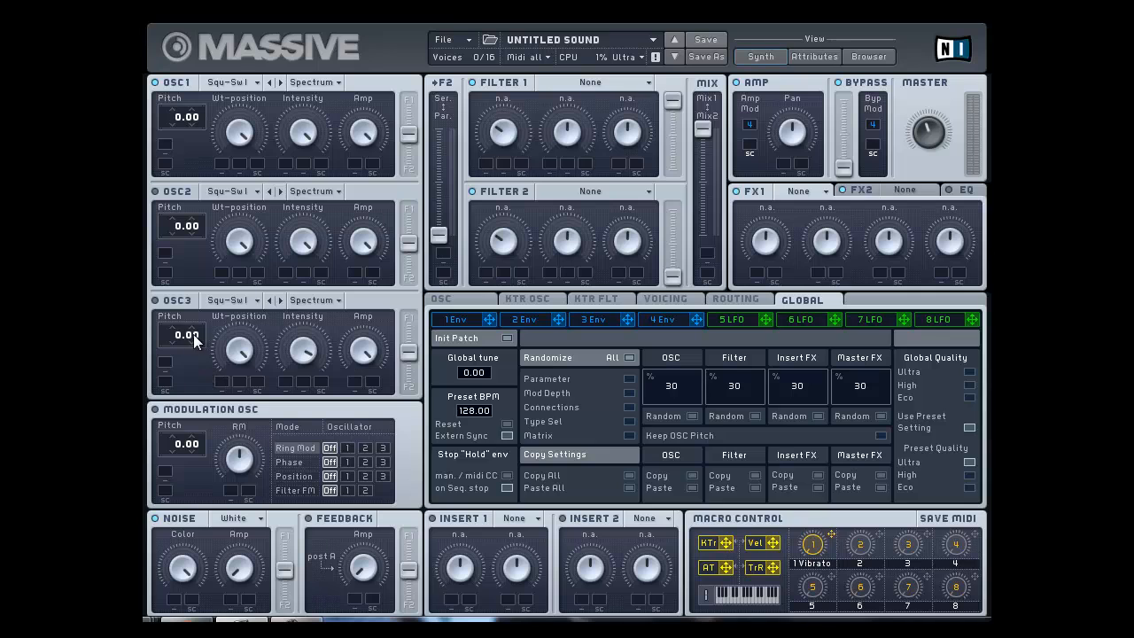
pyautogui.moveTo(186, 97)
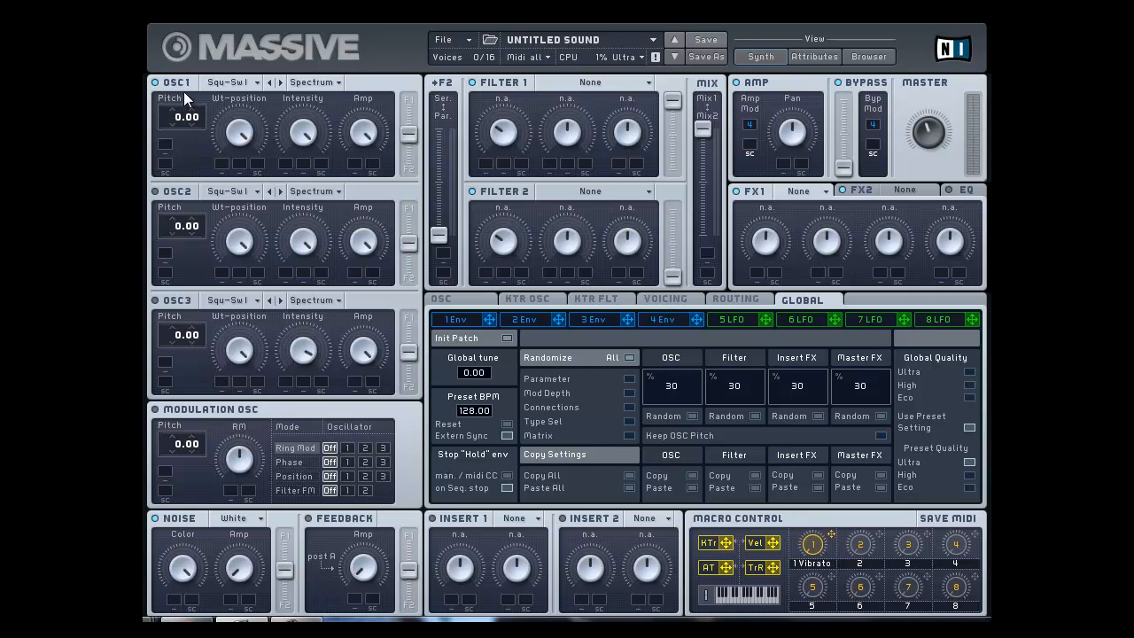
pyautogui.moveTo(197, 336)
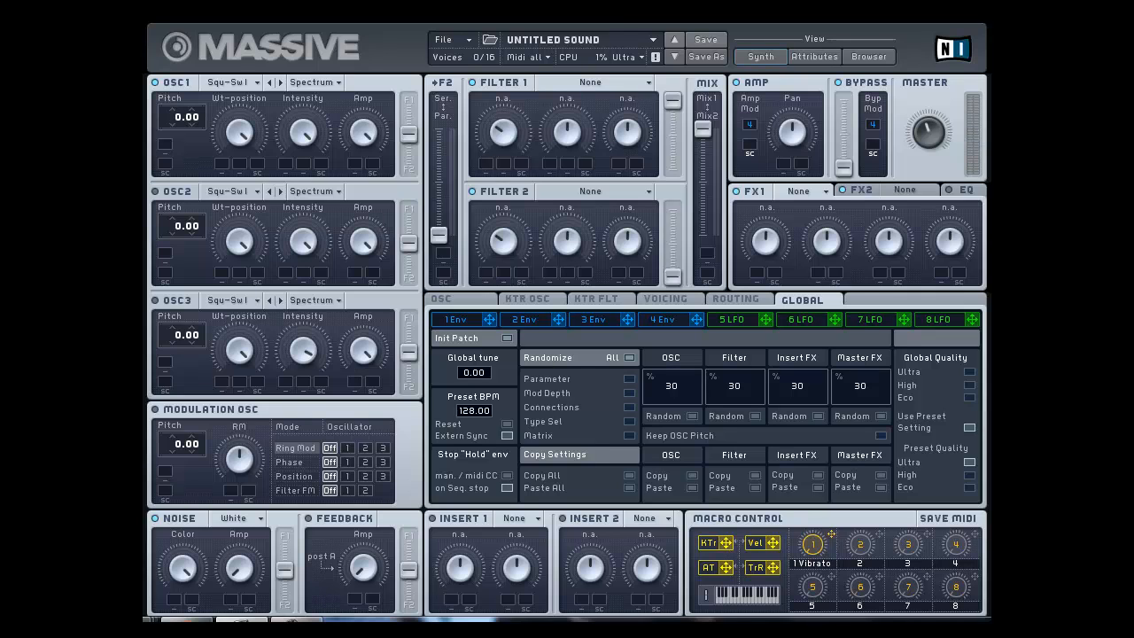
pyautogui.moveTo(315, 39)
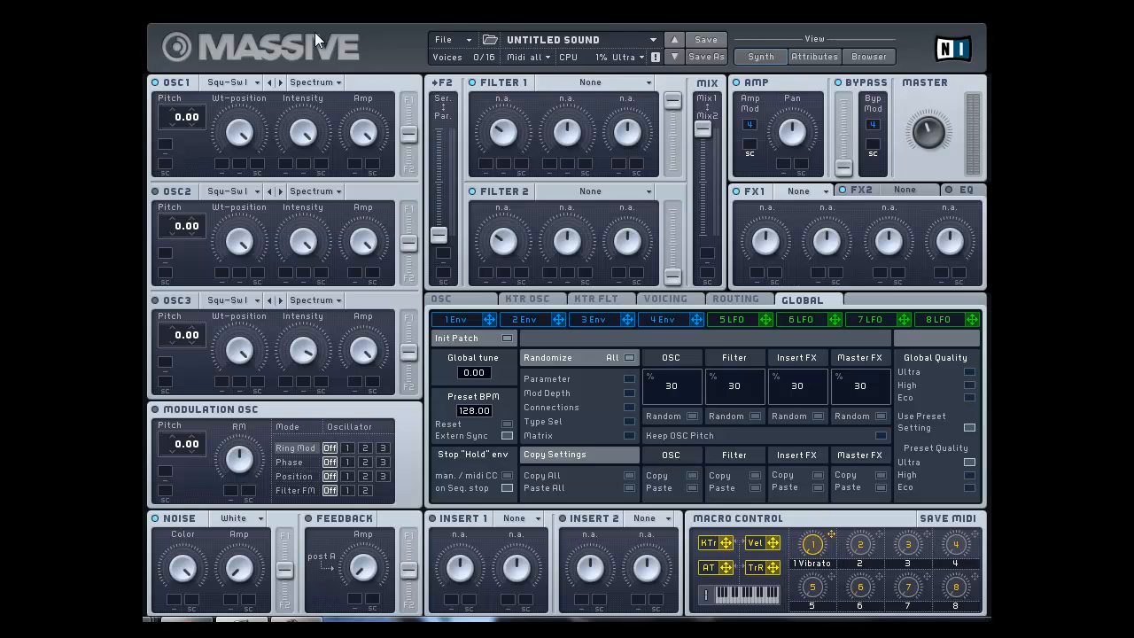
pyautogui.moveTo(257, 140)
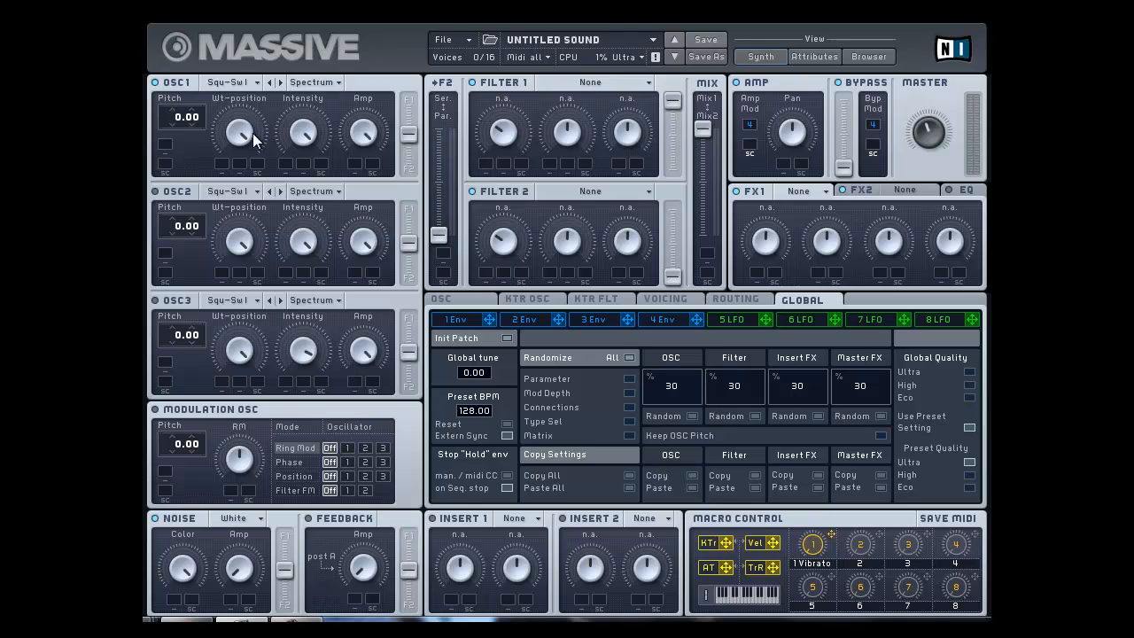
pyautogui.moveTo(159, 92)
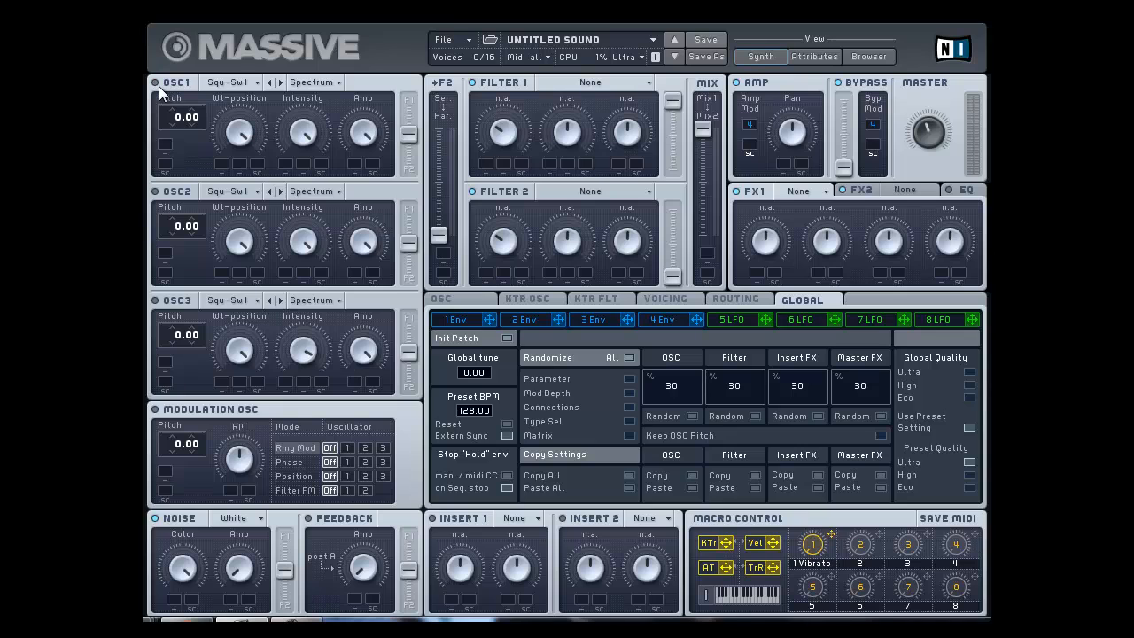
pyautogui.moveTo(234, 92)
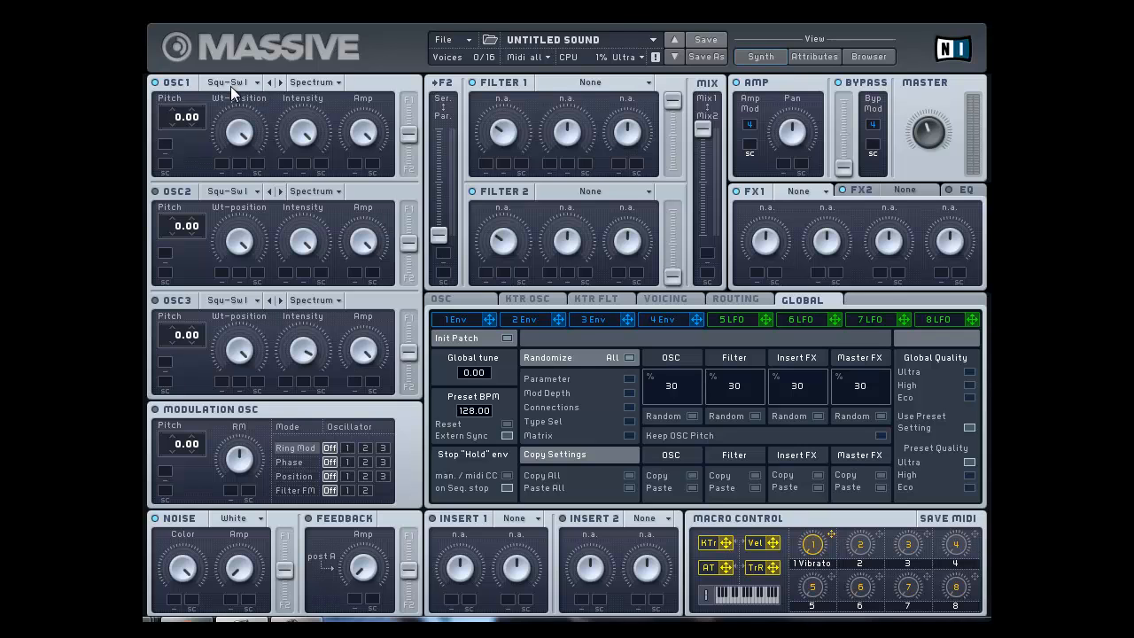
pyautogui.click(230, 81)
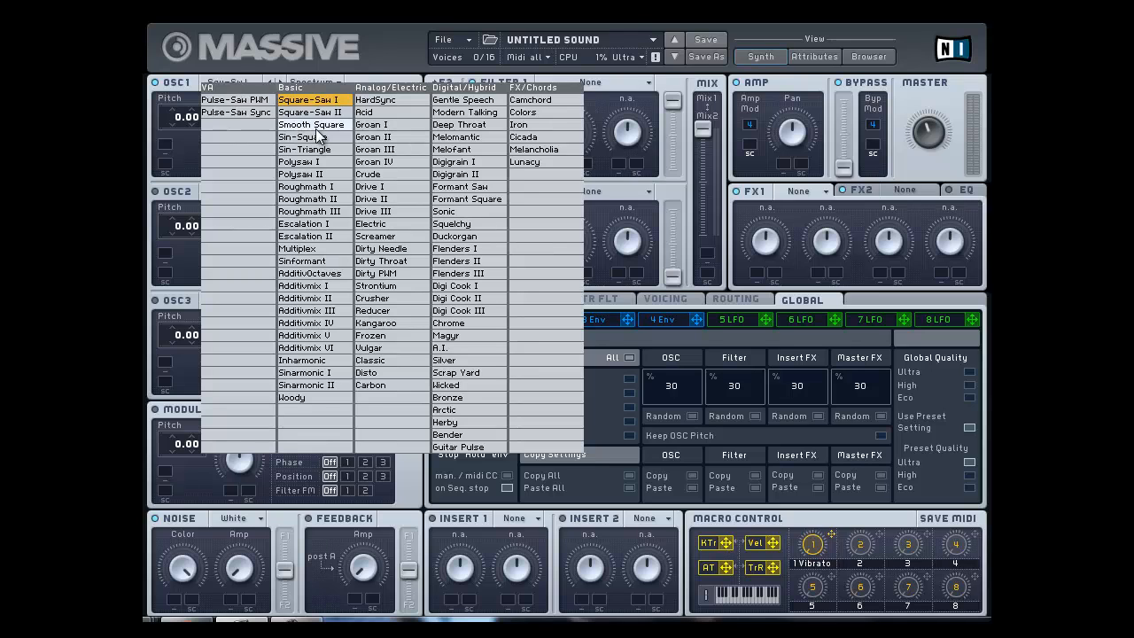
pyautogui.moveTo(312, 124)
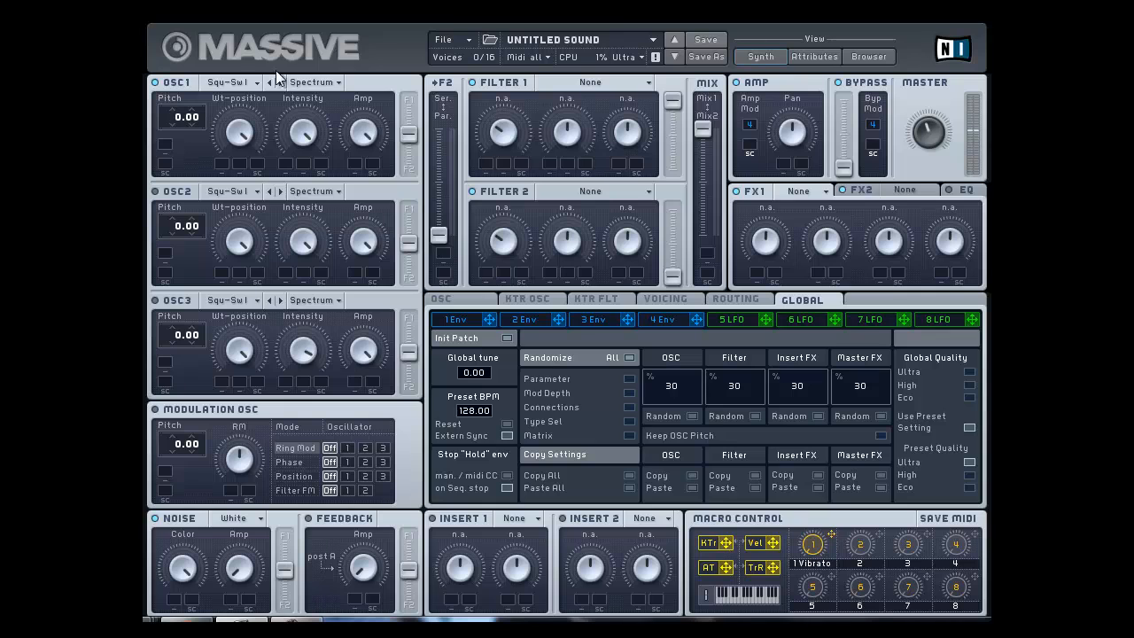
pyautogui.click(228, 81)
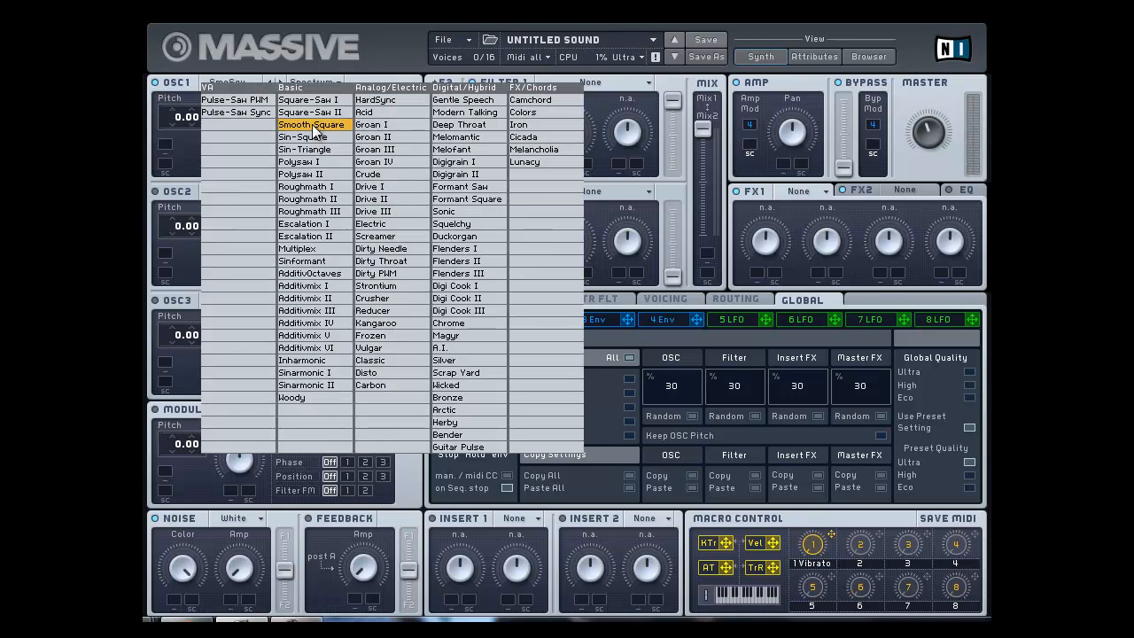
pyautogui.click(312, 124)
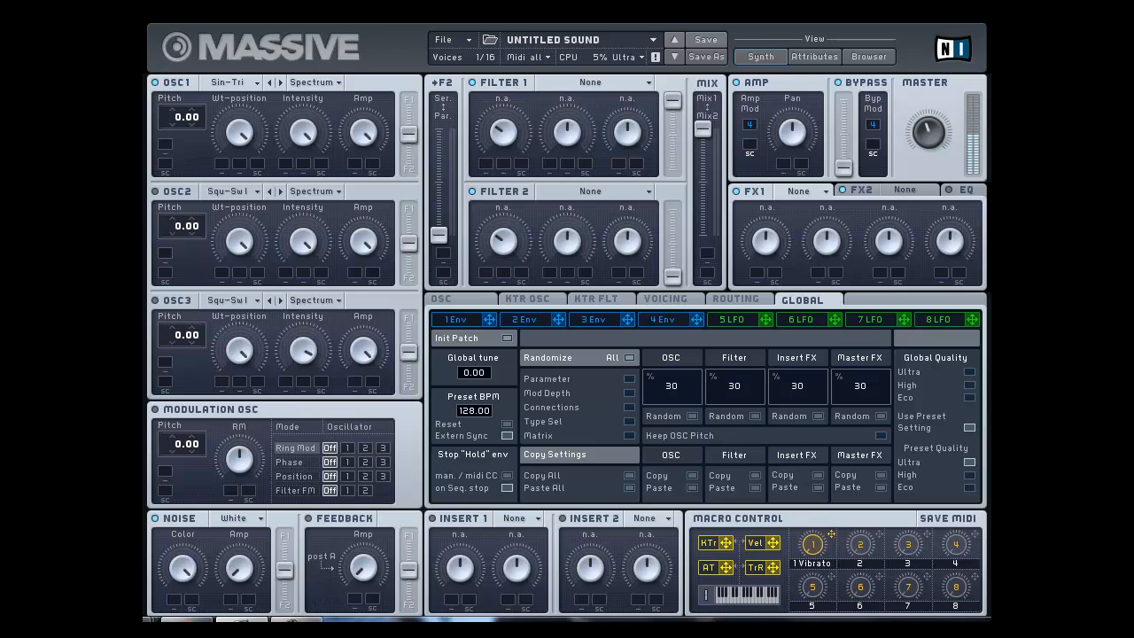
pyautogui.click(228, 81)
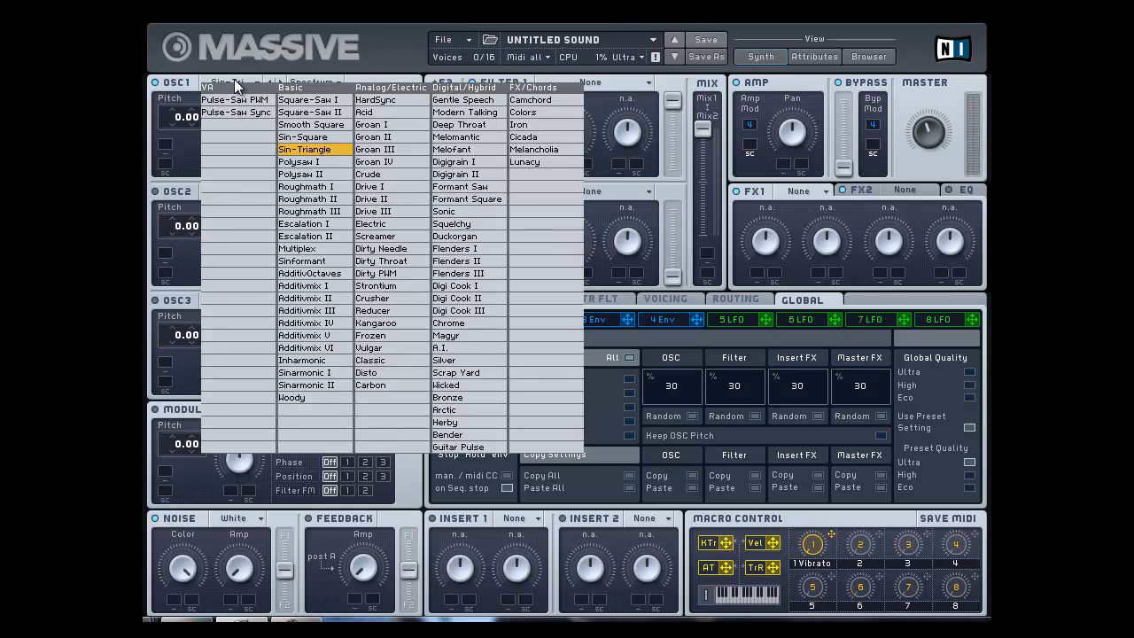
pyautogui.moveTo(277, 21)
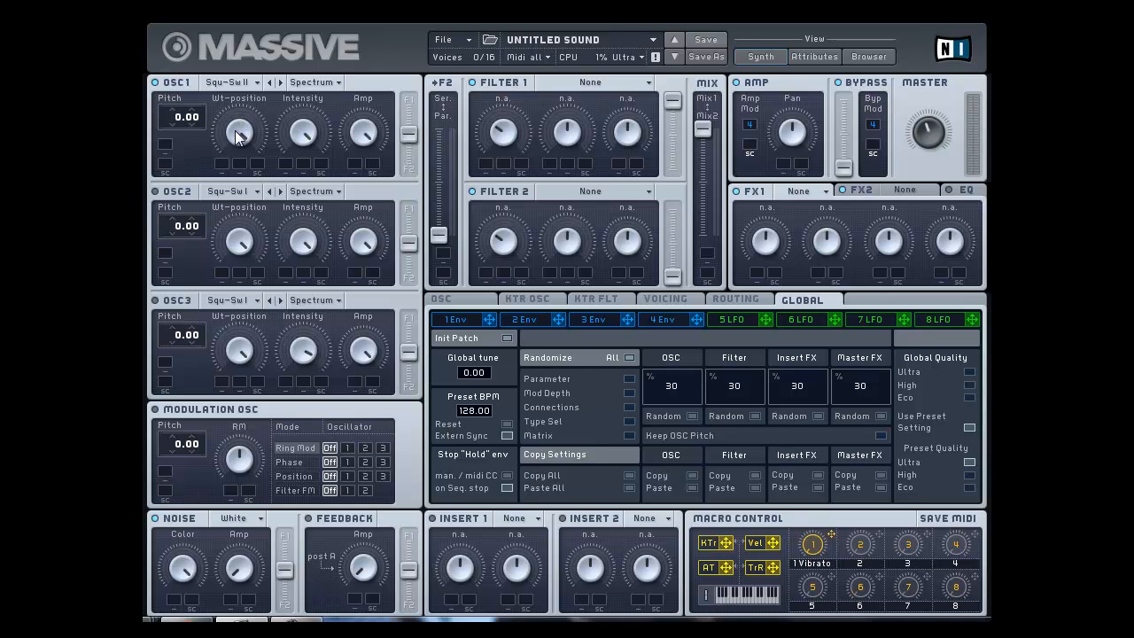
pyautogui.moveTo(239, 142)
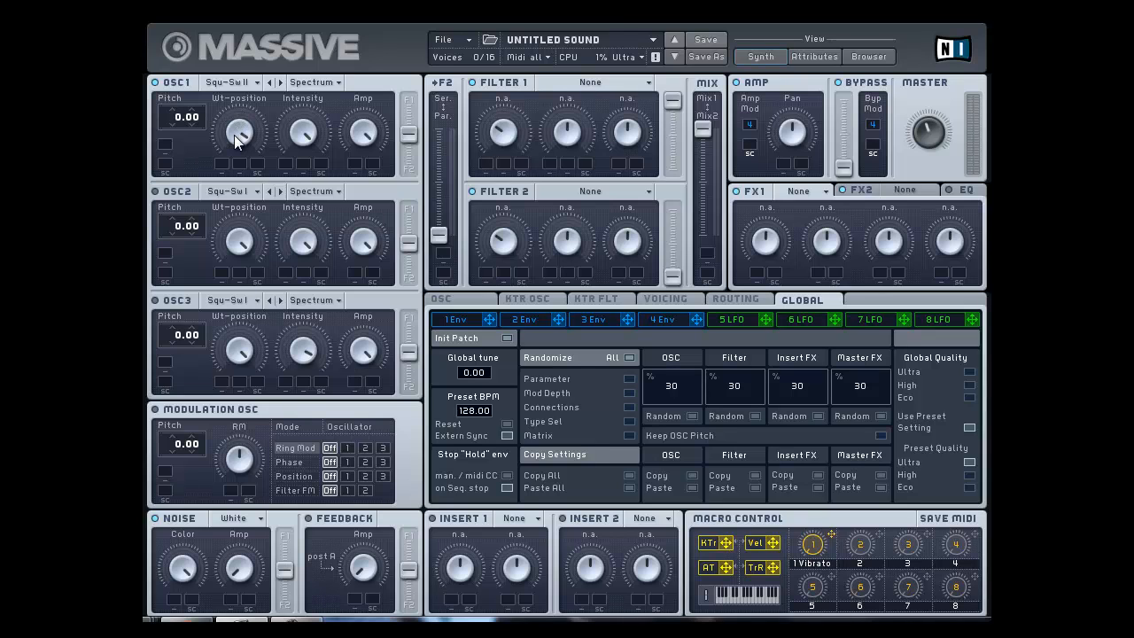
pyautogui.moveTo(248, 181)
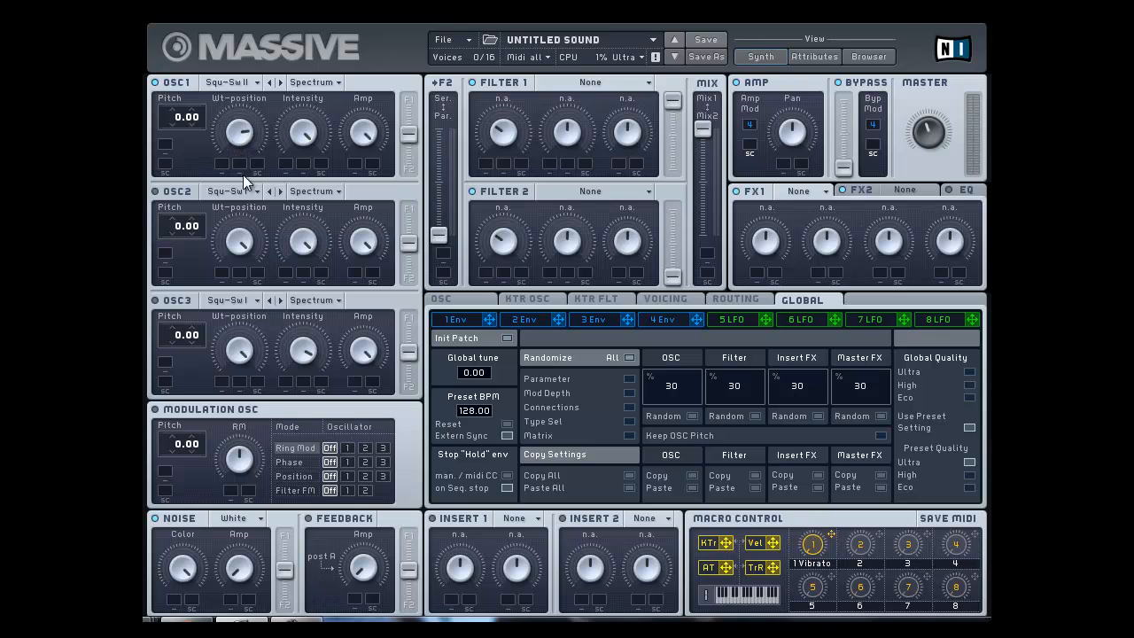
pyautogui.moveTo(259, 257)
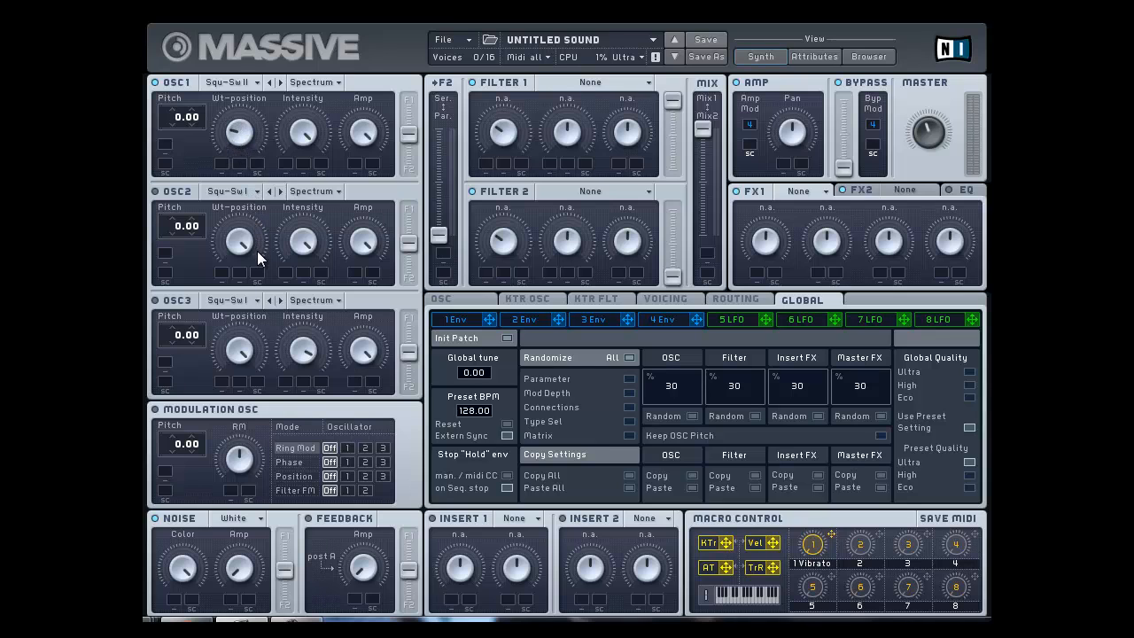
pyautogui.moveTo(250, 101)
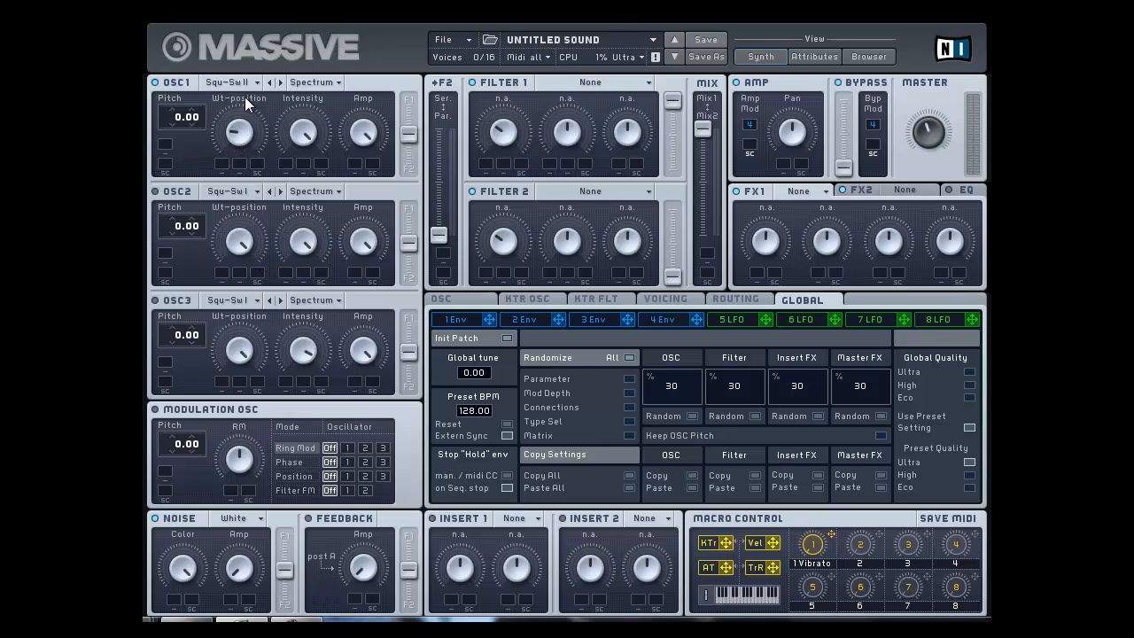
pyautogui.moveTo(221, 98)
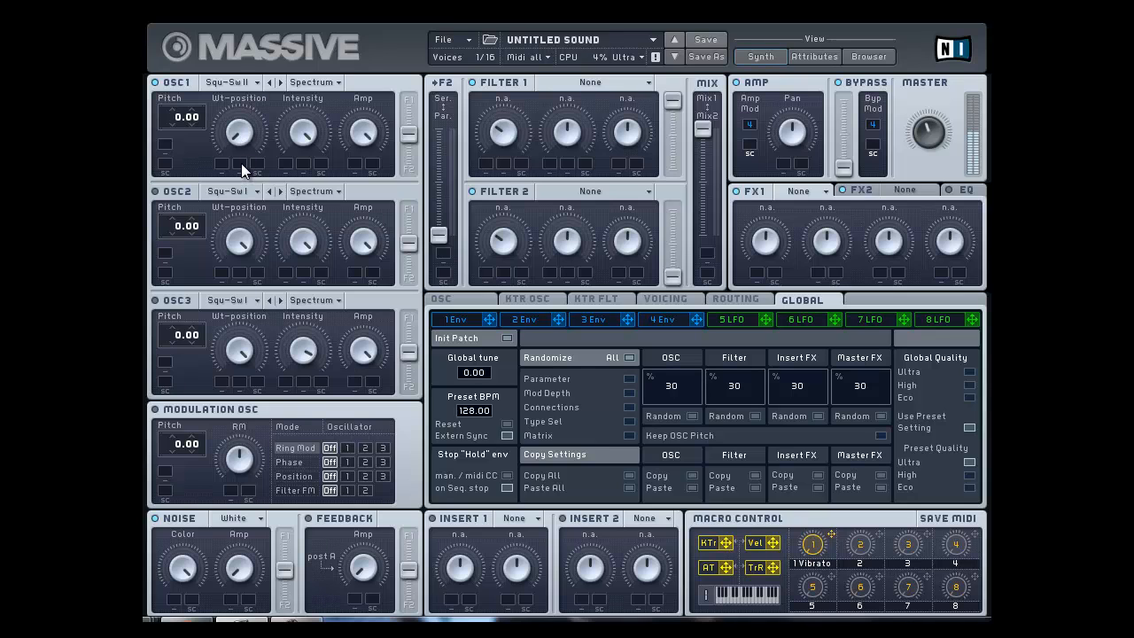
pyautogui.moveTo(245, 166)
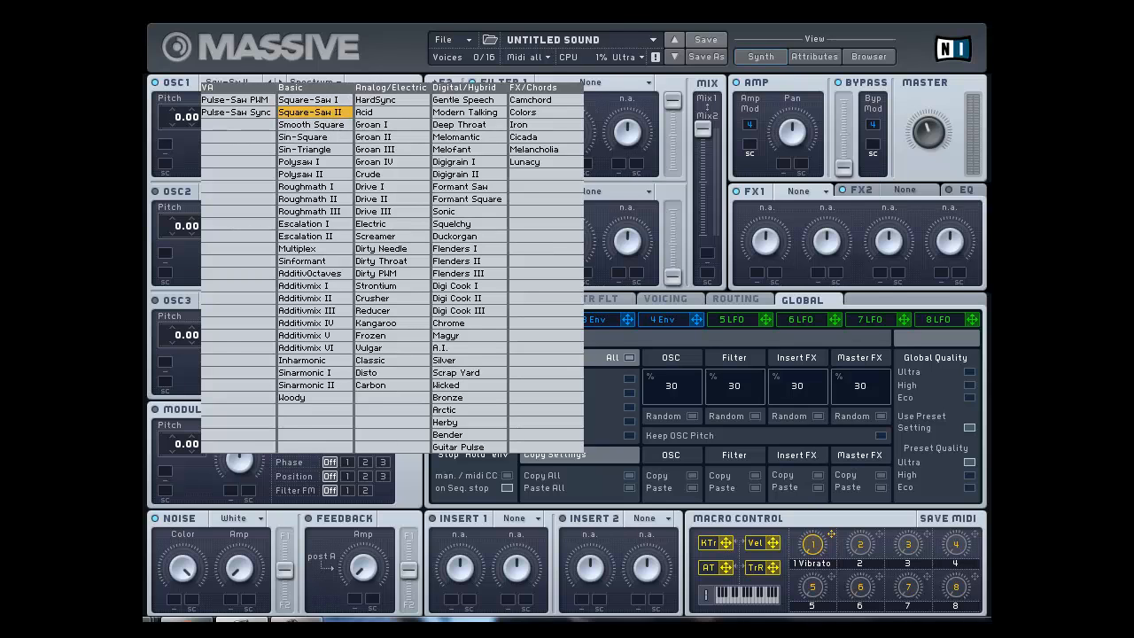
pyautogui.click(310, 111)
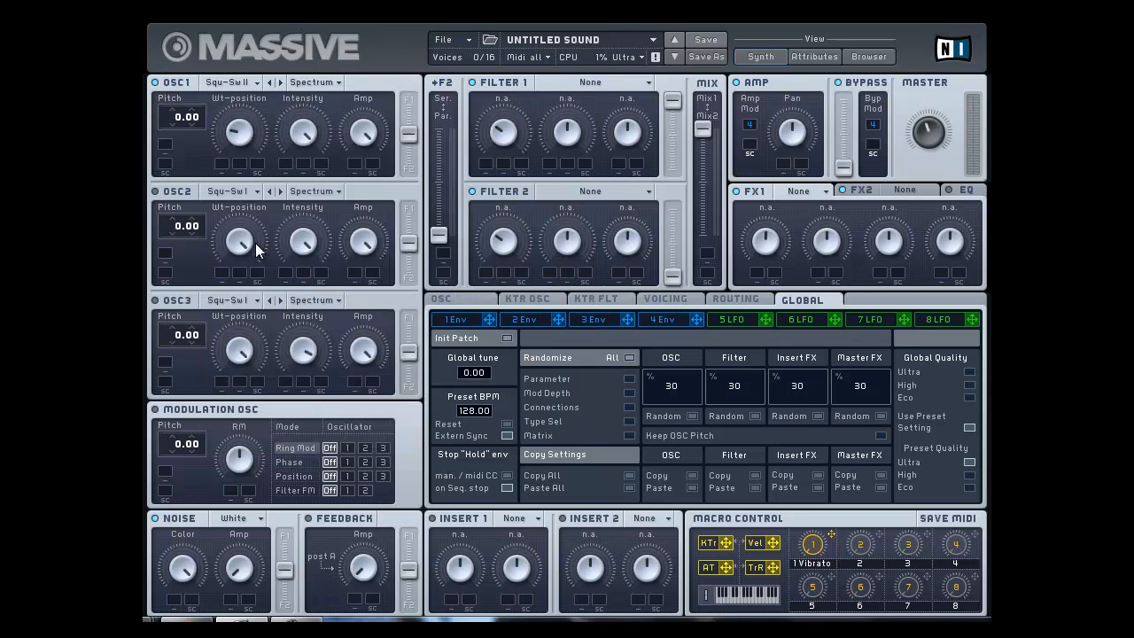
pyautogui.moveTo(326, 121)
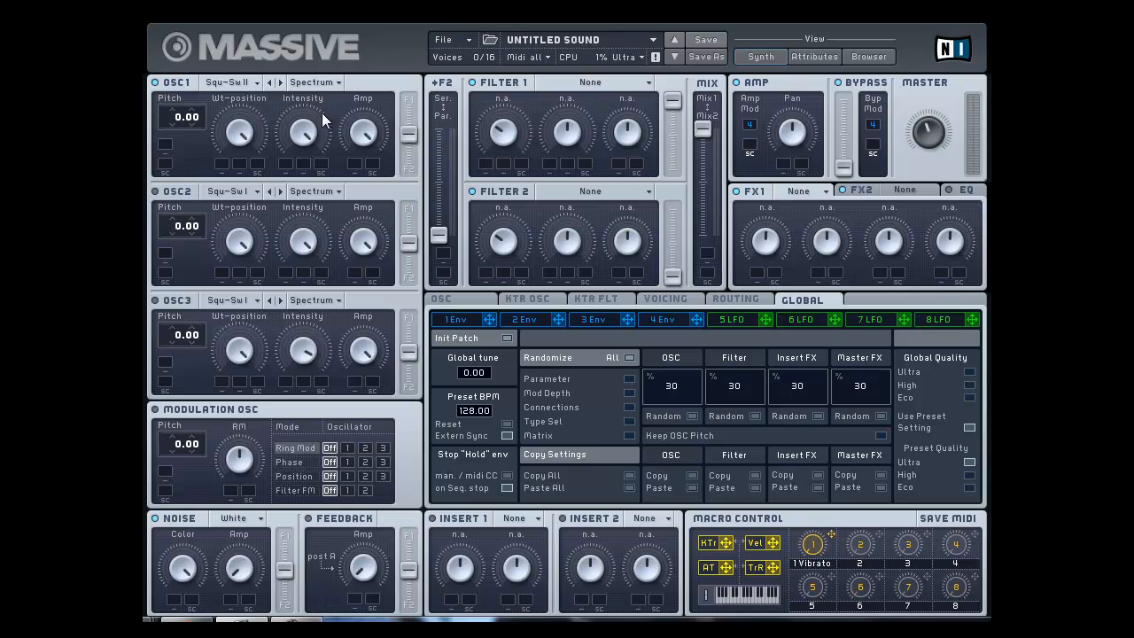
pyautogui.moveTo(262, 97)
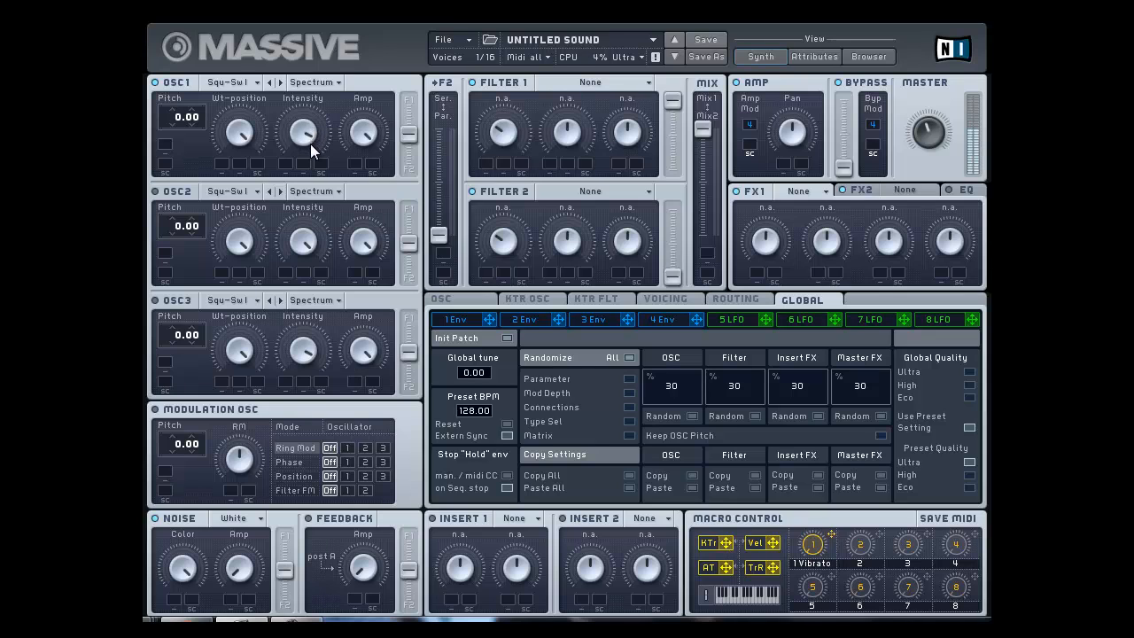
pyautogui.moveTo(319, 209)
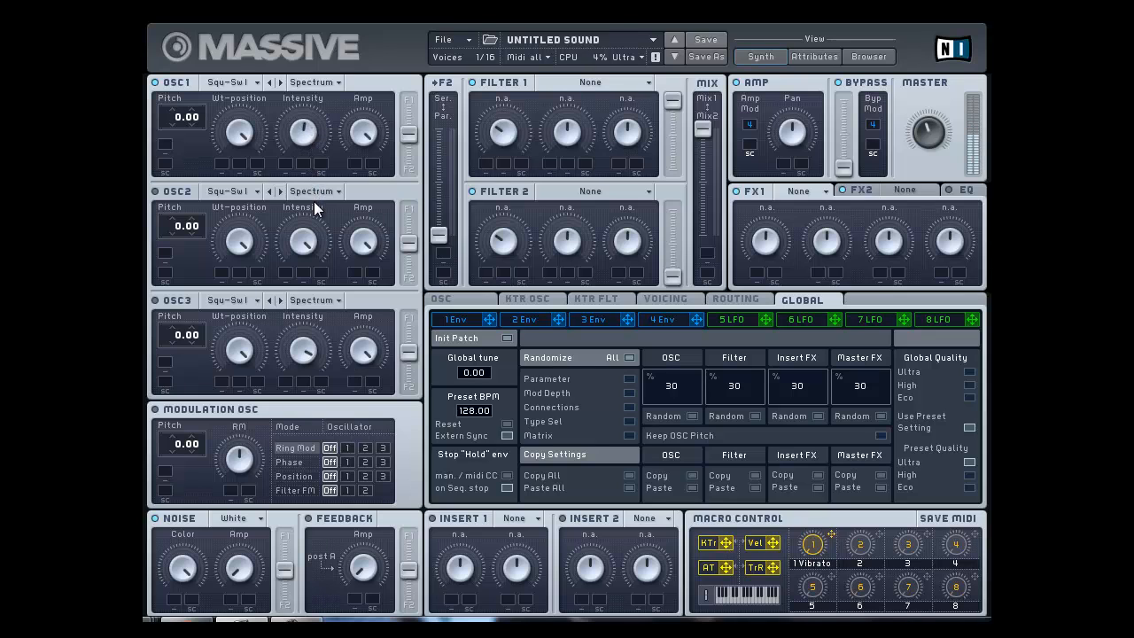
pyautogui.moveTo(319, 212)
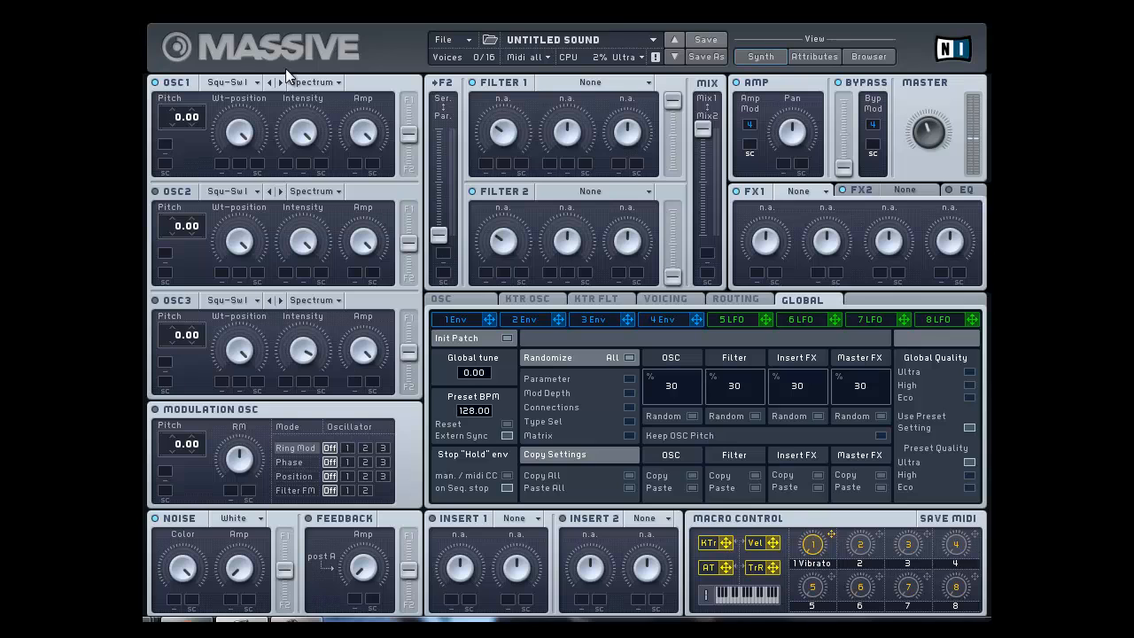
pyautogui.moveTo(251, 86)
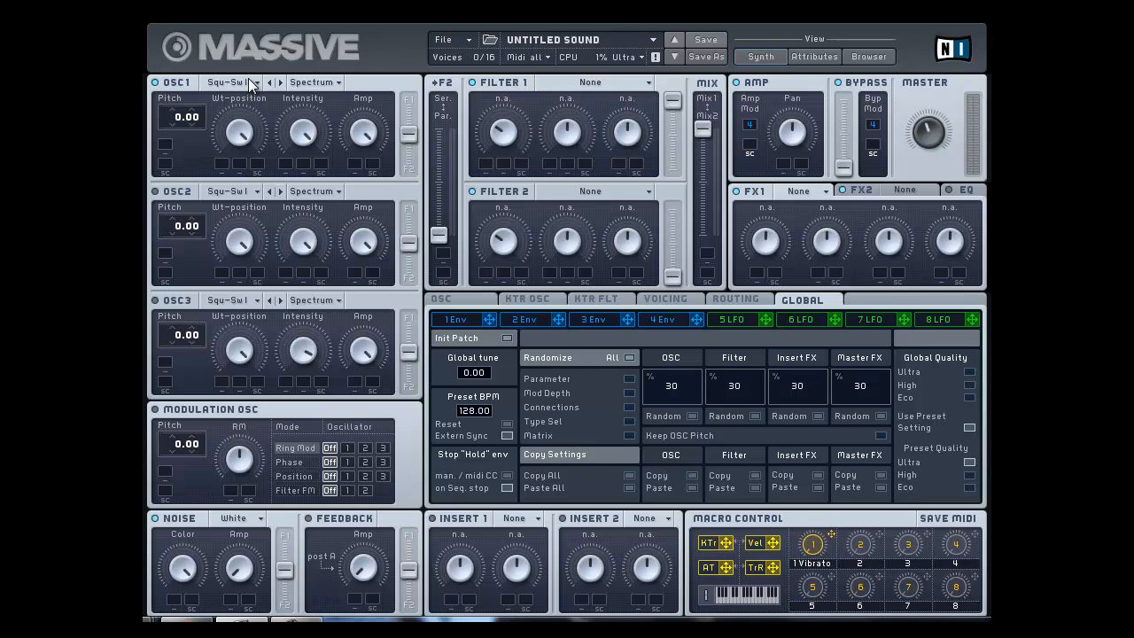
# - Change oscillator 1's wavetable to Math II after briefly trying Polysaw I
pyautogui.click(257, 82)
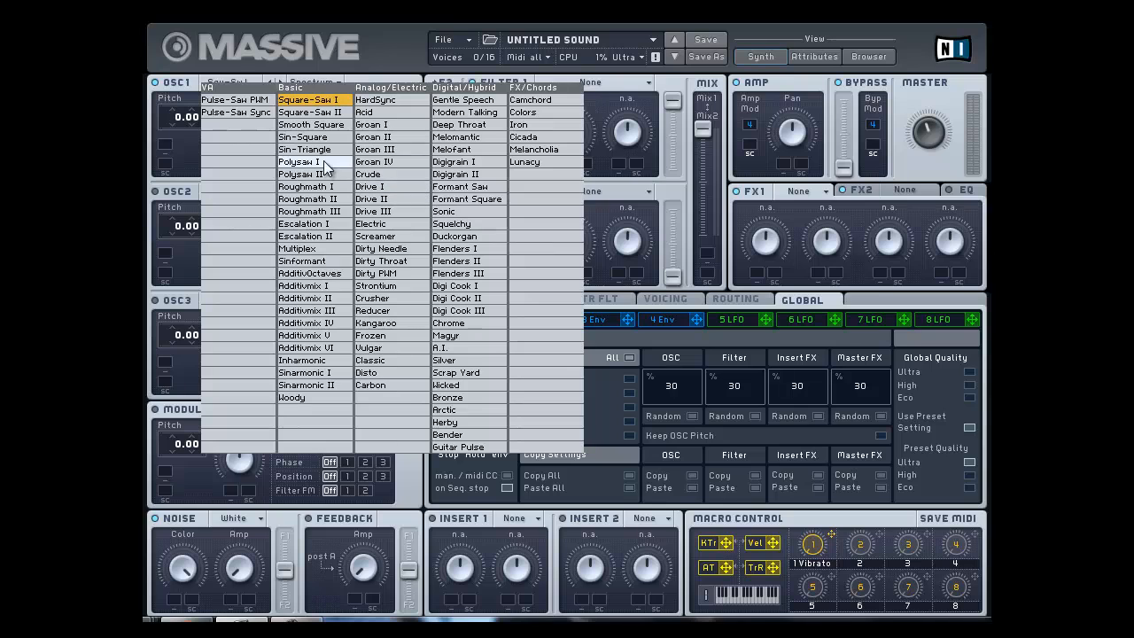
pyautogui.click(298, 162)
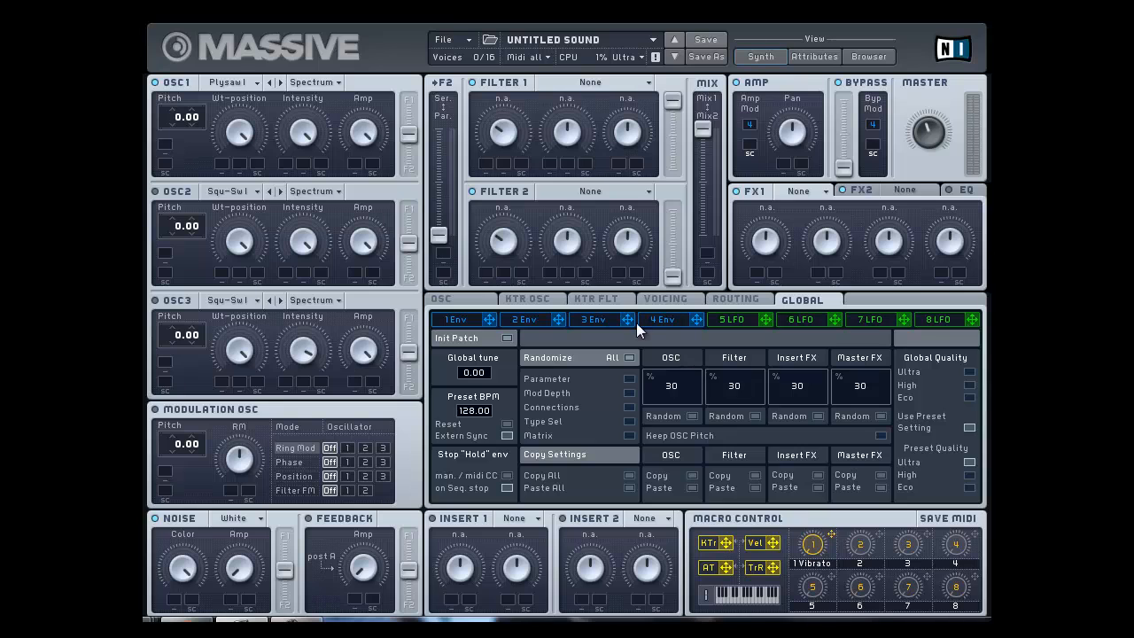
pyautogui.moveTo(259, 89)
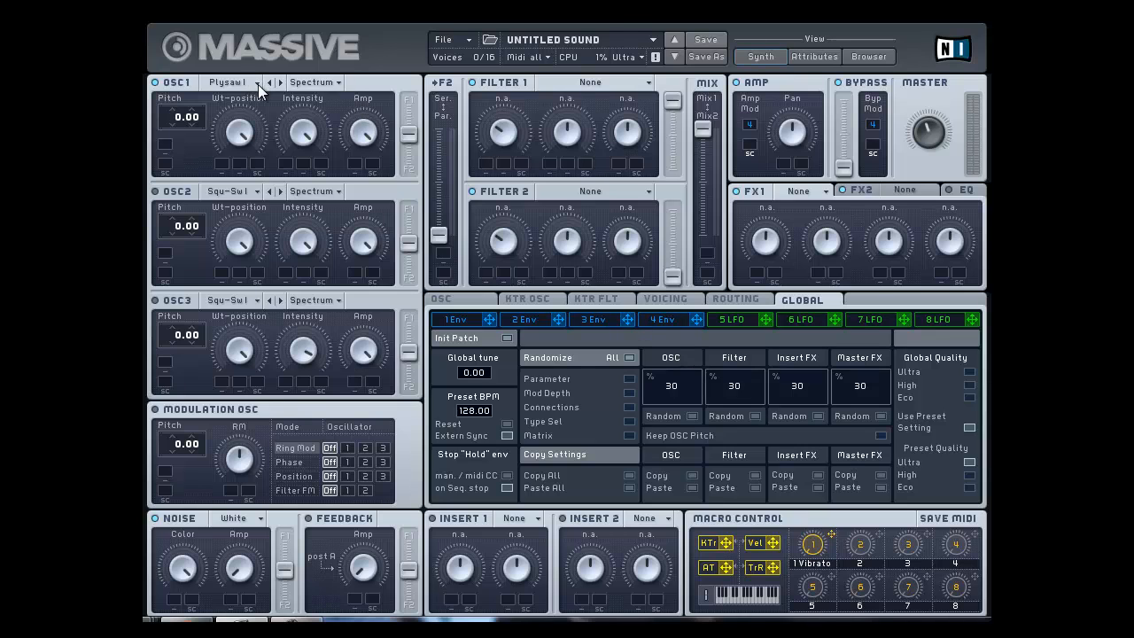
pyautogui.click(257, 82)
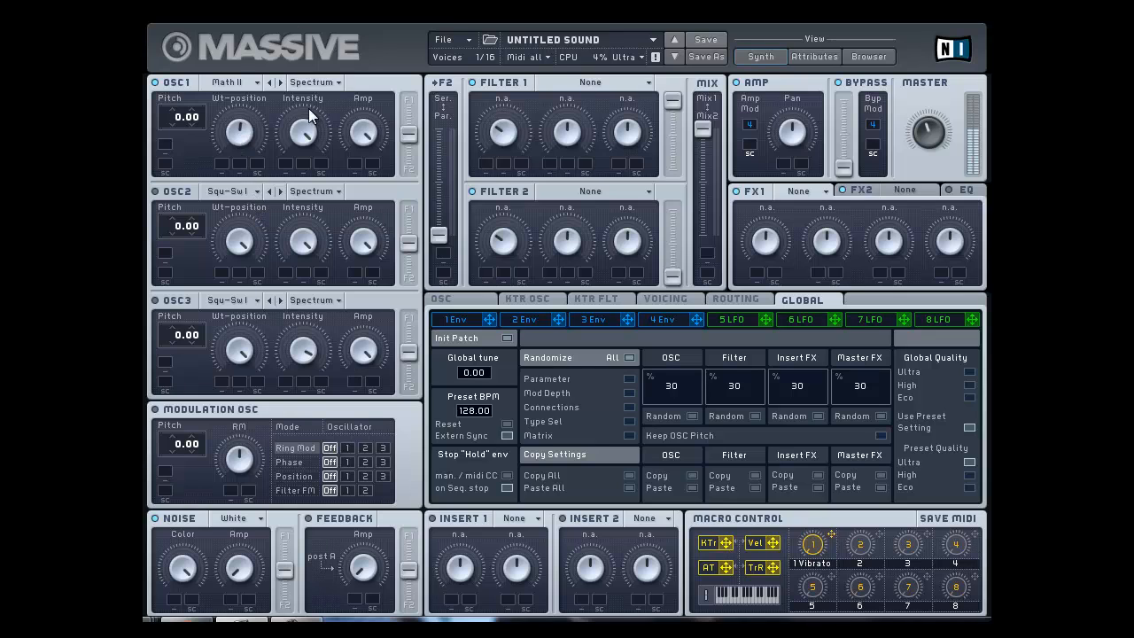
pyautogui.moveTo(326, 209)
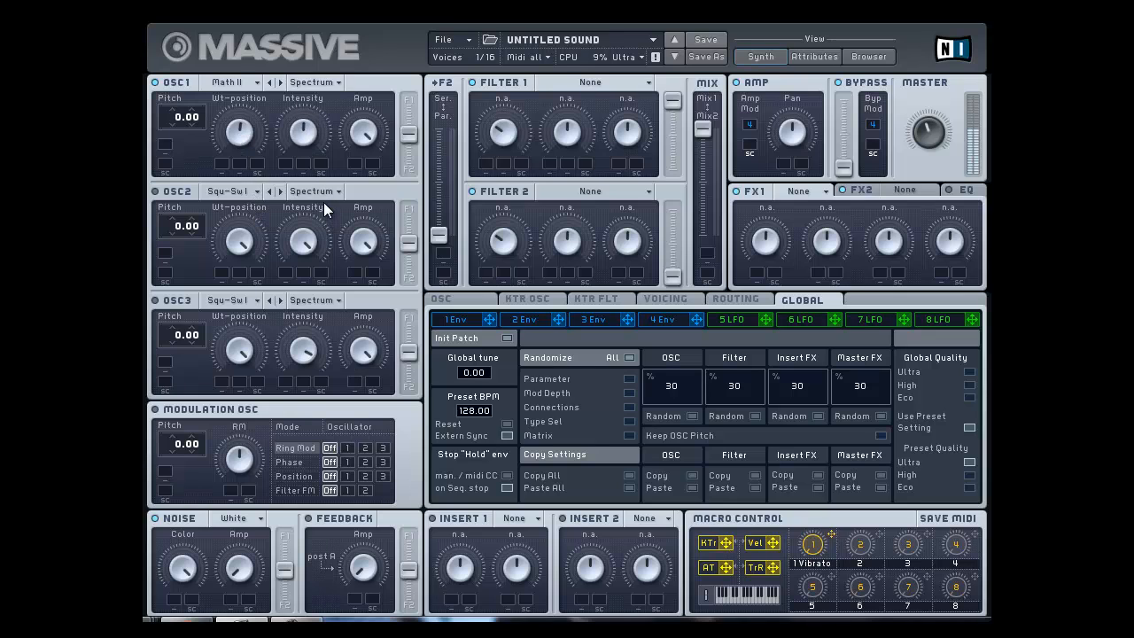
# - Try Formant mode on oscillator 1, pitch it down to -24.00, then return to Spectrum mode
pyautogui.click(312, 81)
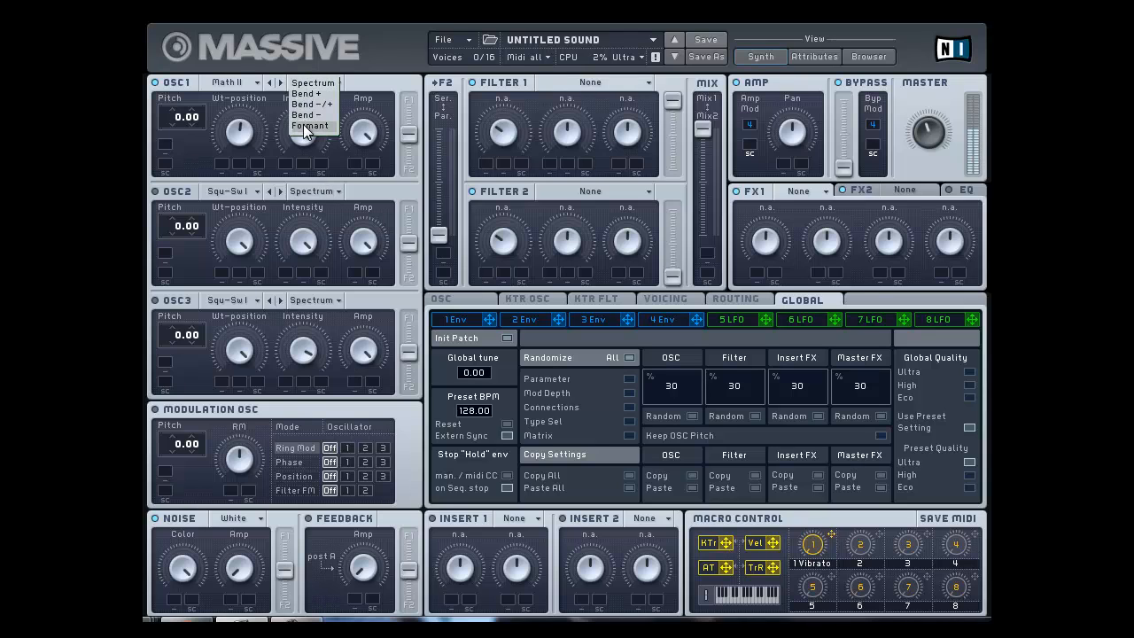
pyautogui.click(311, 124)
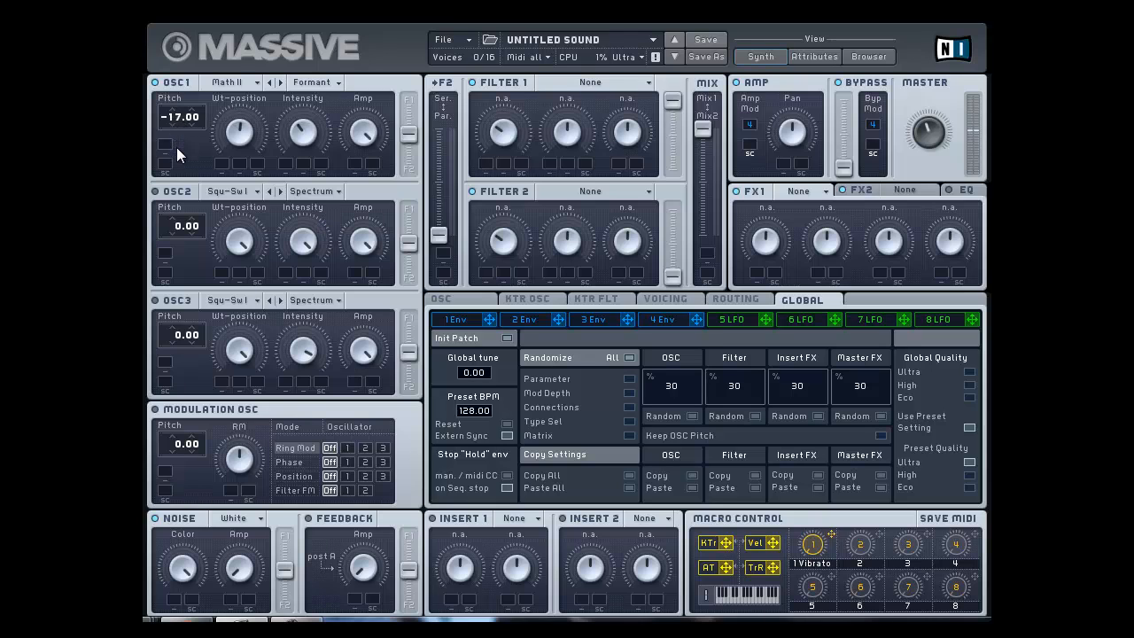
pyautogui.moveTo(181, 117); pyautogui.dragTo(181, 139)
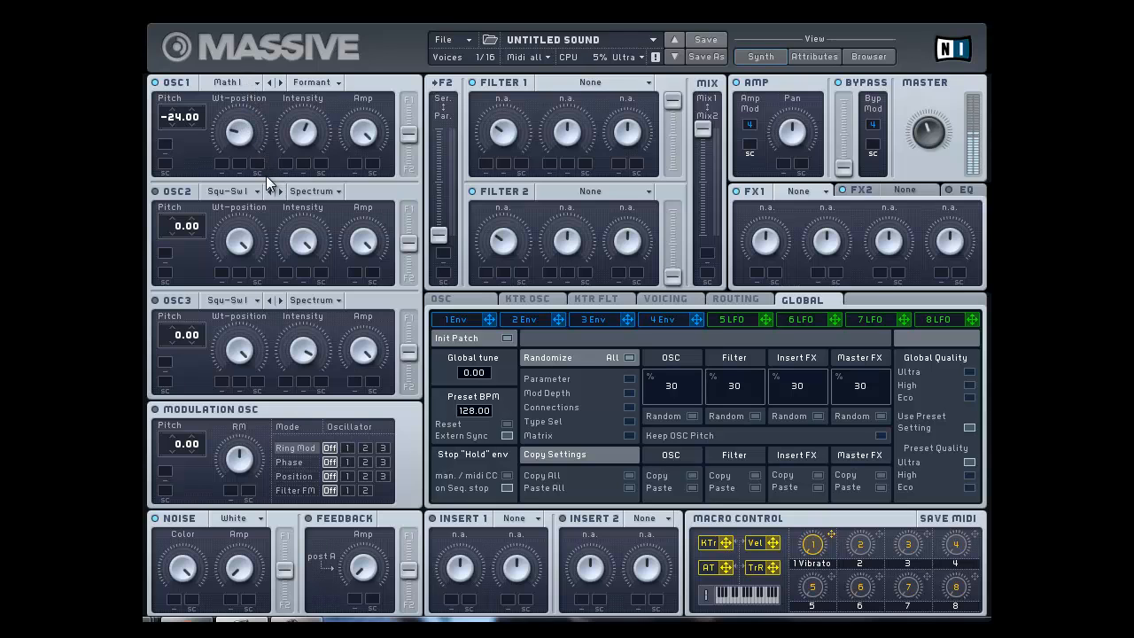
pyautogui.moveTo(301, 127)
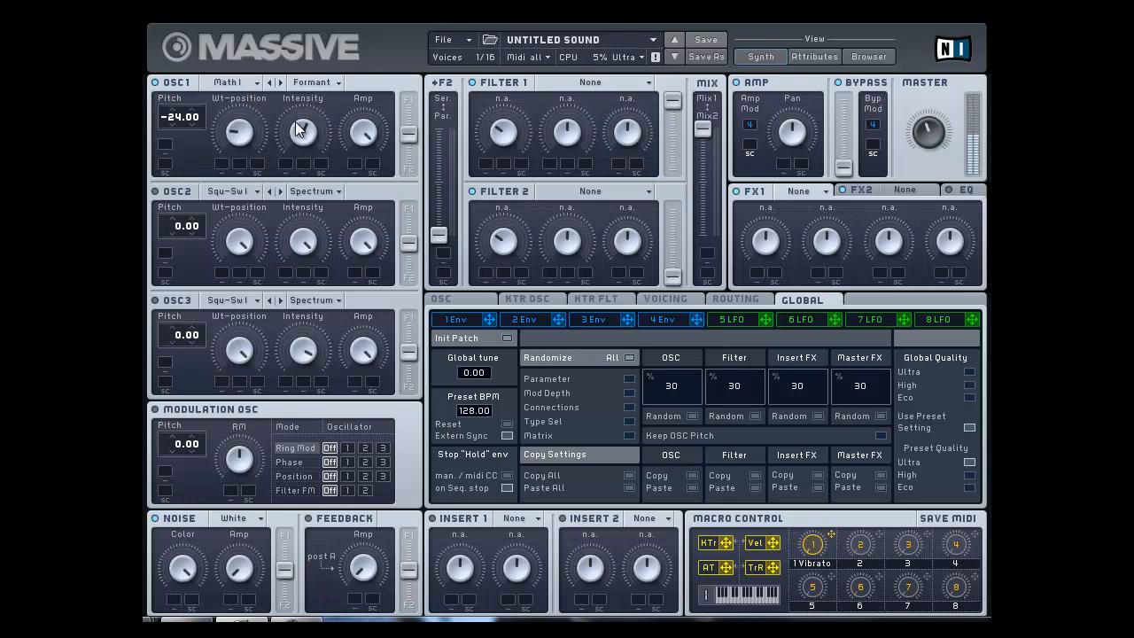
pyautogui.moveTo(305, 188)
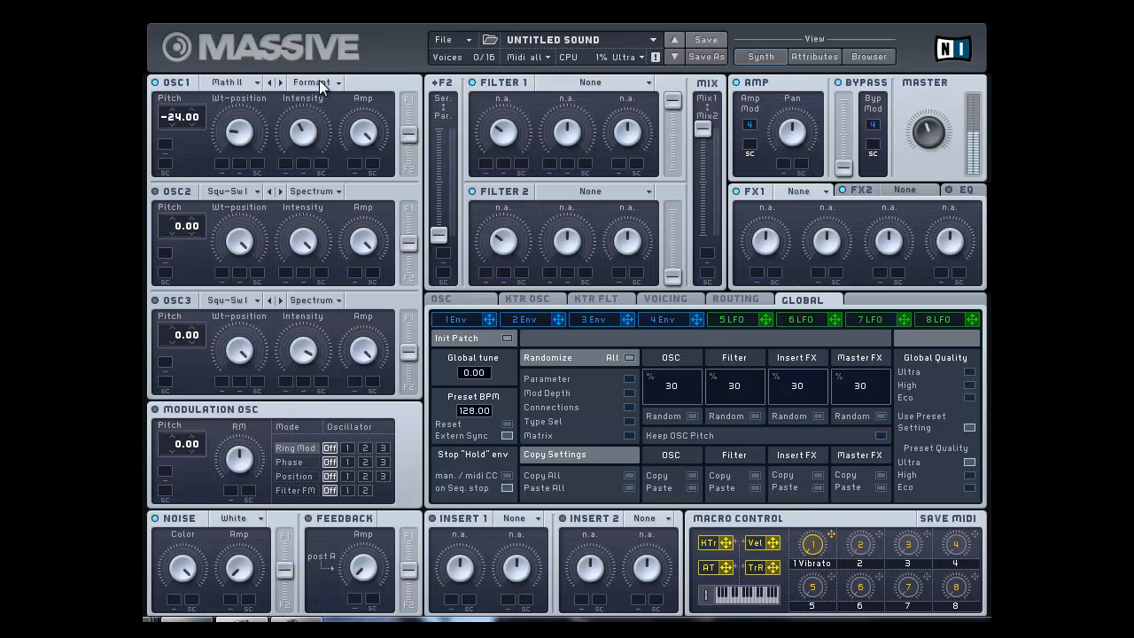
pyautogui.click(310, 82)
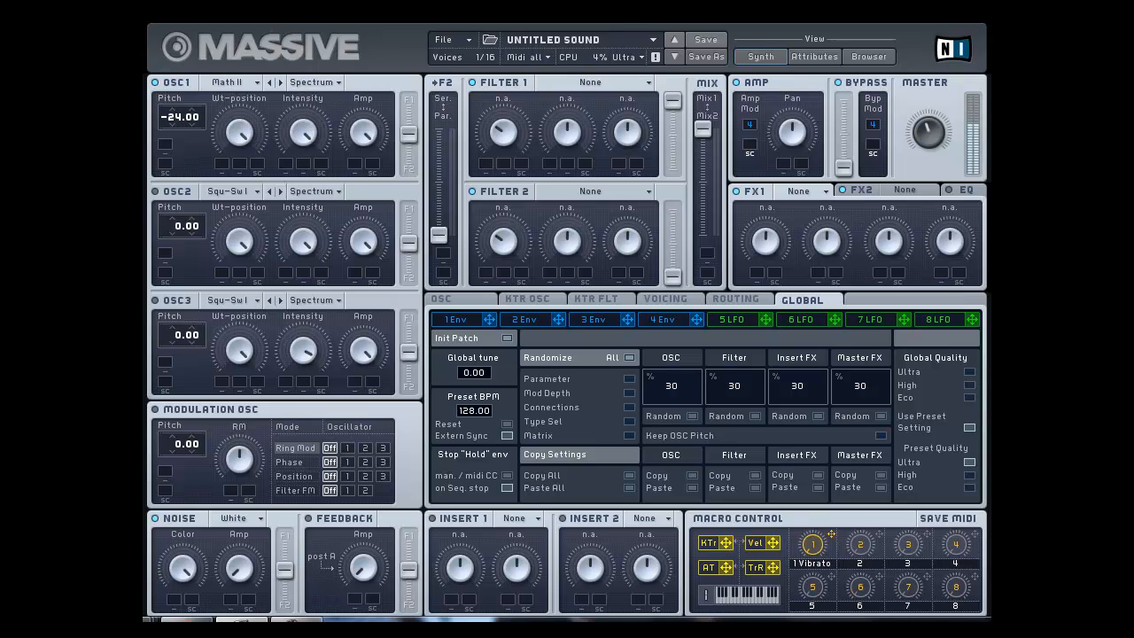
pyautogui.moveTo(181, 117); pyautogui.dragTo(181, 108)
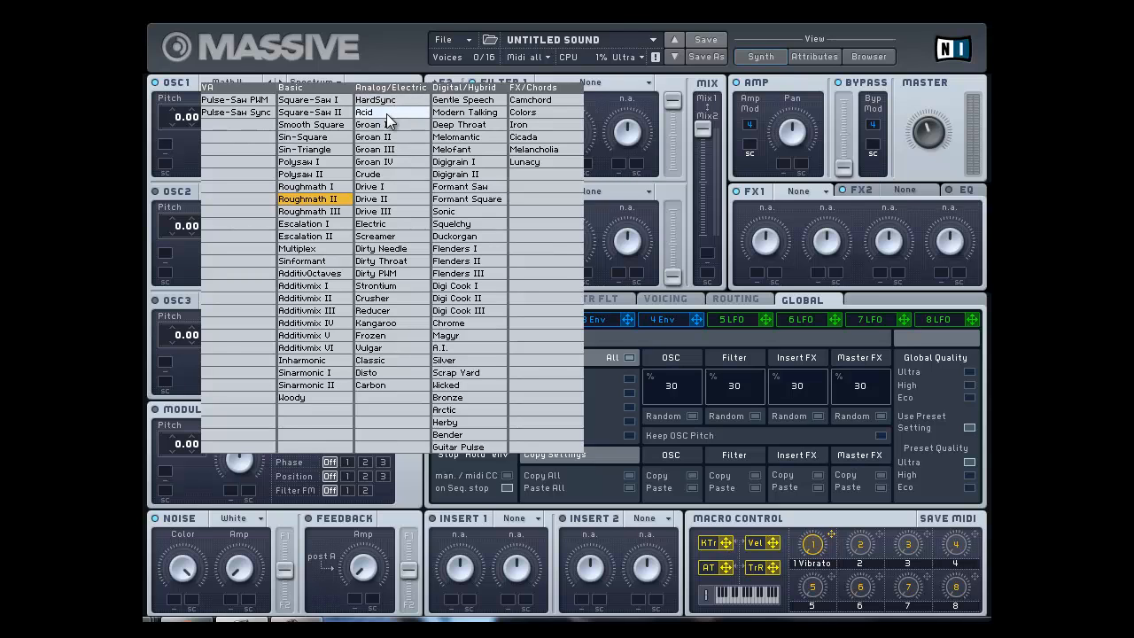
# - Give oscillator 1 the Acid wavetable and bring its pitch down to -24.00
pyautogui.click(365, 112)
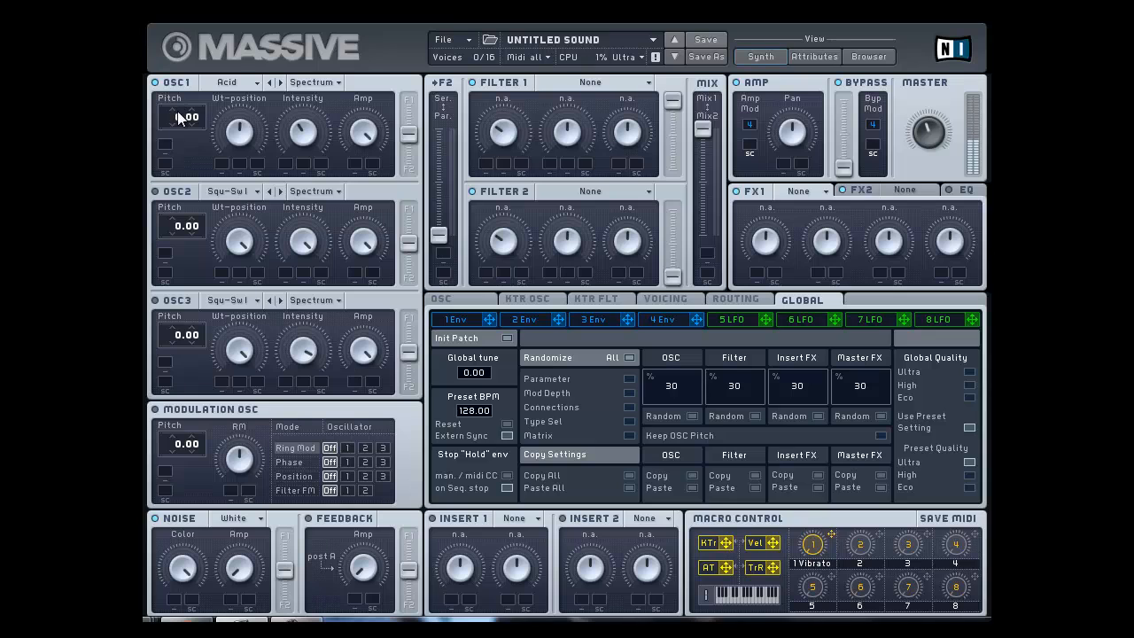
pyautogui.moveTo(180, 117); pyautogui.dragTo(181, 159)
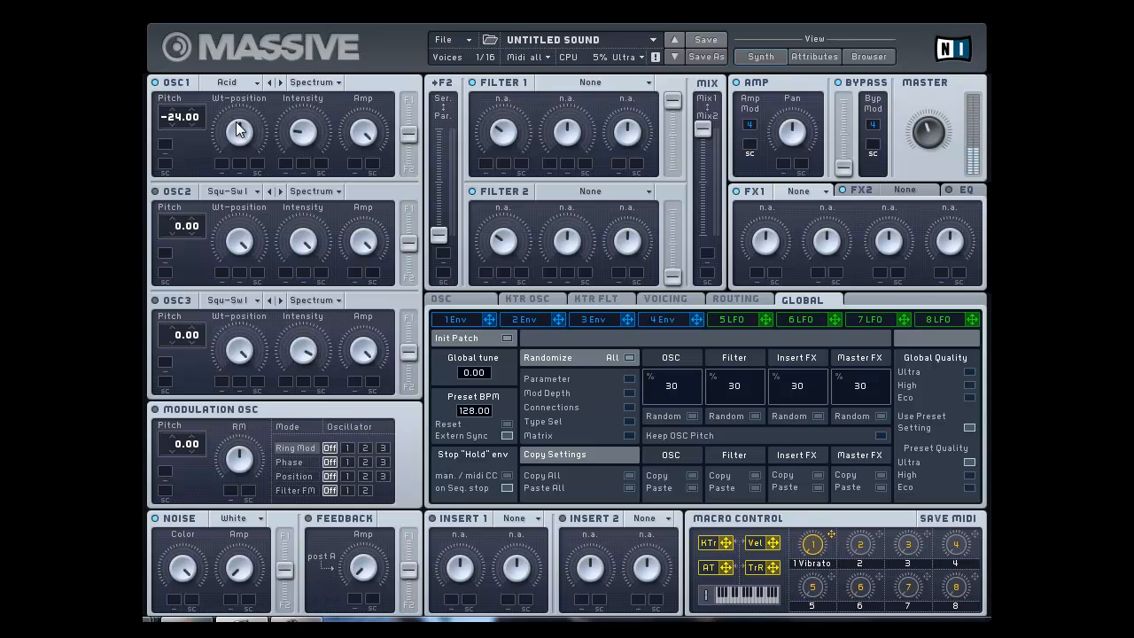
pyautogui.moveTo(238, 108)
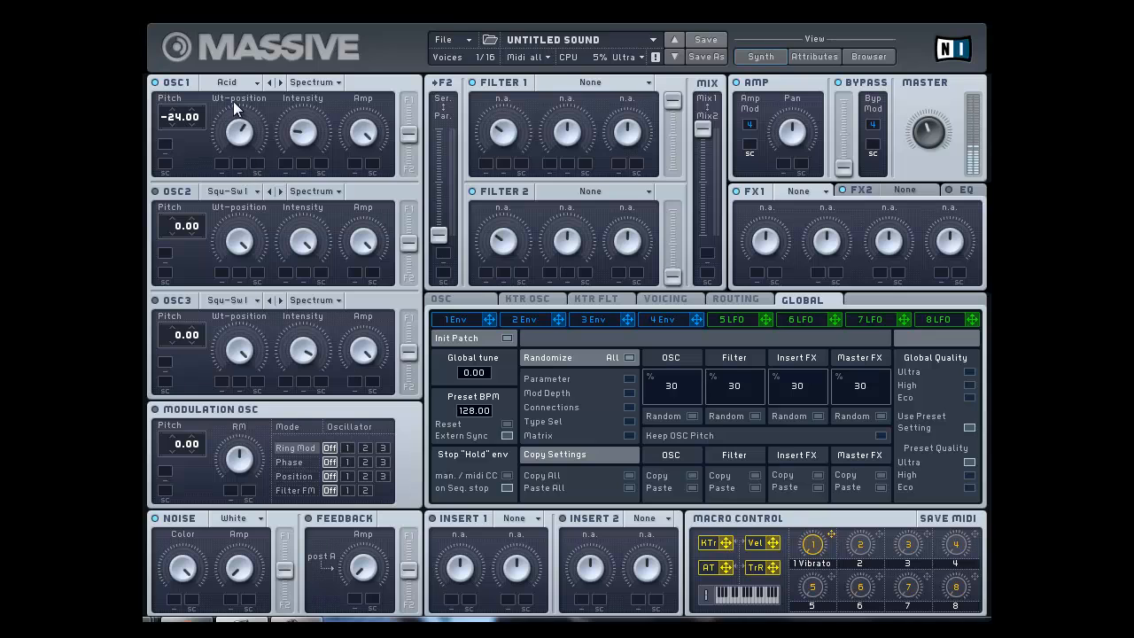
pyautogui.moveTo(275, 135)
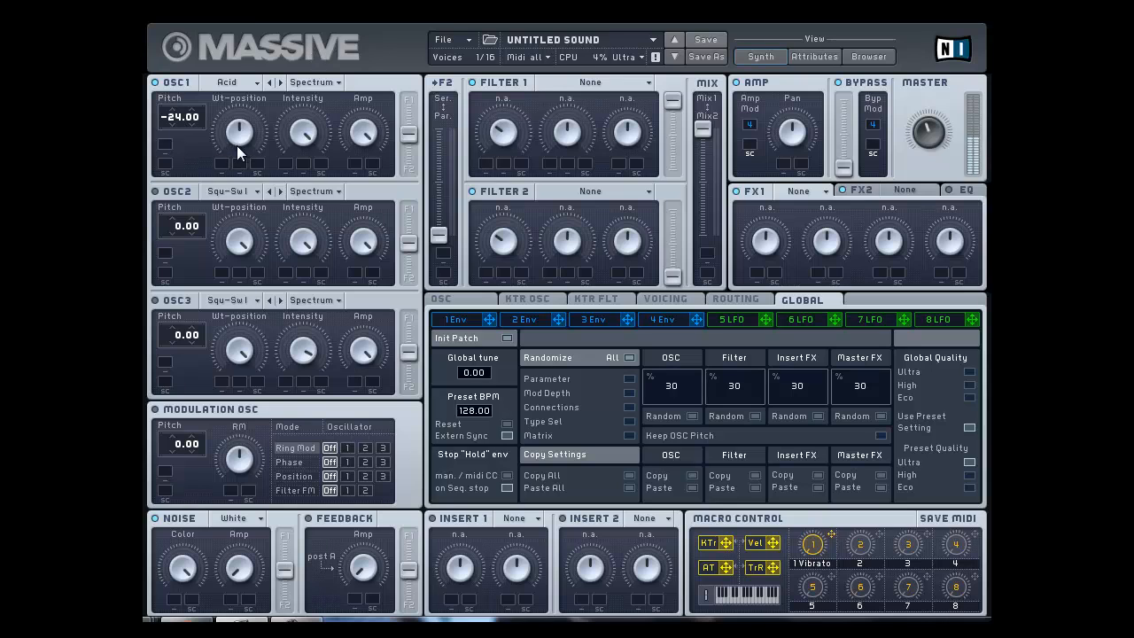
pyautogui.moveTo(305, 139)
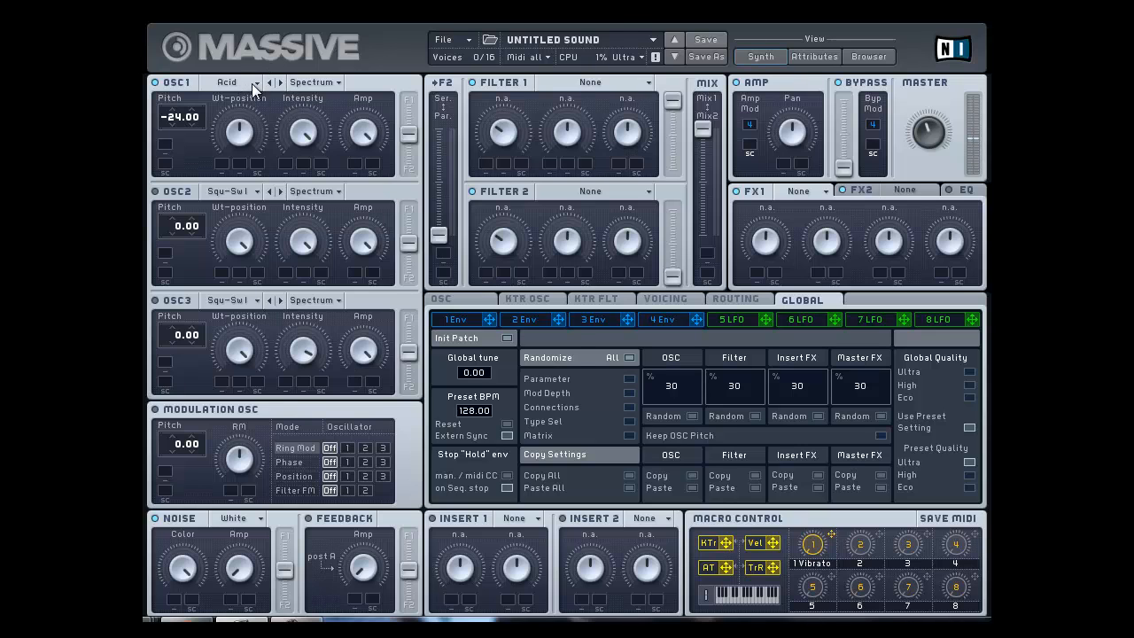
# - Step oscillator 1 to the Scrim wavetable and settle its pitch at -12.00
pyautogui.click(227, 82)
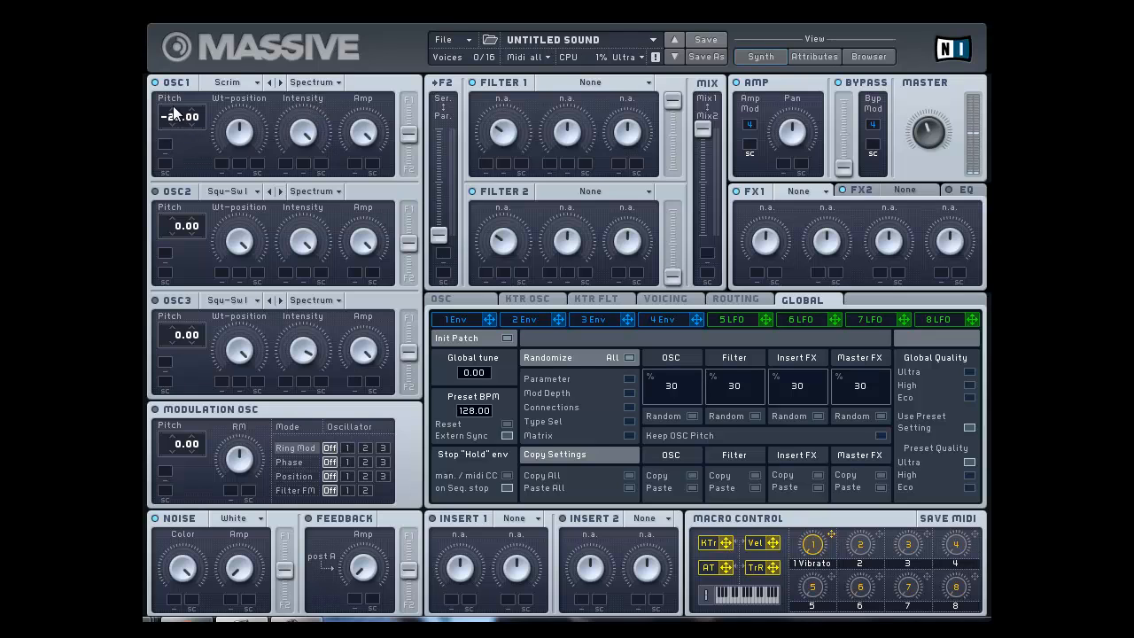
pyautogui.moveTo(180, 116); pyautogui.dragTo(180, 132)
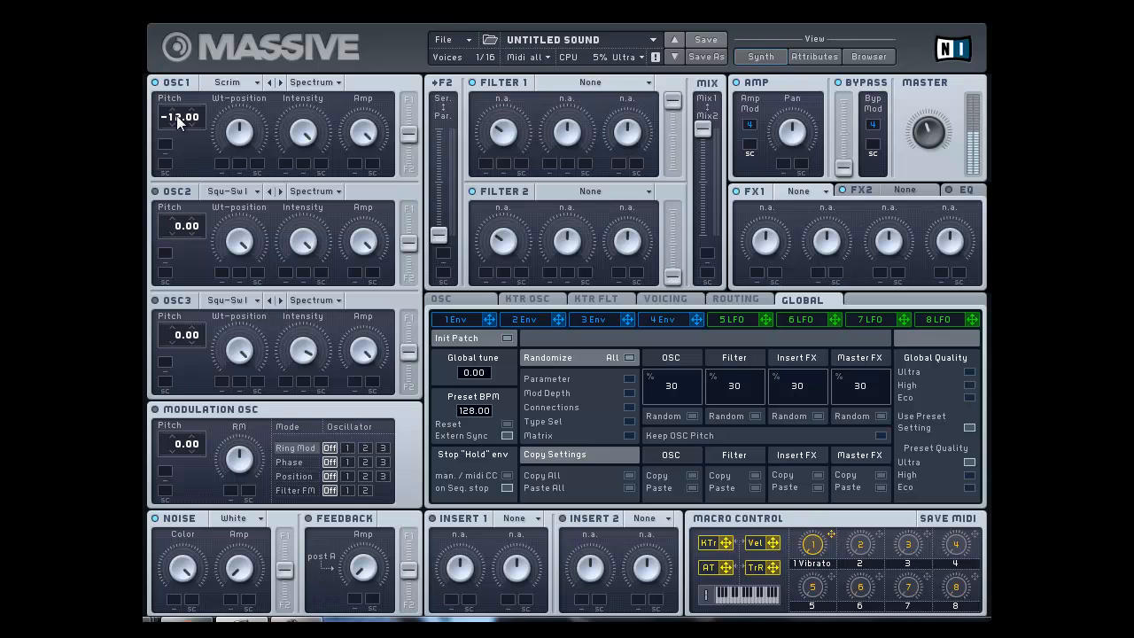
pyautogui.moveTo(181, 117); pyautogui.dragTo(180, 169)
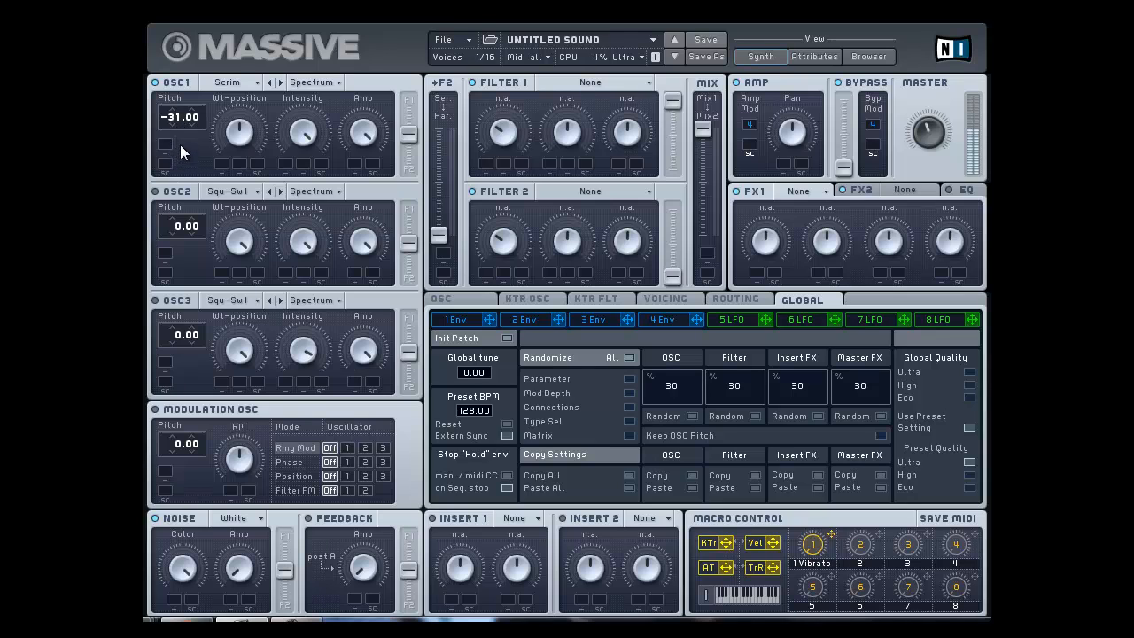
pyautogui.moveTo(180, 133); pyautogui.dragTo(181, 117)
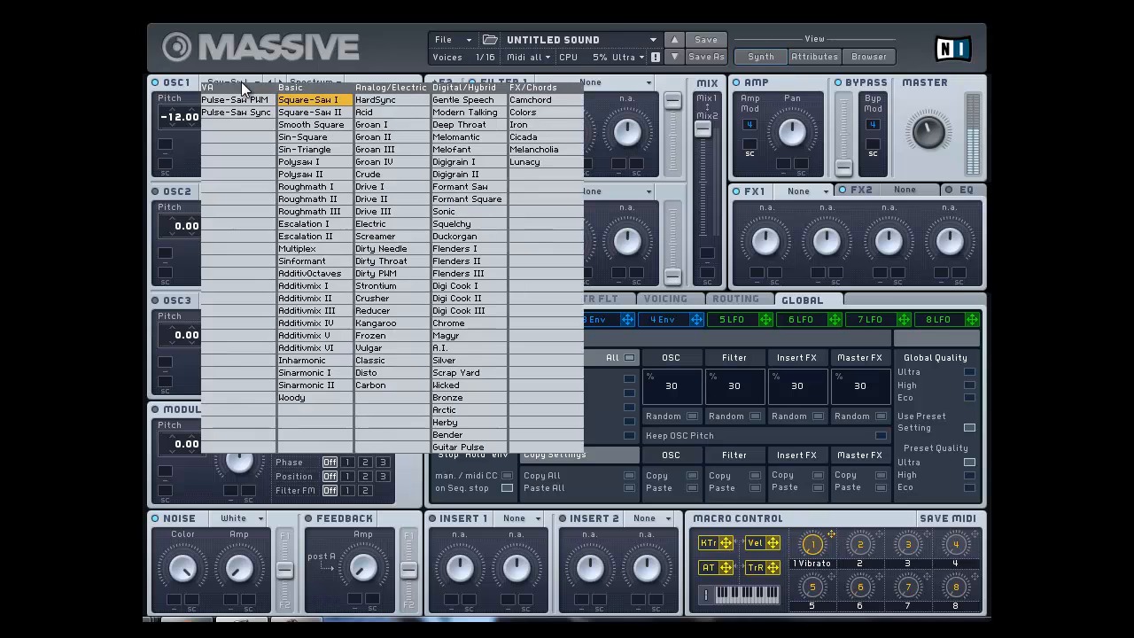
pyautogui.moveTo(374, 238)
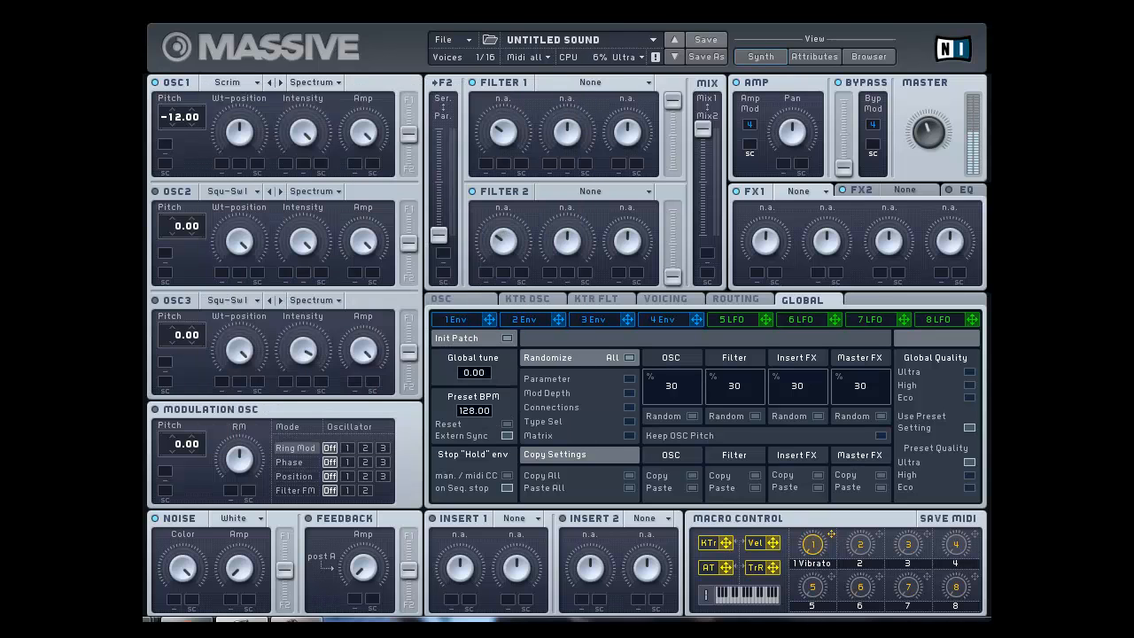
pyautogui.click(312, 84)
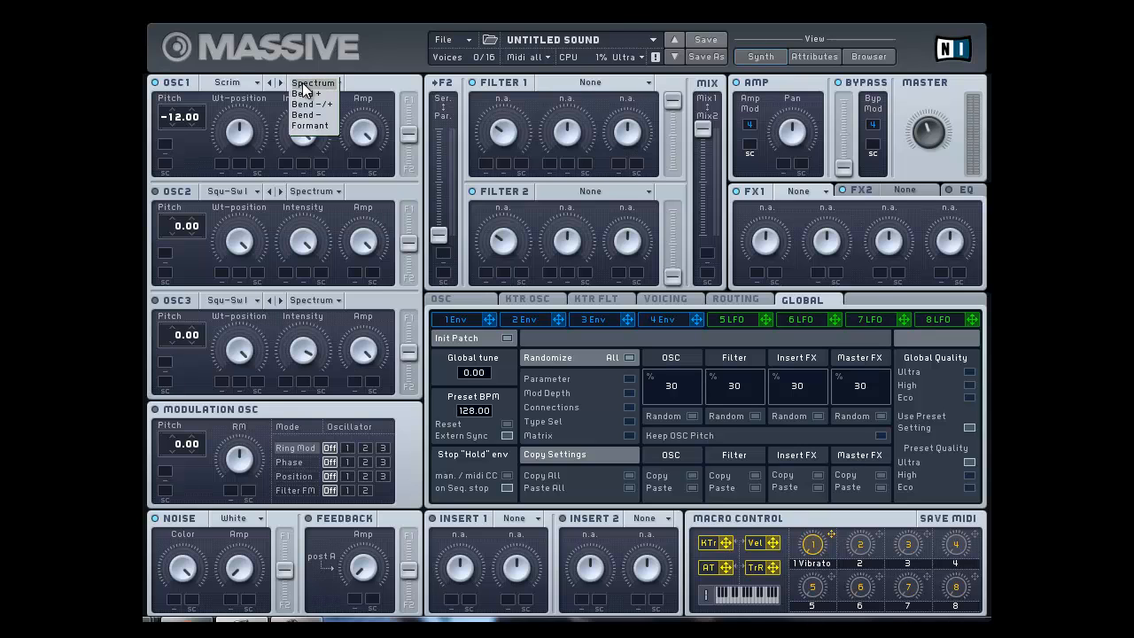
# - Choose the A-Talk wavetable for oscillator 1 and route LFO 5 to its wavetable position
pyautogui.click(313, 83)
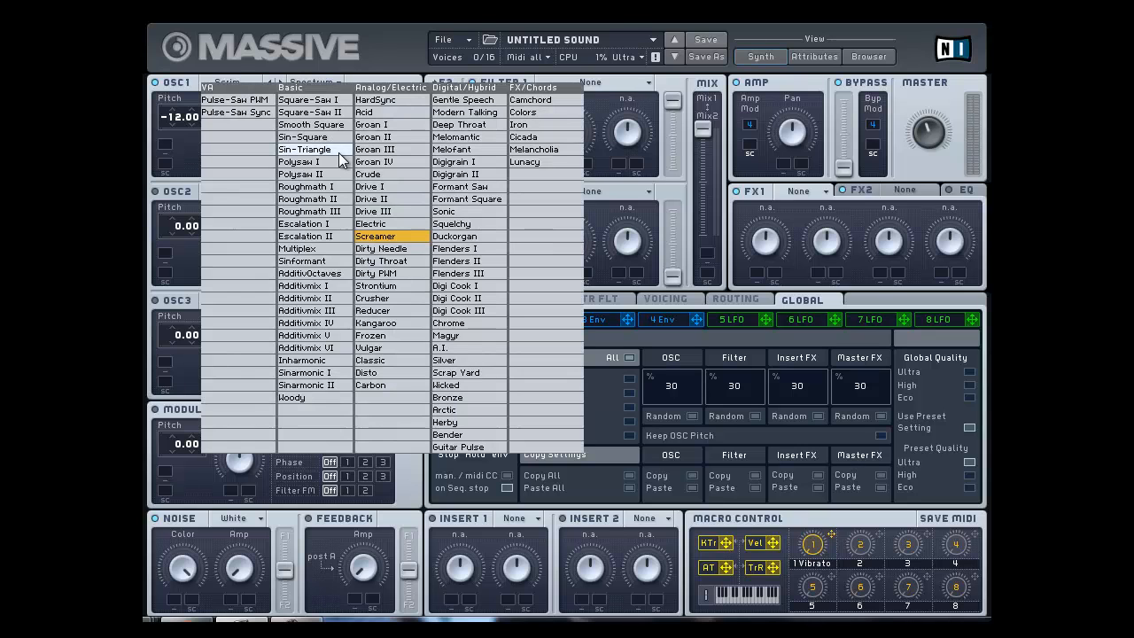
pyautogui.moveTo(459, 186)
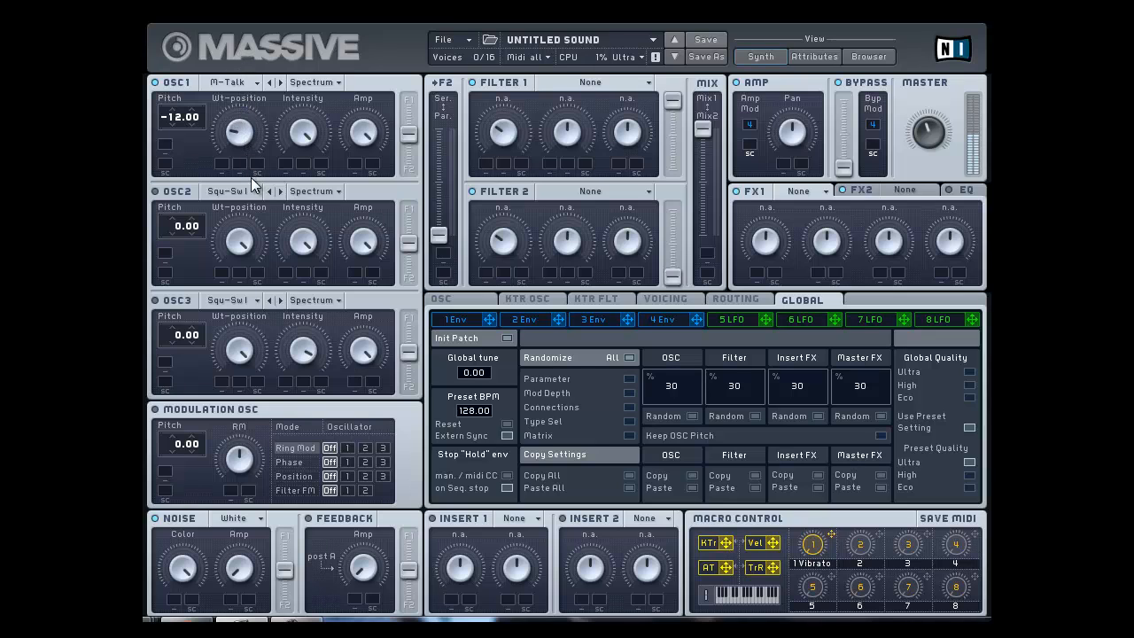
pyautogui.moveTo(309, 191)
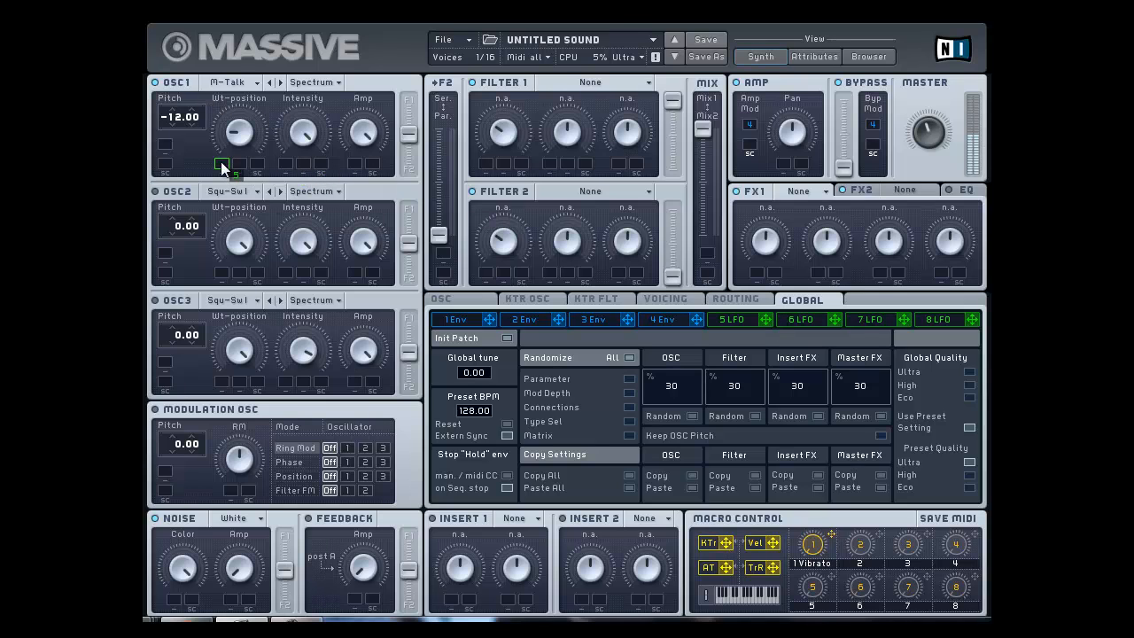
pyautogui.moveTo(239, 133); pyautogui.dragTo(239, 115)
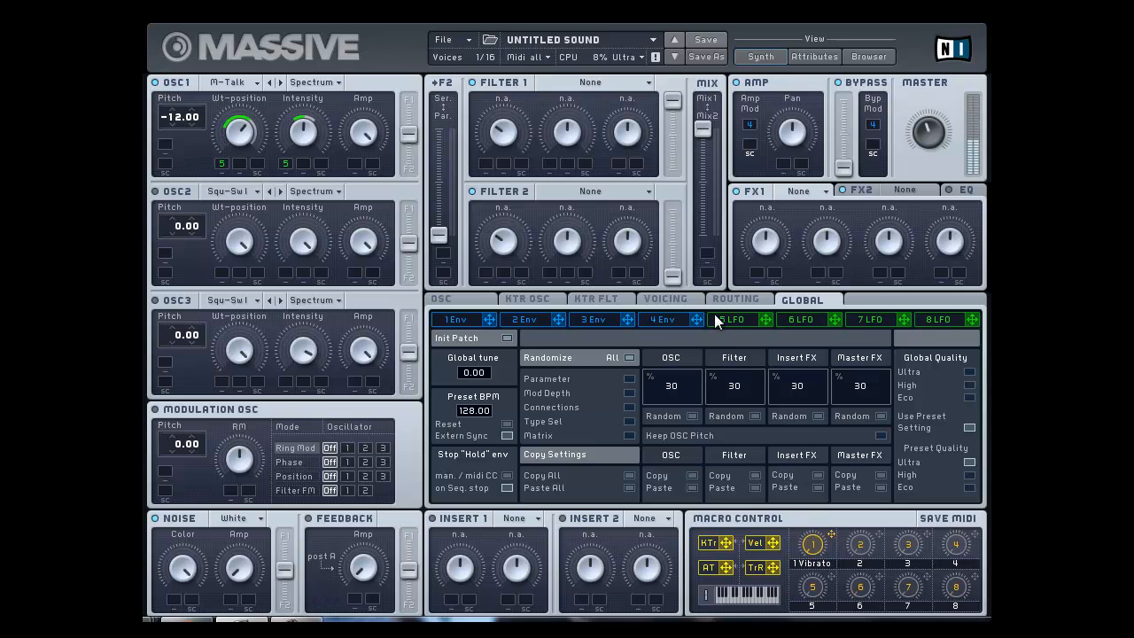
# - Show LFO 5's settings page and remove its modulation from oscillator 1
pyautogui.click(733, 319)
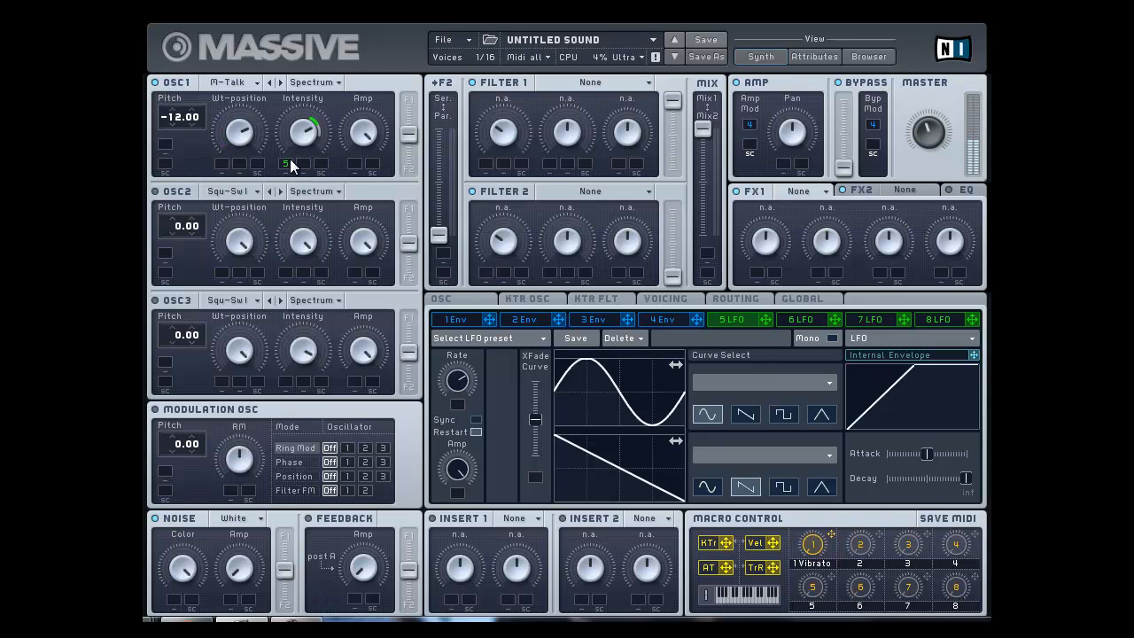
pyautogui.rightClick(303, 131)
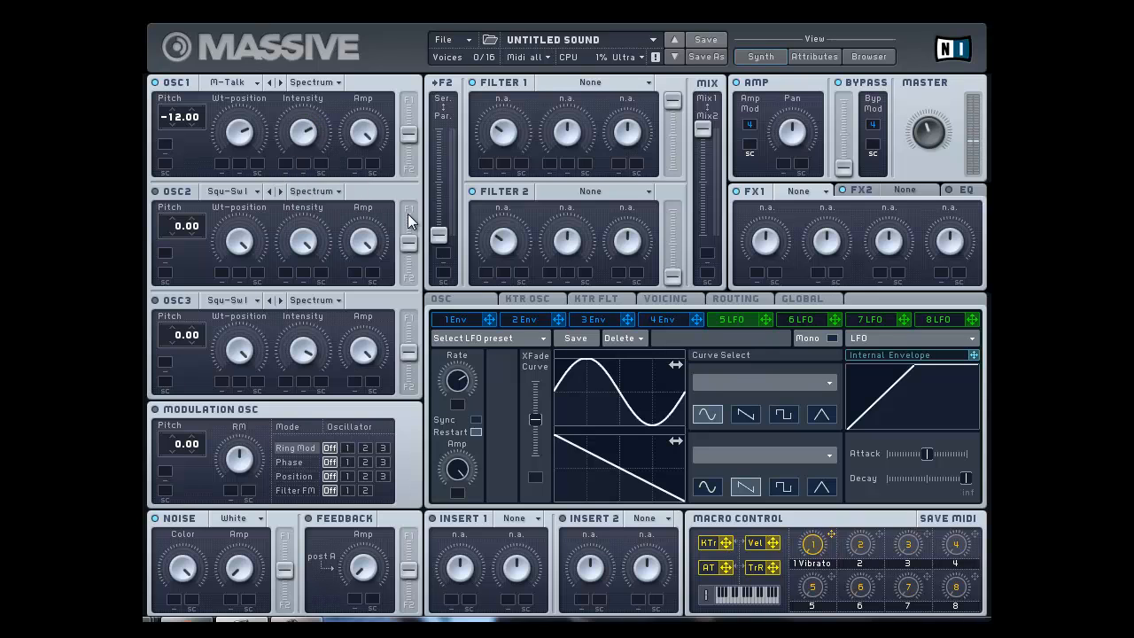
pyautogui.moveTo(368, 72)
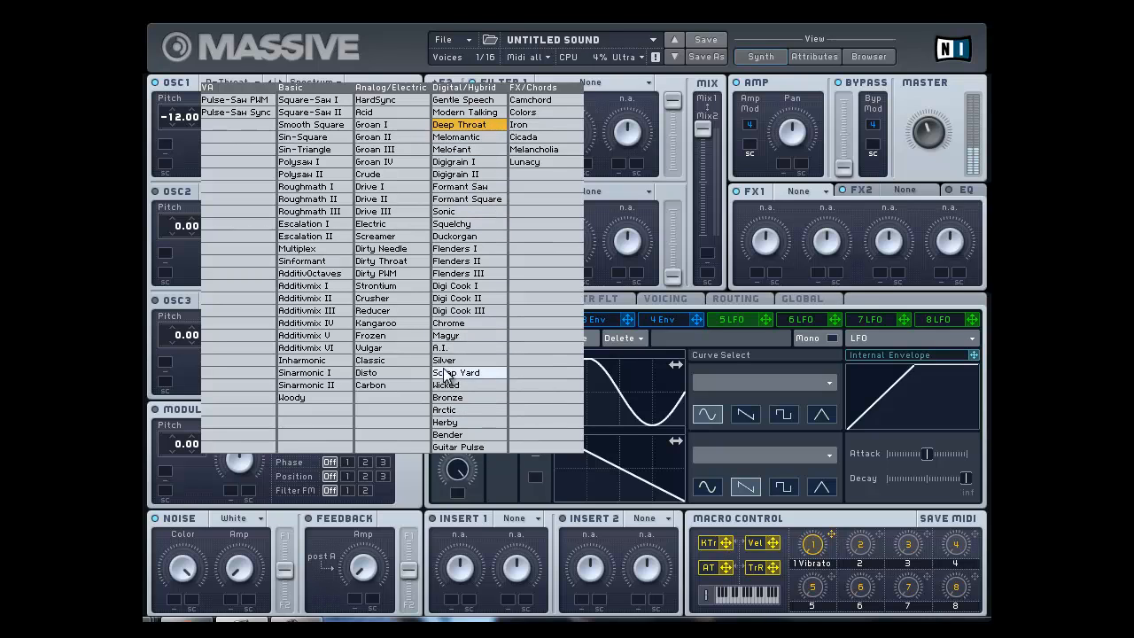
# - Try the Scrap Yard wavetable on oscillator 1, then settle on Iron
pyautogui.click(456, 372)
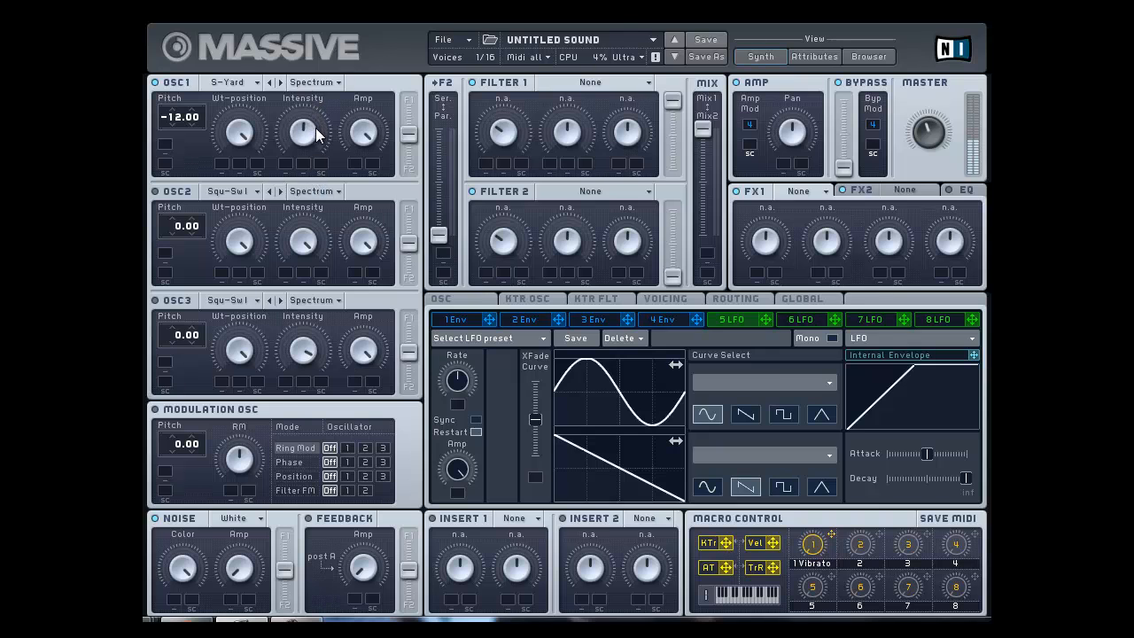
pyautogui.click(230, 81)
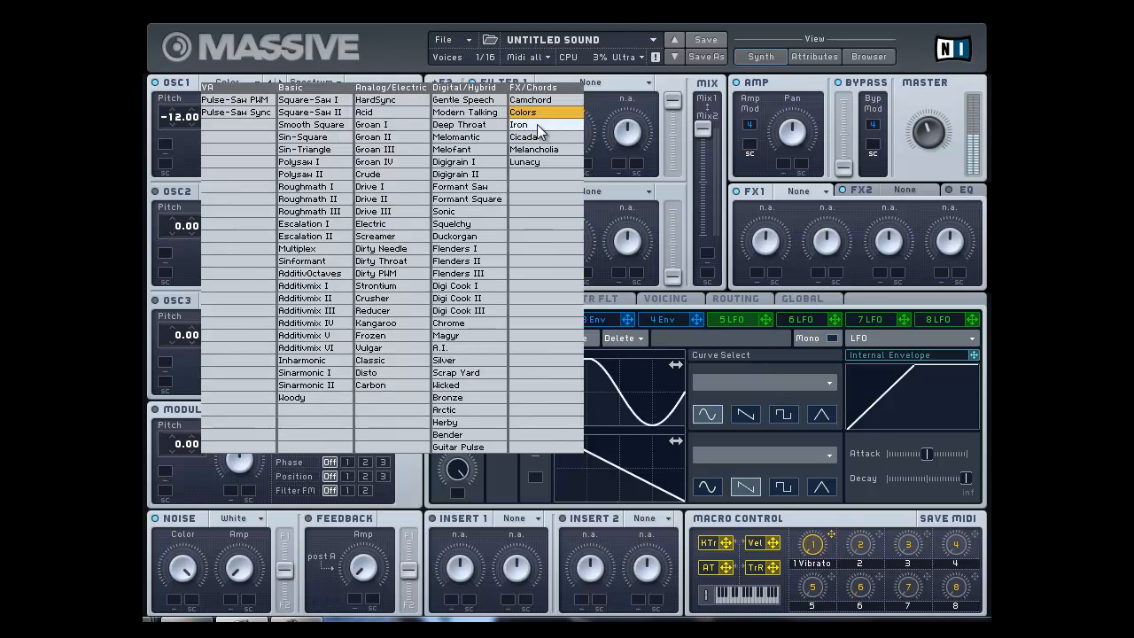
pyautogui.click(518, 124)
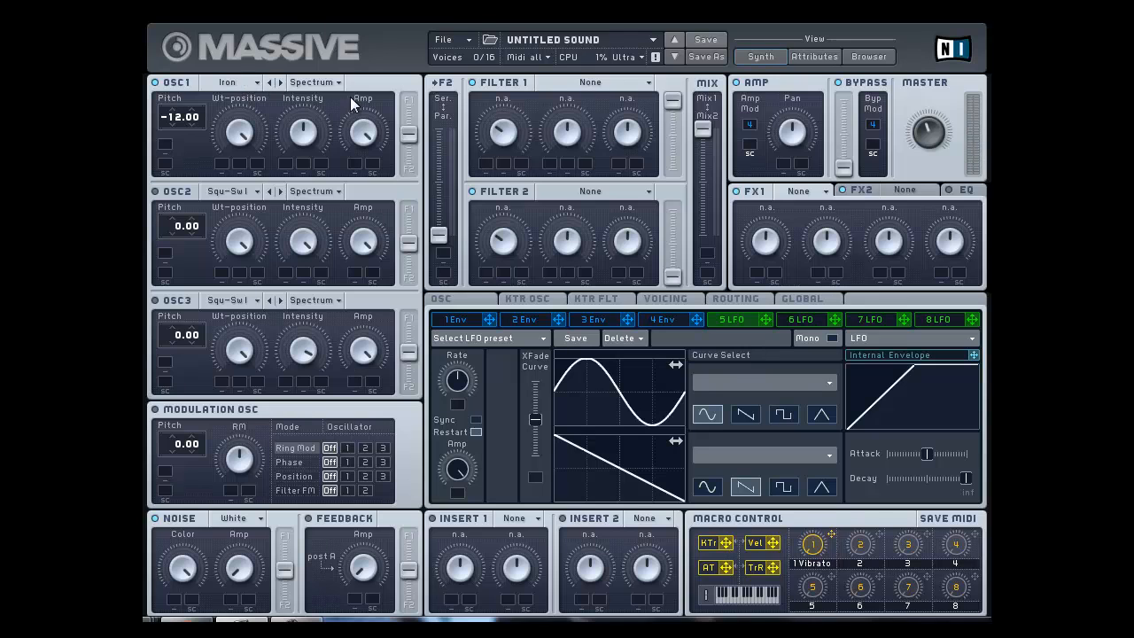
pyautogui.moveTo(333, 92)
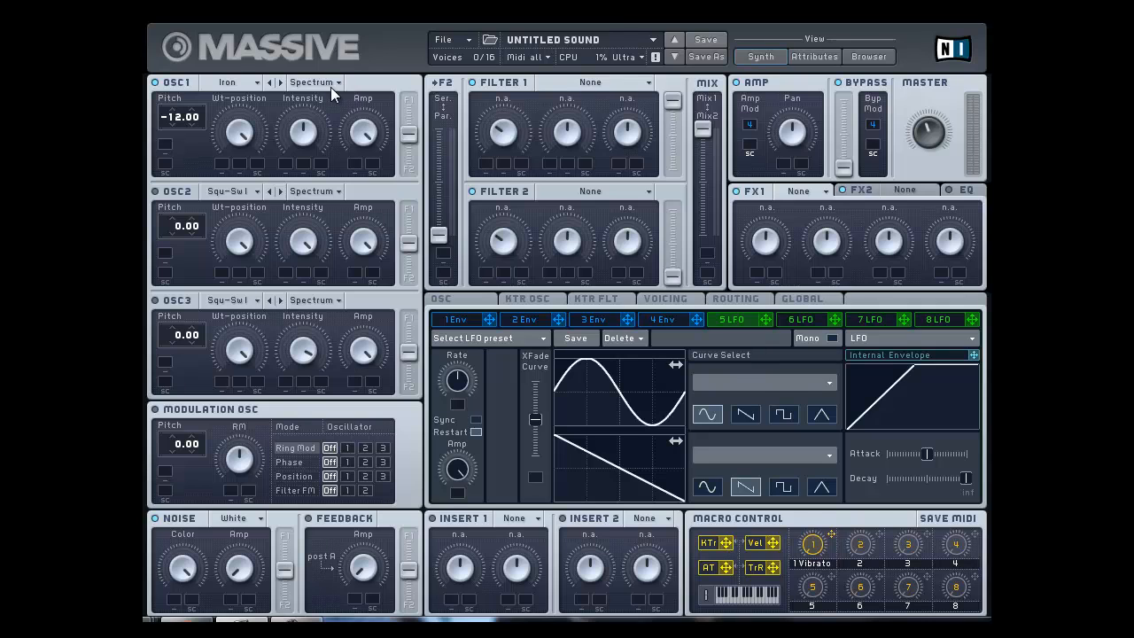
# - Audition the Bend+ and Bend-/+ modes on oscillator 1's Squ-Swl wavetable
pyautogui.click(311, 83)
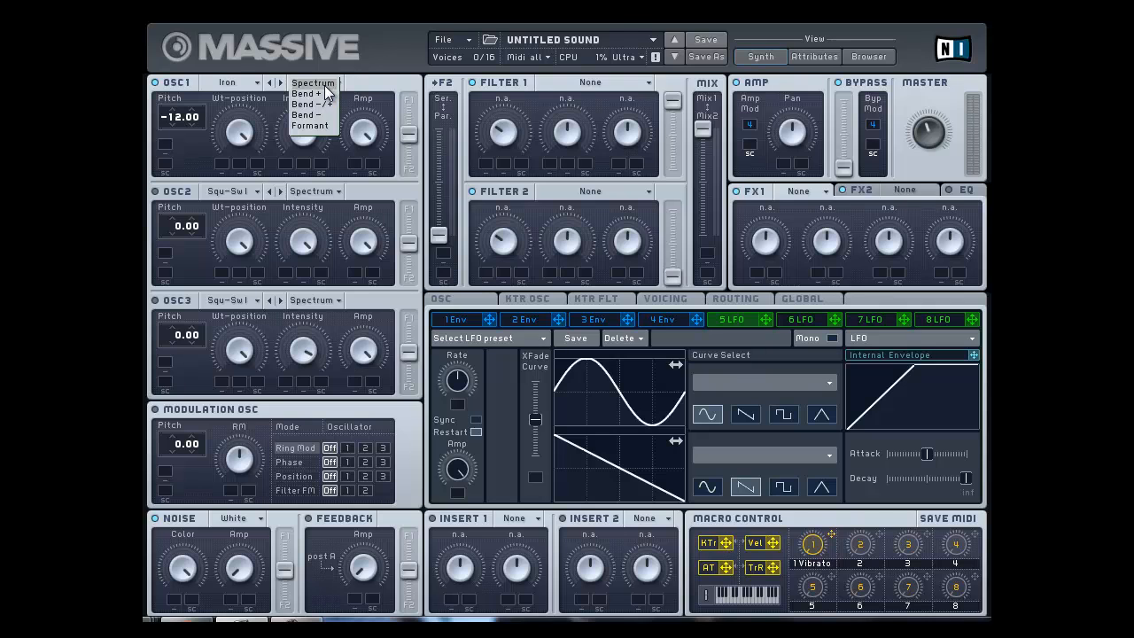
pyautogui.click(229, 82)
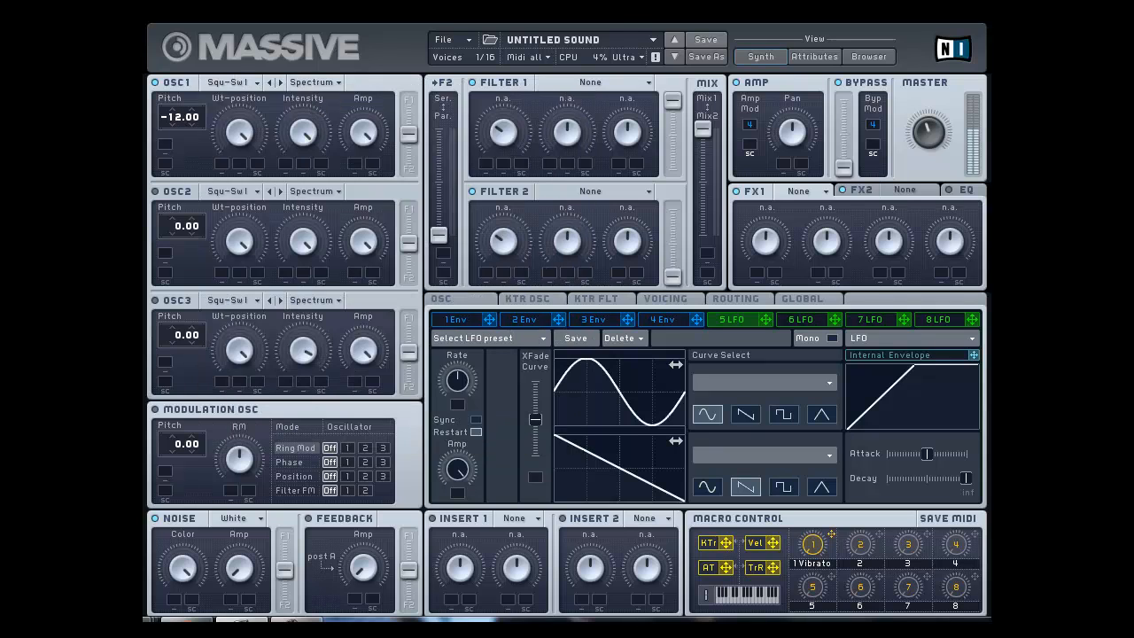
pyautogui.click(315, 83)
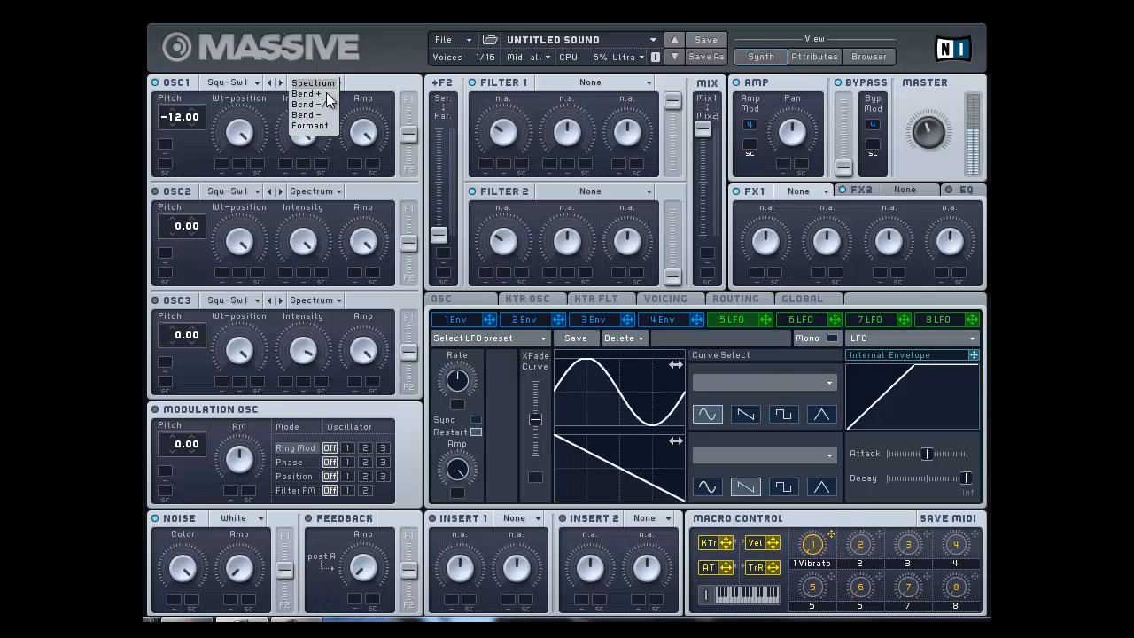
pyautogui.click(312, 92)
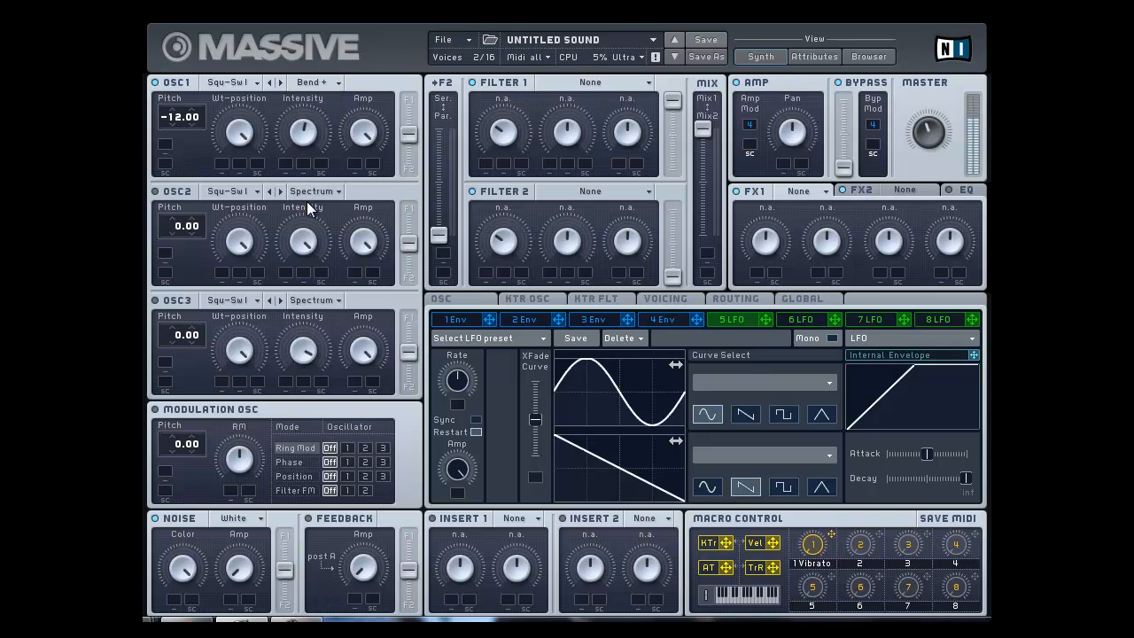
pyautogui.click(315, 81)
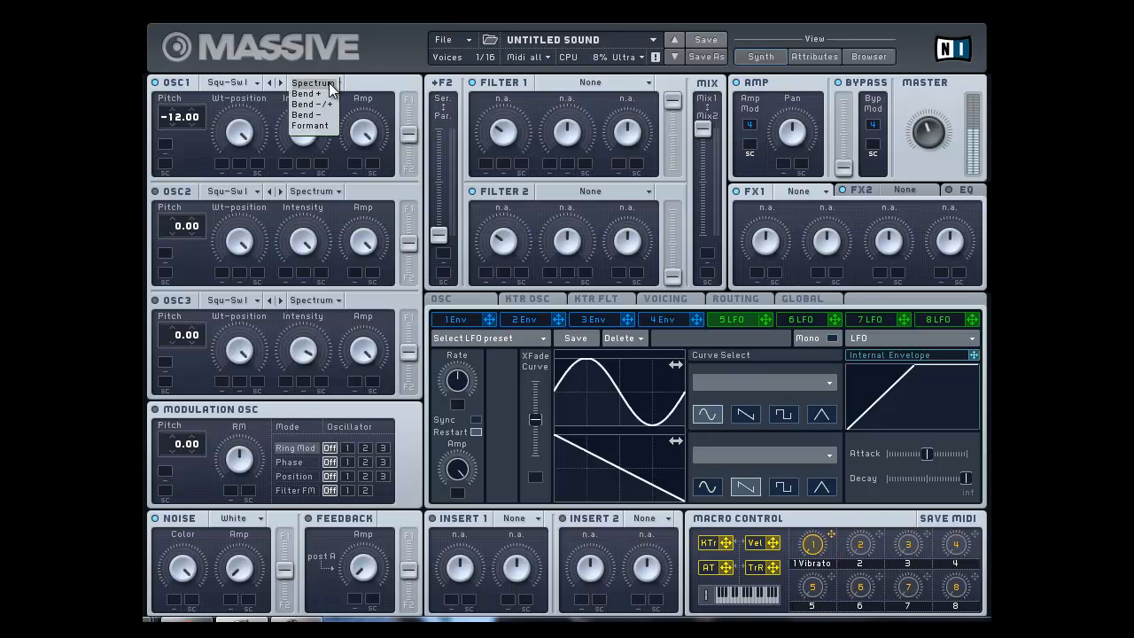
pyautogui.click(305, 92)
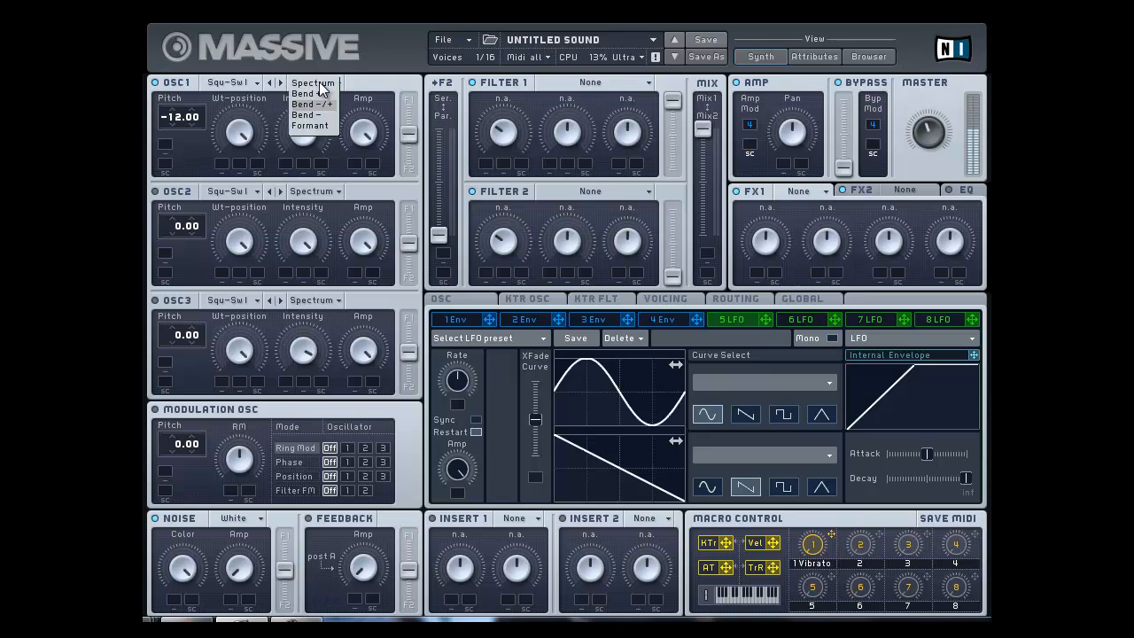
pyautogui.moveTo(317, 103)
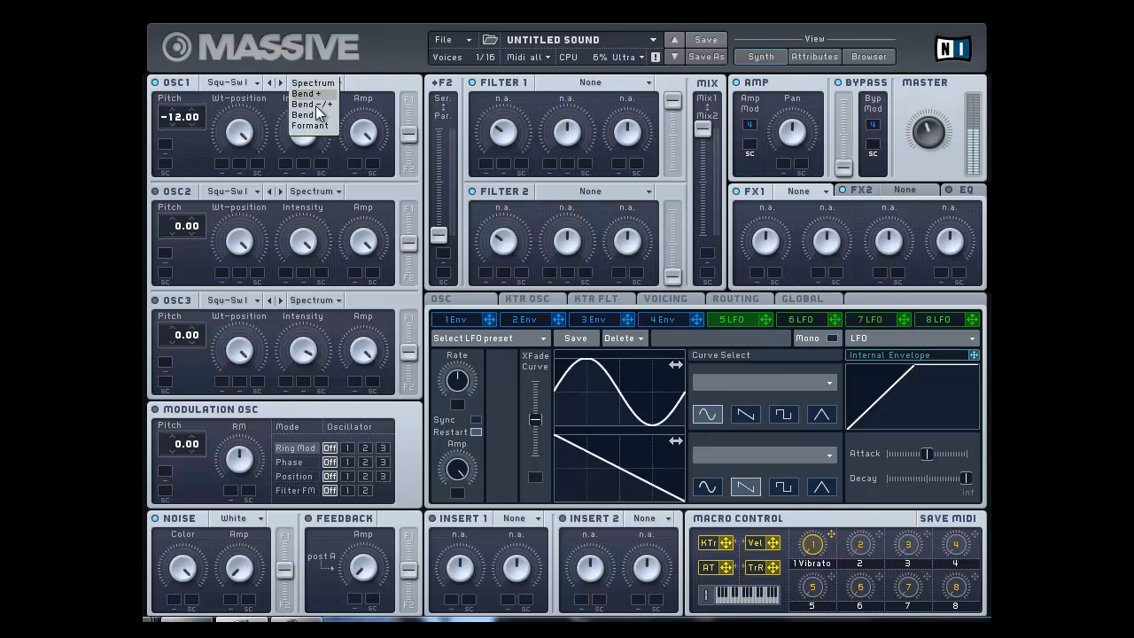
pyautogui.click(309, 103)
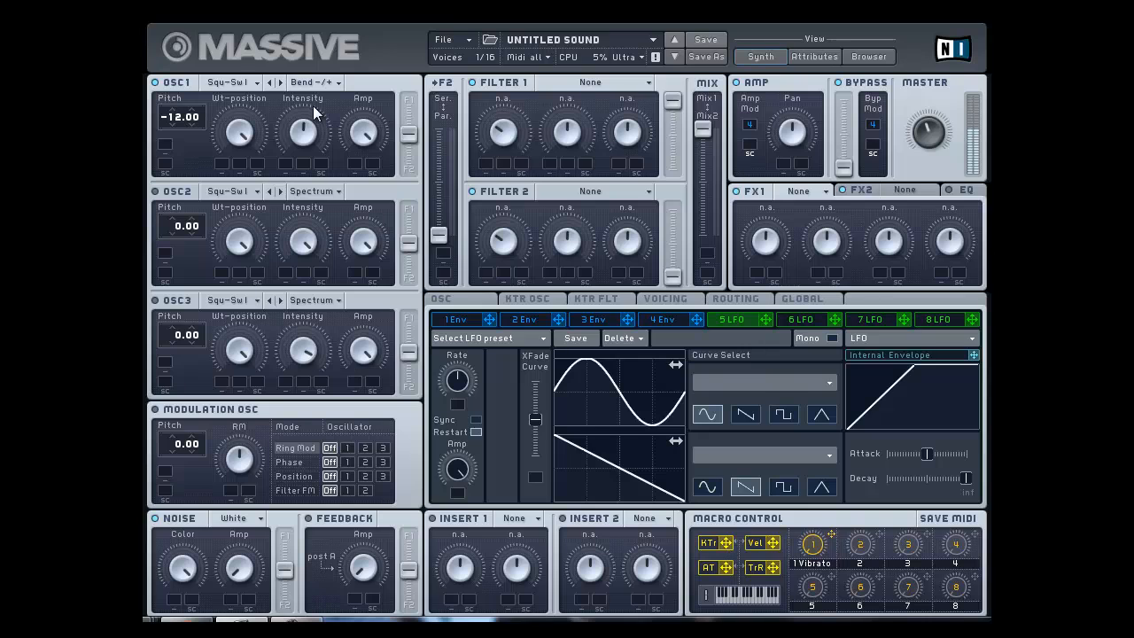
pyautogui.moveTo(317, 88)
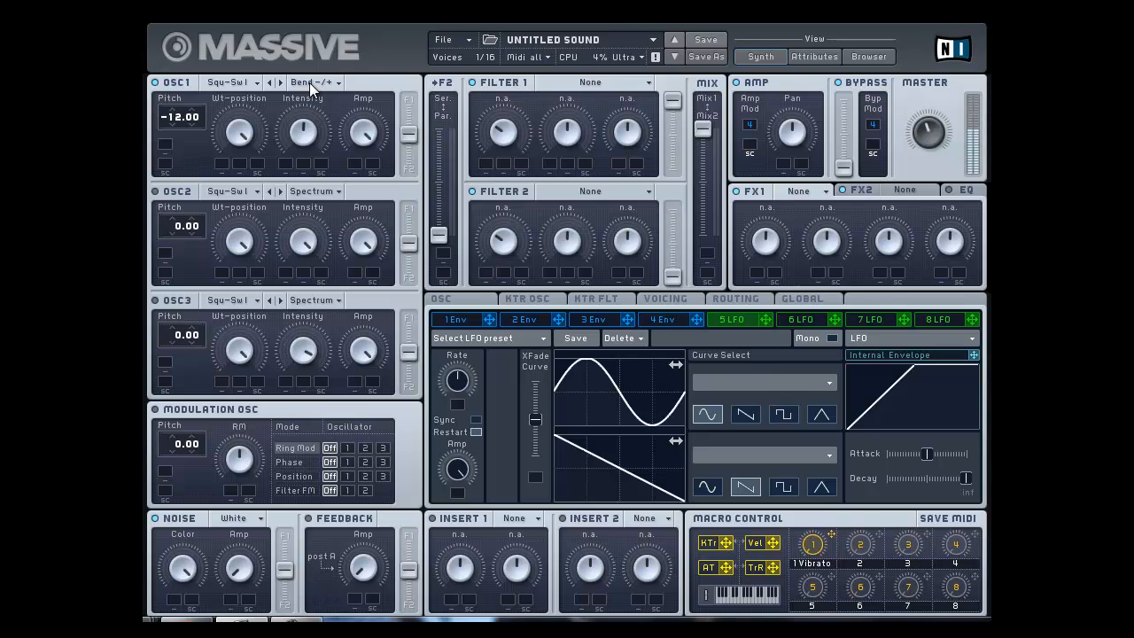
# - Try Bend- and Spectrum on oscillator 1, then leave it in Formant mode
pyautogui.click(312, 83)
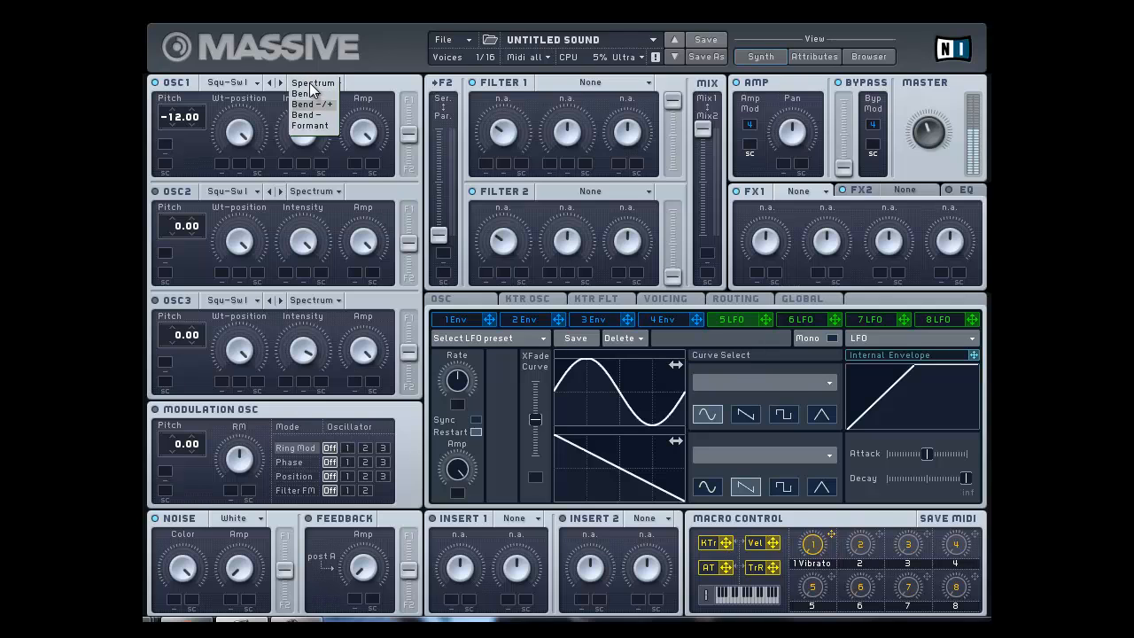
pyautogui.click(305, 114)
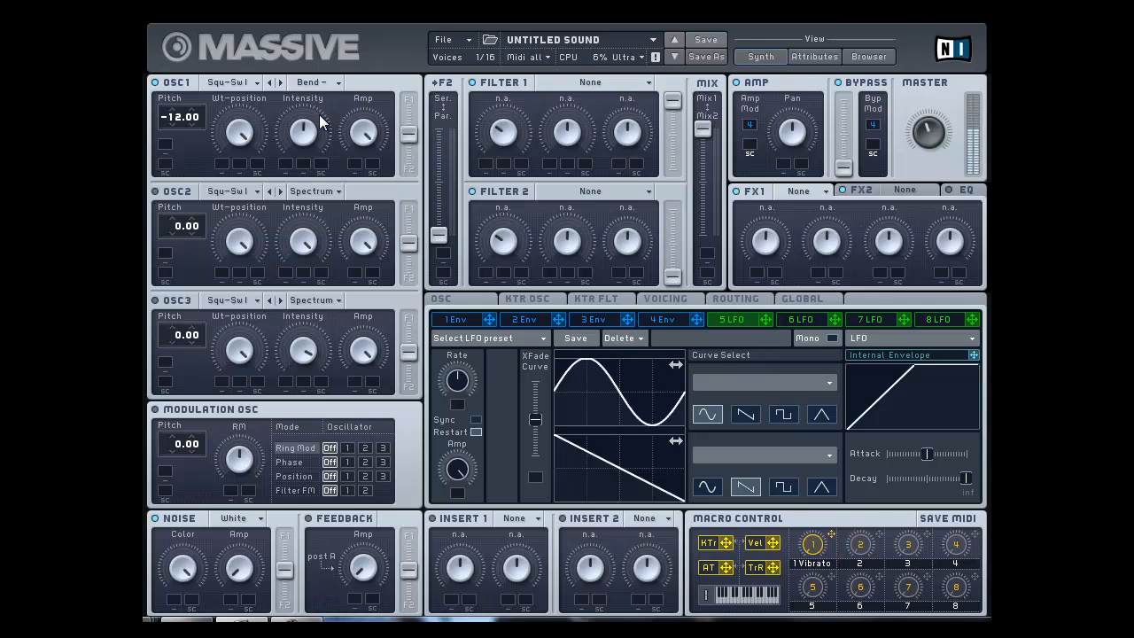
pyautogui.click(315, 81)
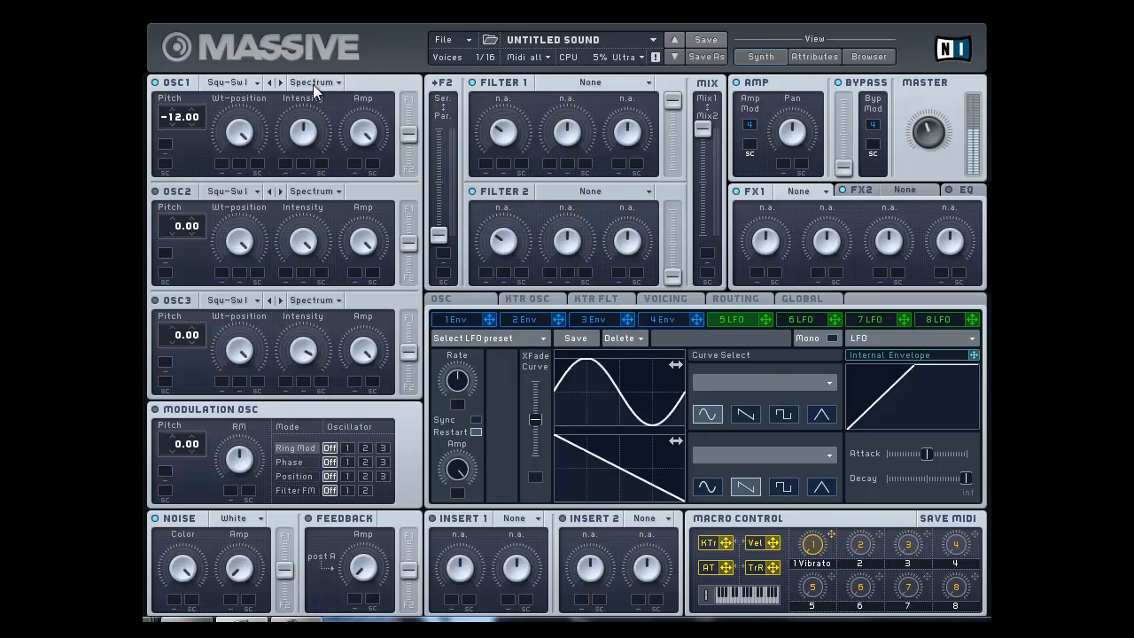
pyautogui.click(312, 84)
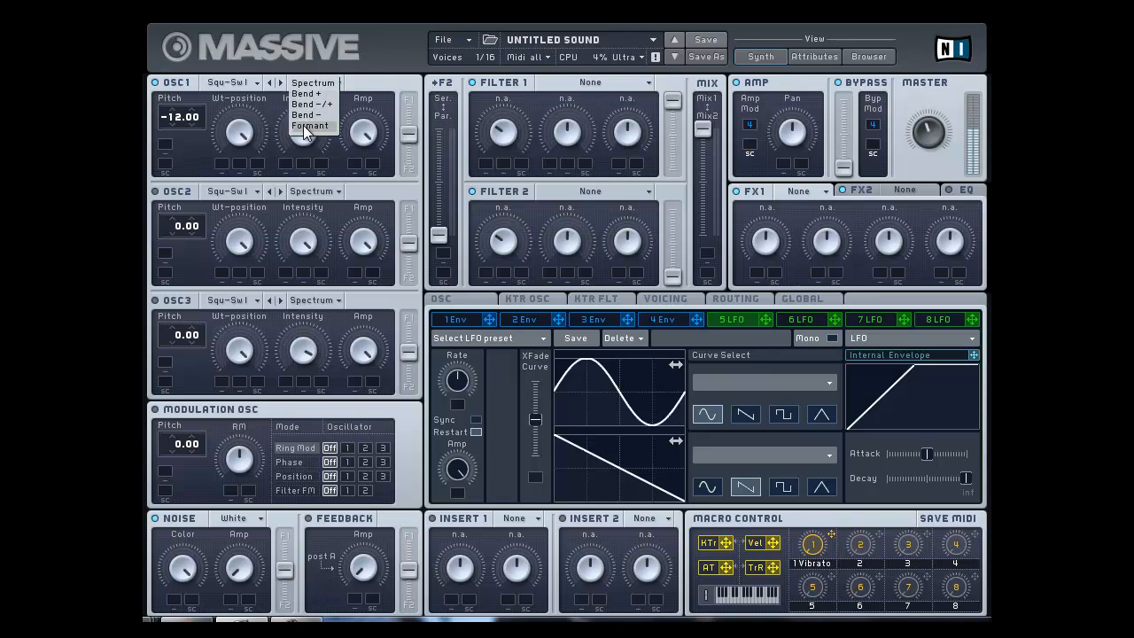
pyautogui.click(310, 124)
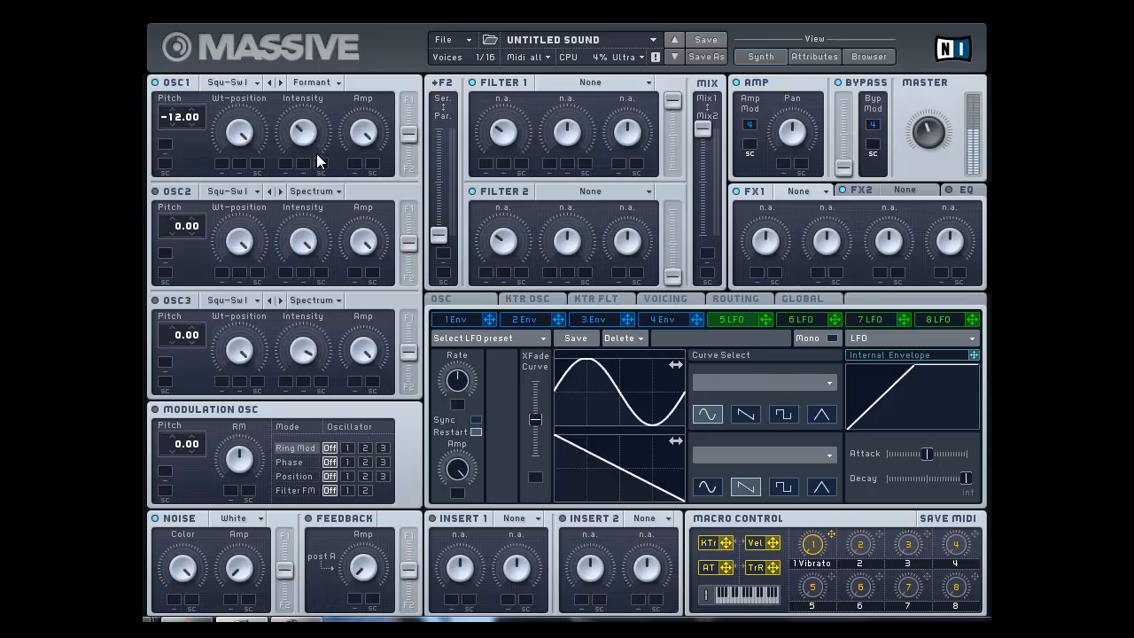
pyautogui.moveTo(335, 217)
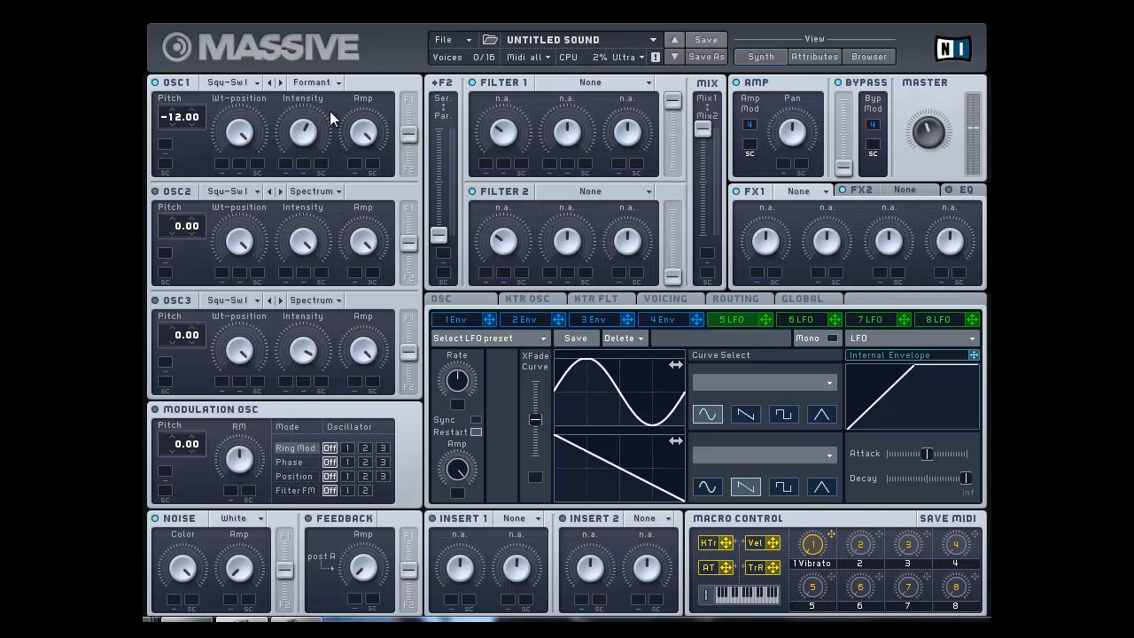
pyautogui.moveTo(333, 133)
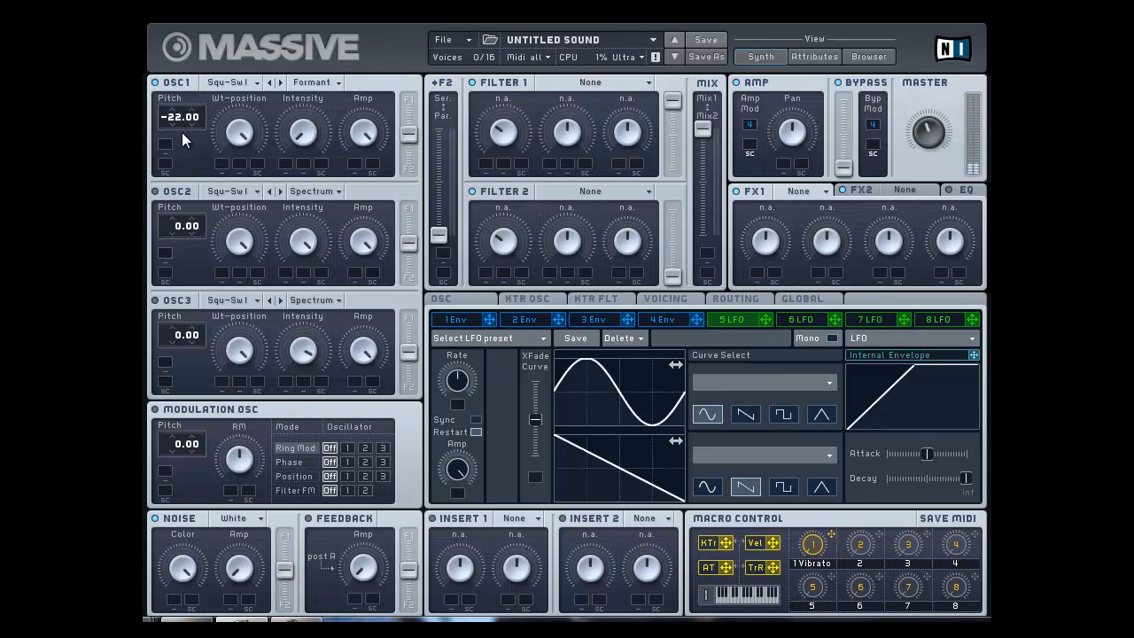
# - Adjust oscillator 1's intensity and drop its pitch to -36
pyautogui.moveTo(181, 117); pyautogui.dragTo(181, 133)
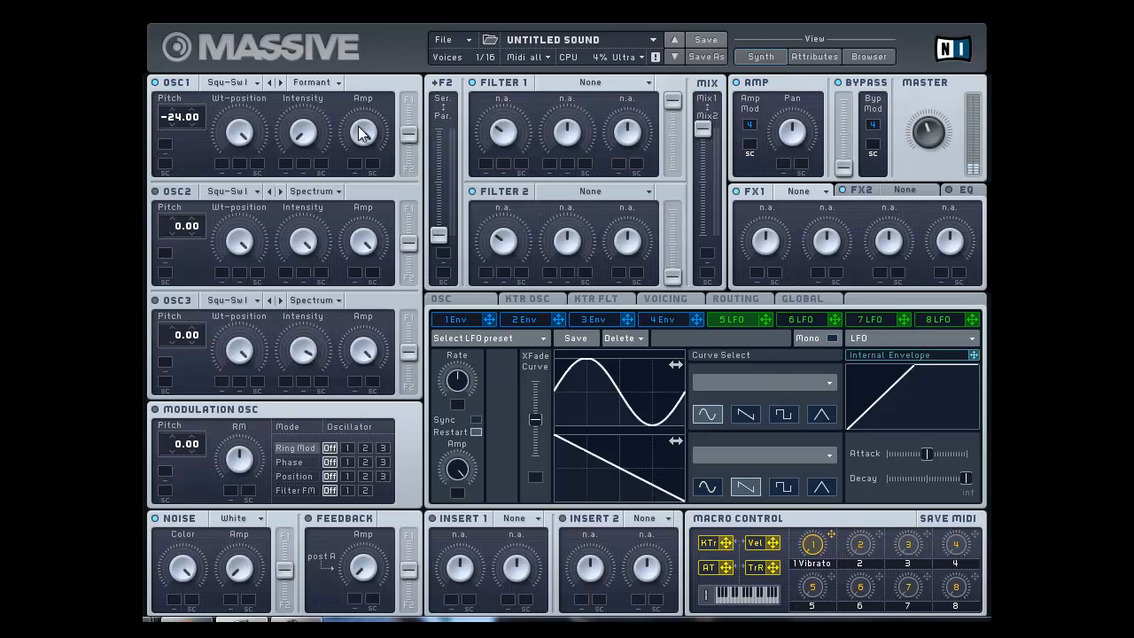
pyautogui.moveTo(297, 113)
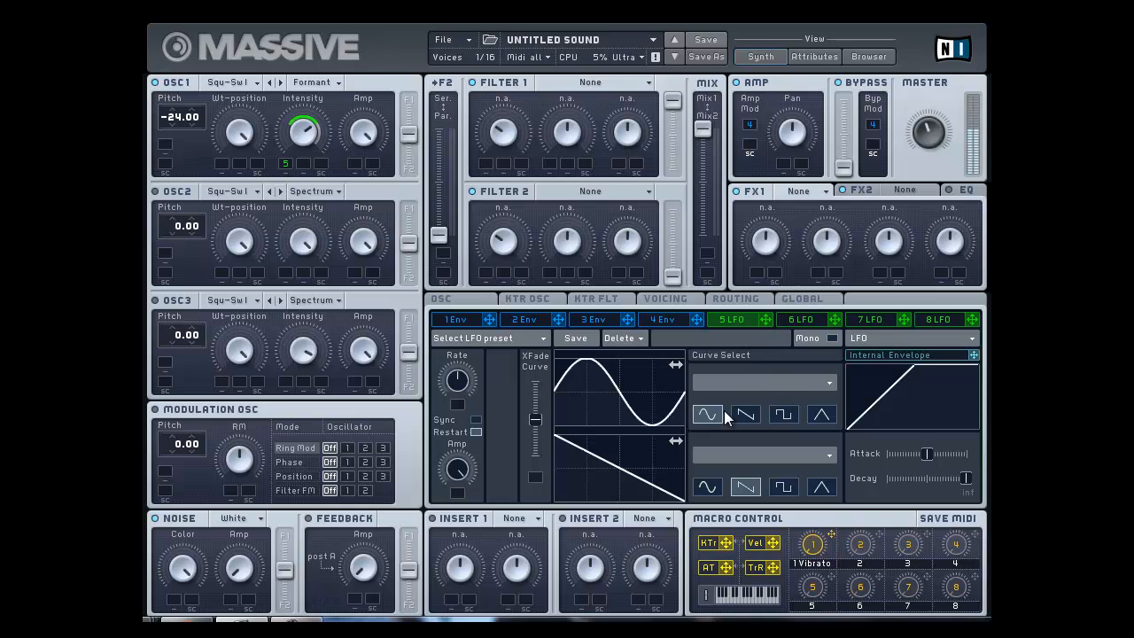
pyautogui.moveTo(461, 358)
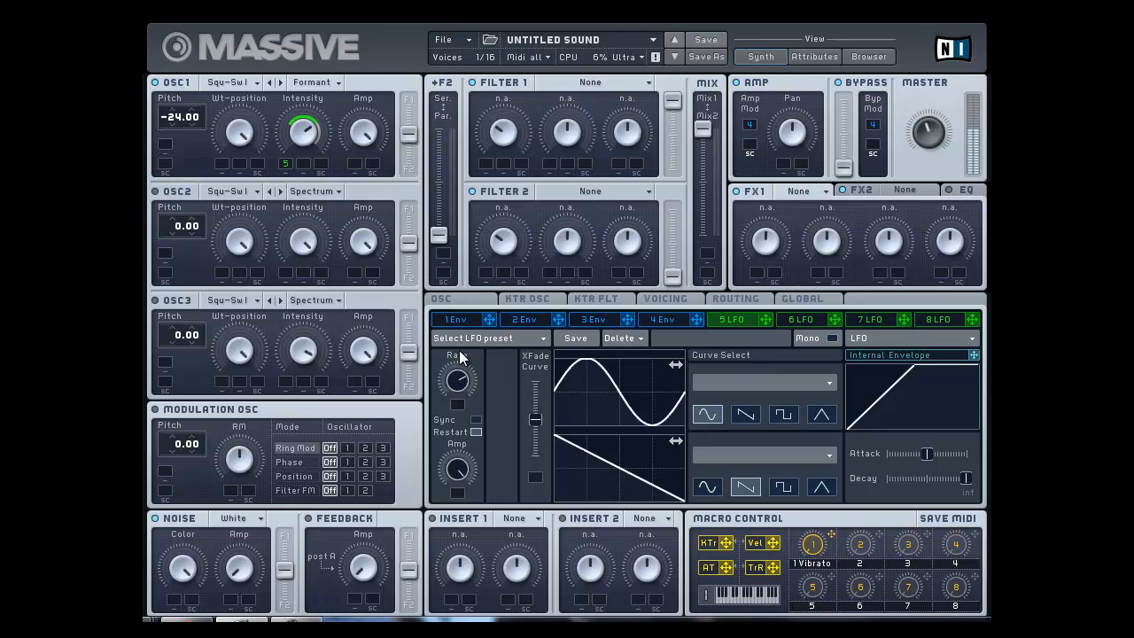
pyautogui.moveTo(461, 363)
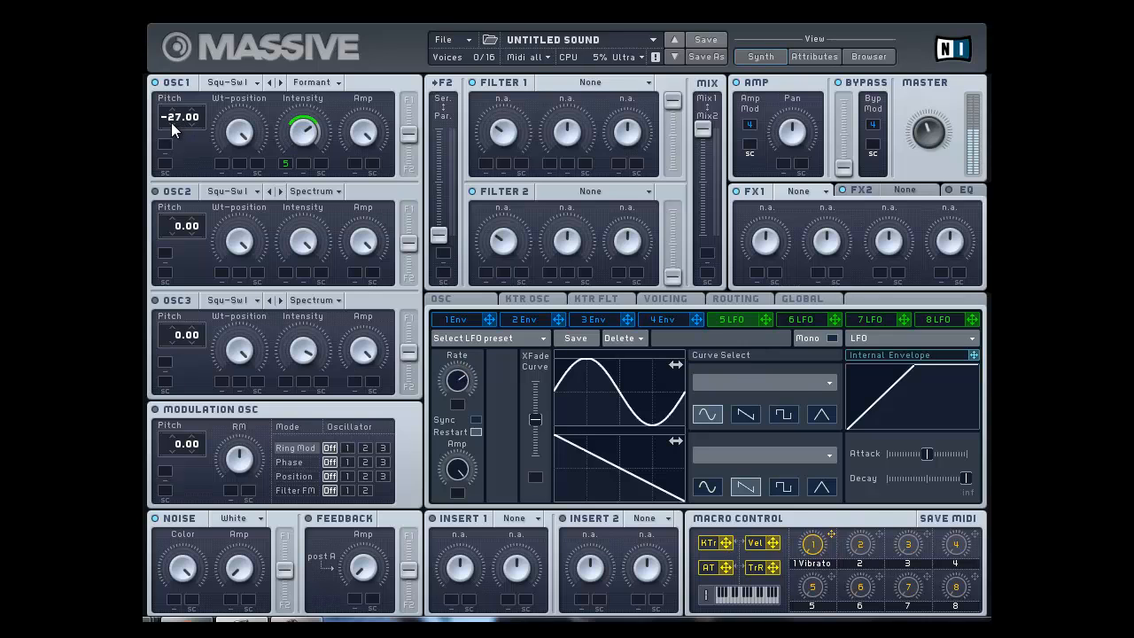
pyautogui.moveTo(181, 128); pyautogui.dragTo(181, 142)
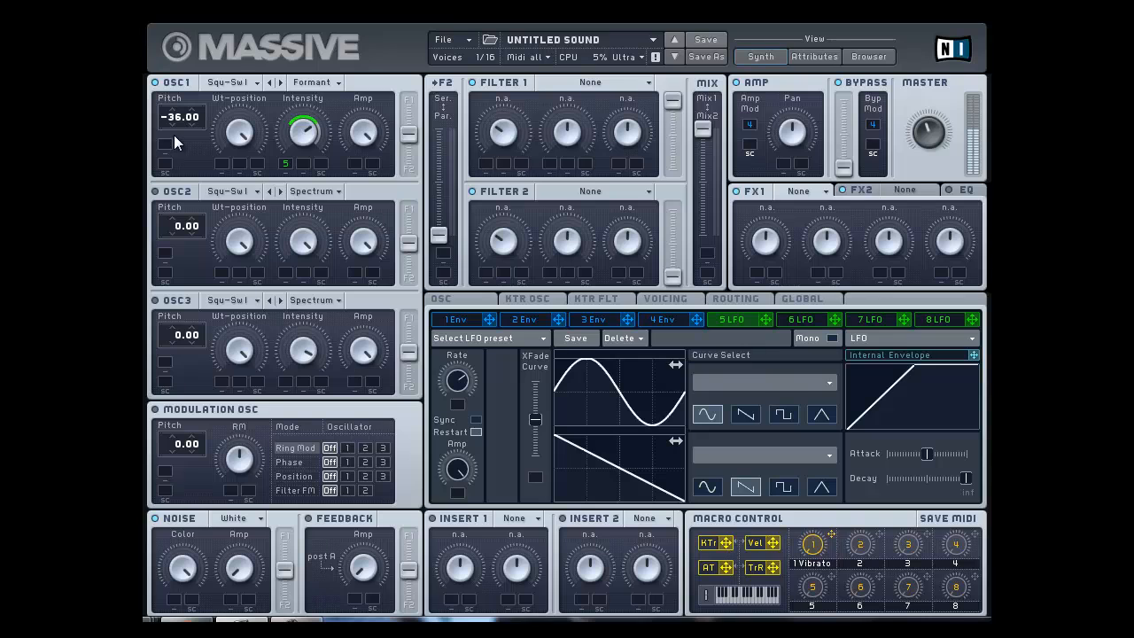
pyautogui.moveTo(322, 156)
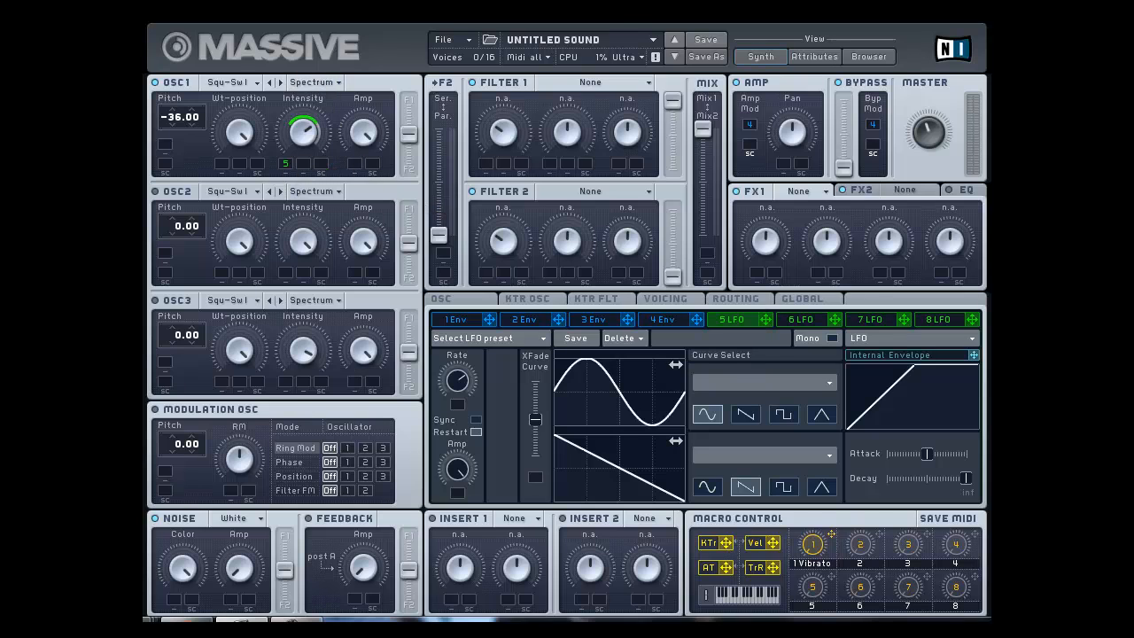
# - Keep oscillator 1 in Formant mode from the mode list and tweak its intensity again
pyautogui.click(312, 81)
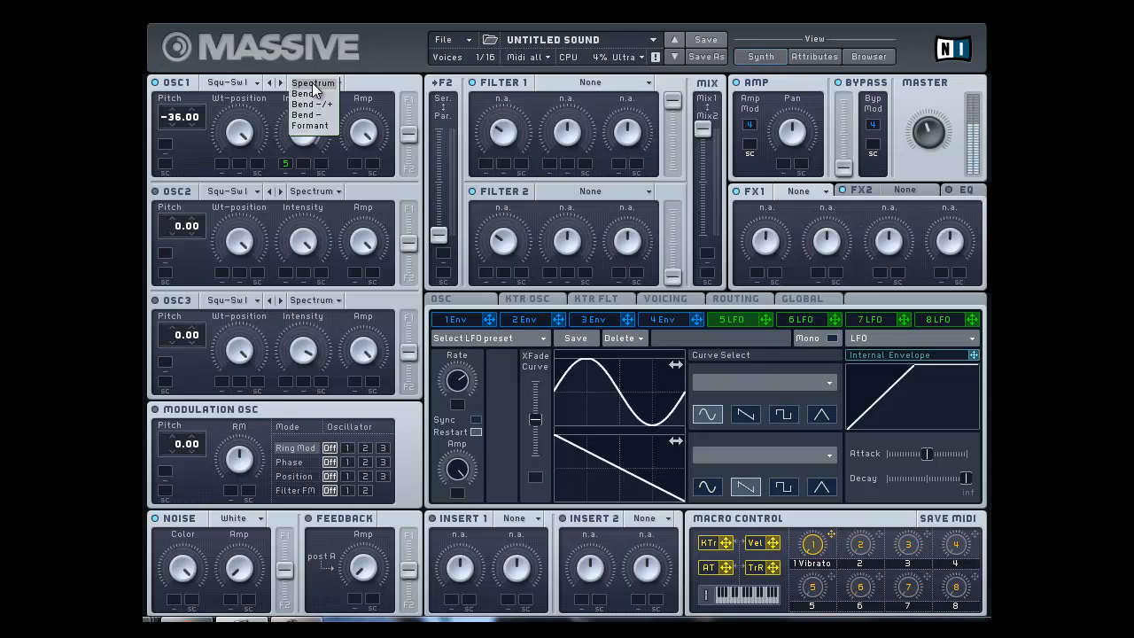
pyautogui.click(308, 124)
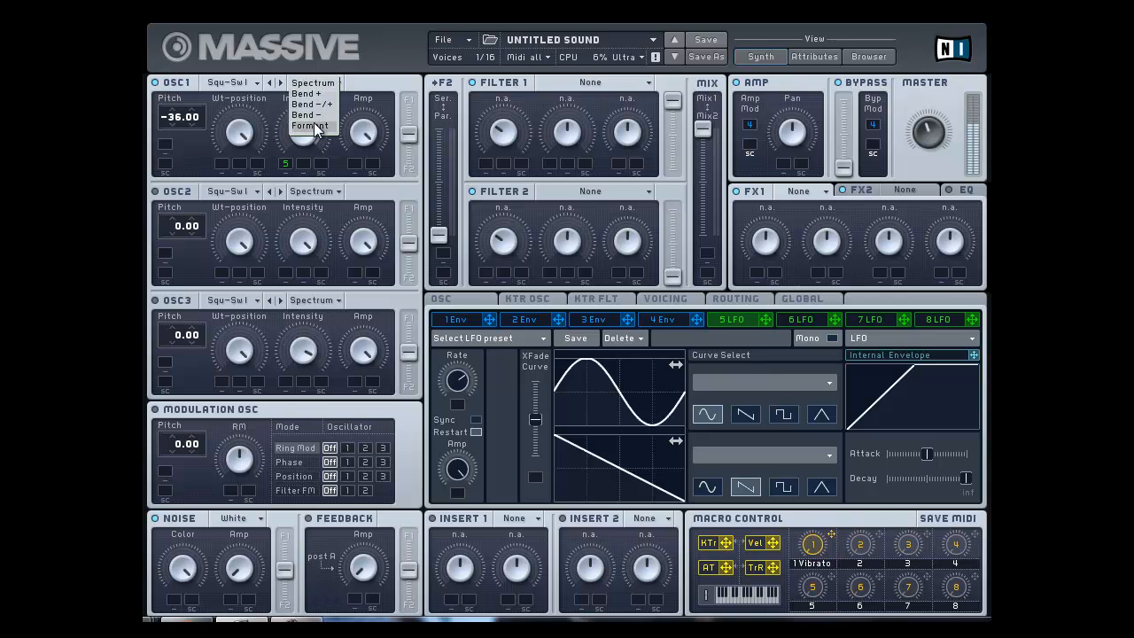
pyautogui.click(312, 124)
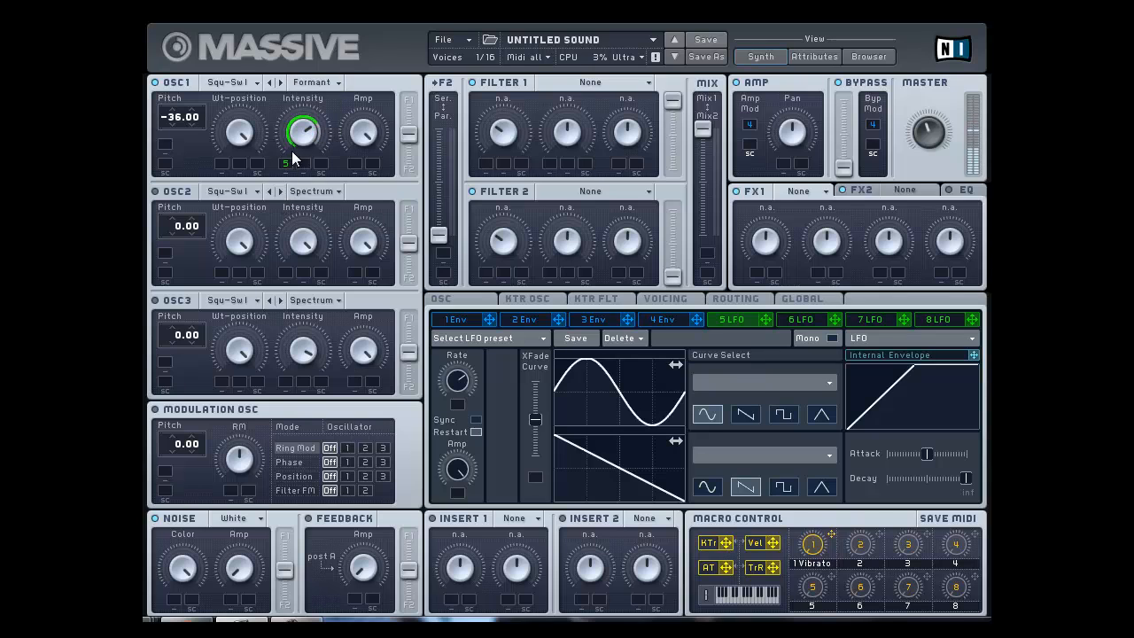
pyautogui.click(303, 131)
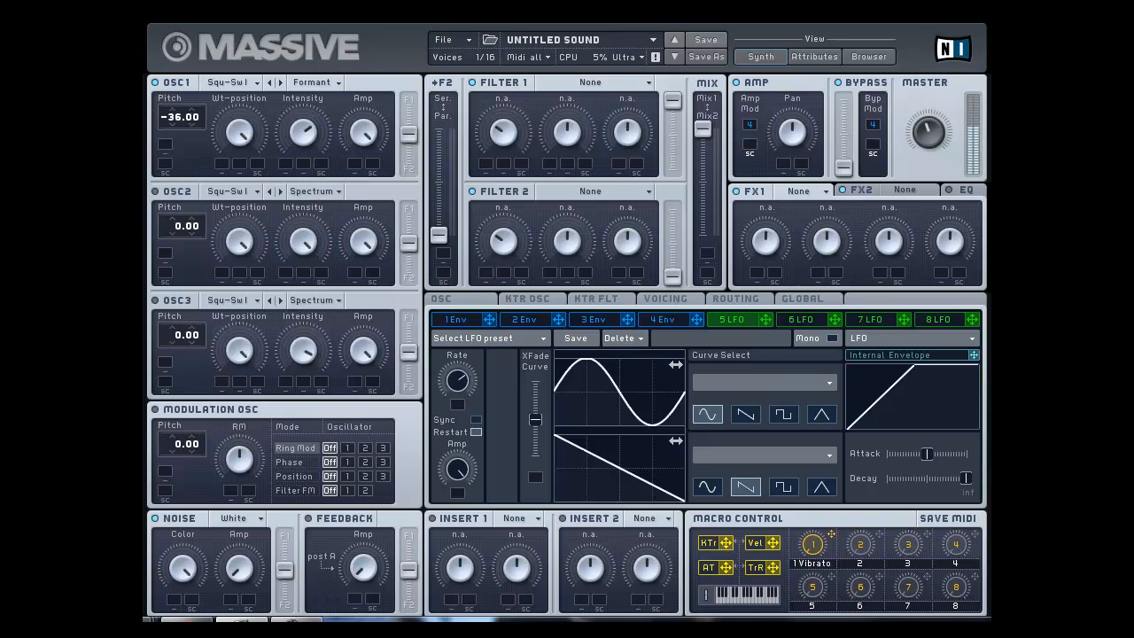
pyautogui.click(312, 84)
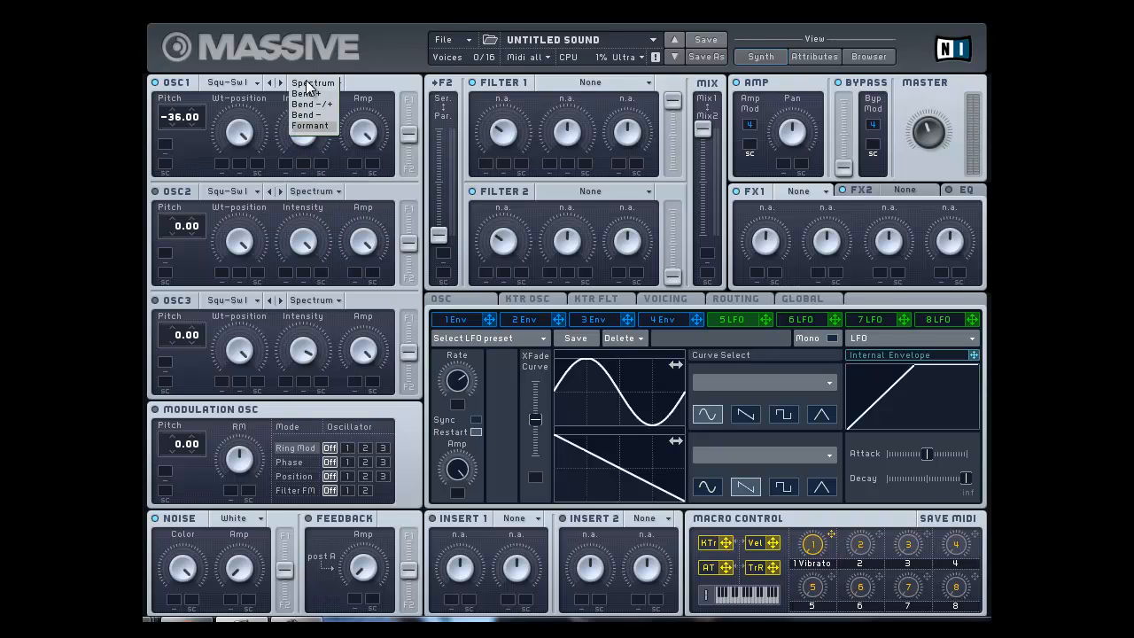
pyautogui.click(311, 124)
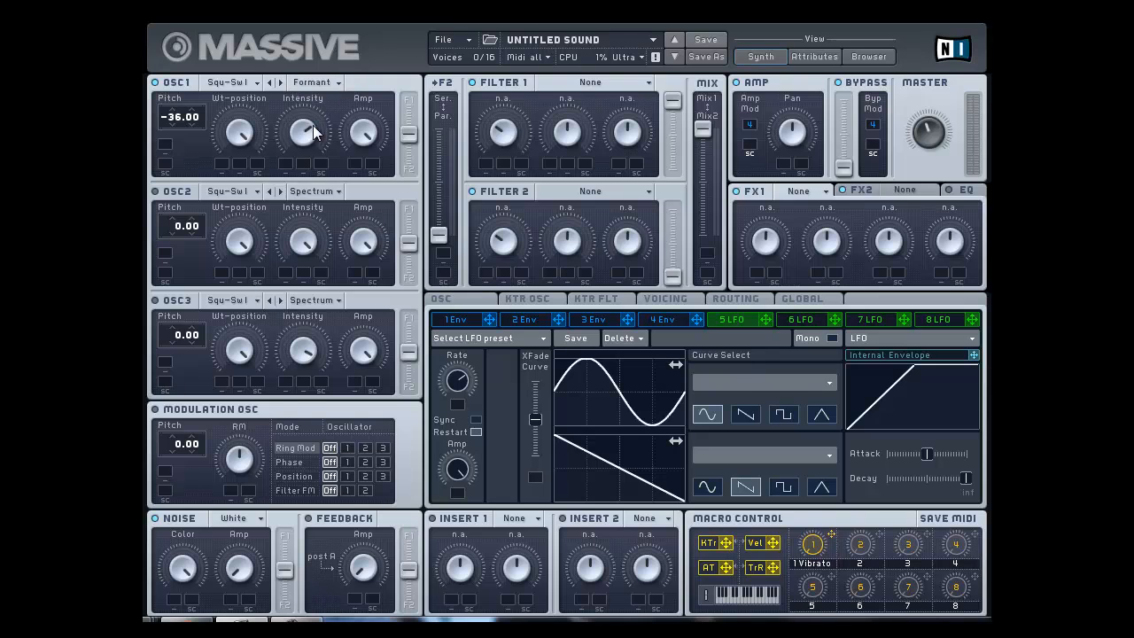
pyautogui.moveTo(305, 152)
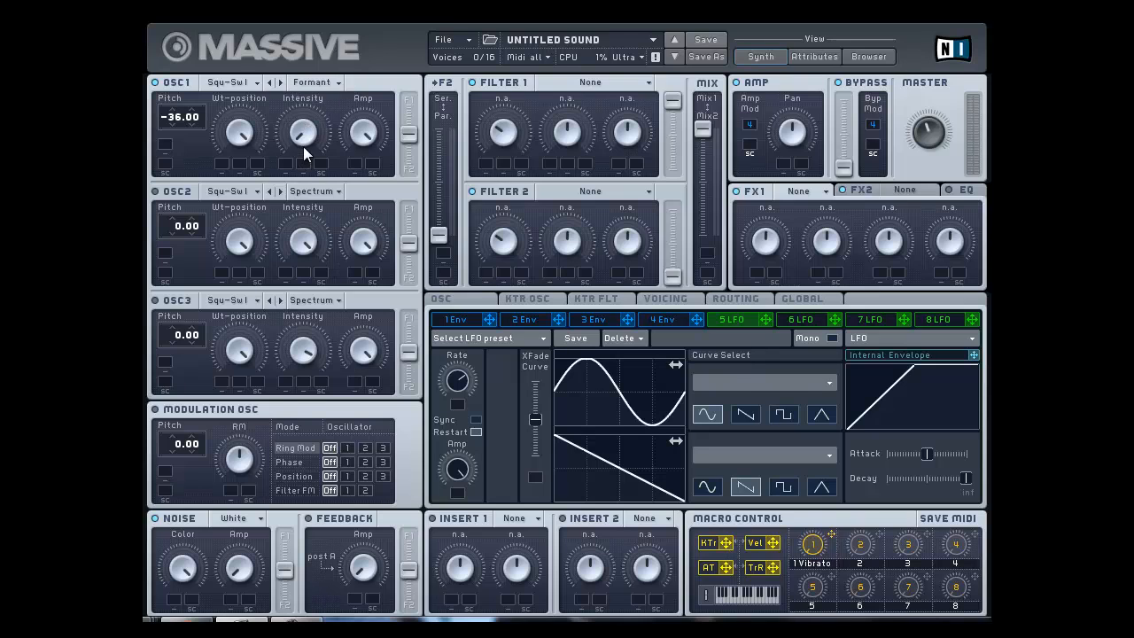
pyautogui.moveTo(180, 117); pyautogui.dragTo(181, 101)
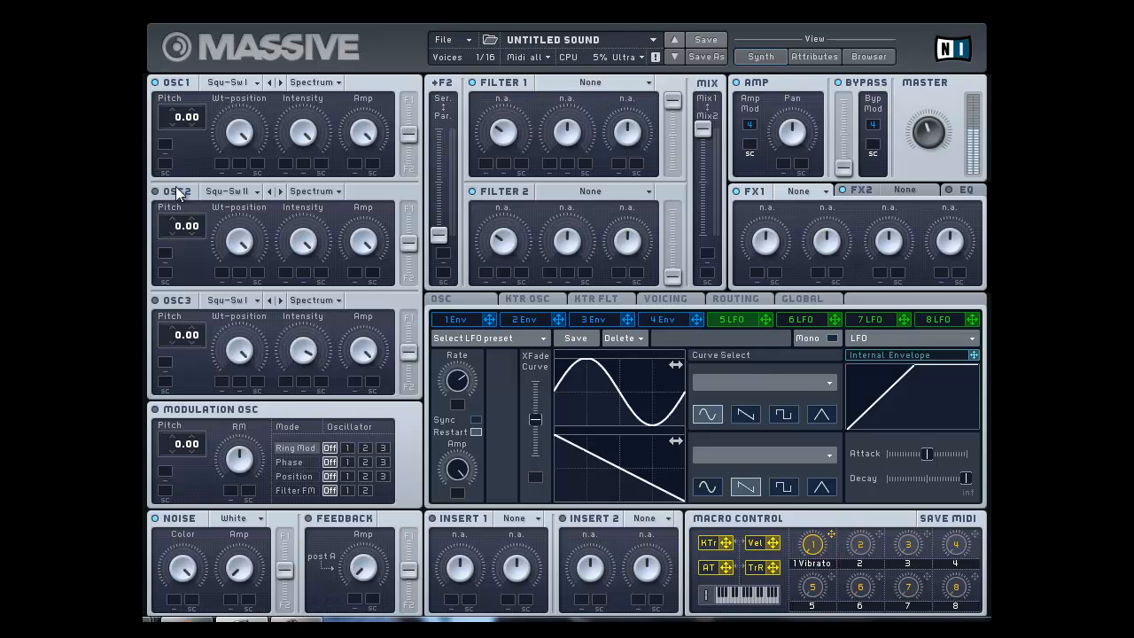
pyautogui.moveTo(372, 250)
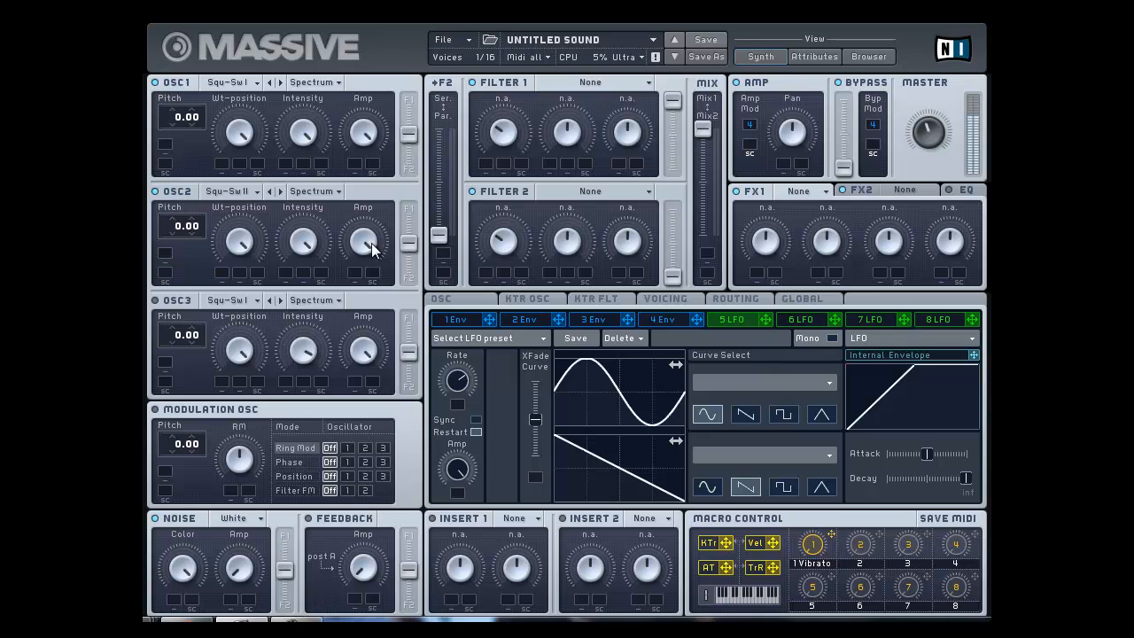
pyautogui.moveTo(304, 133)
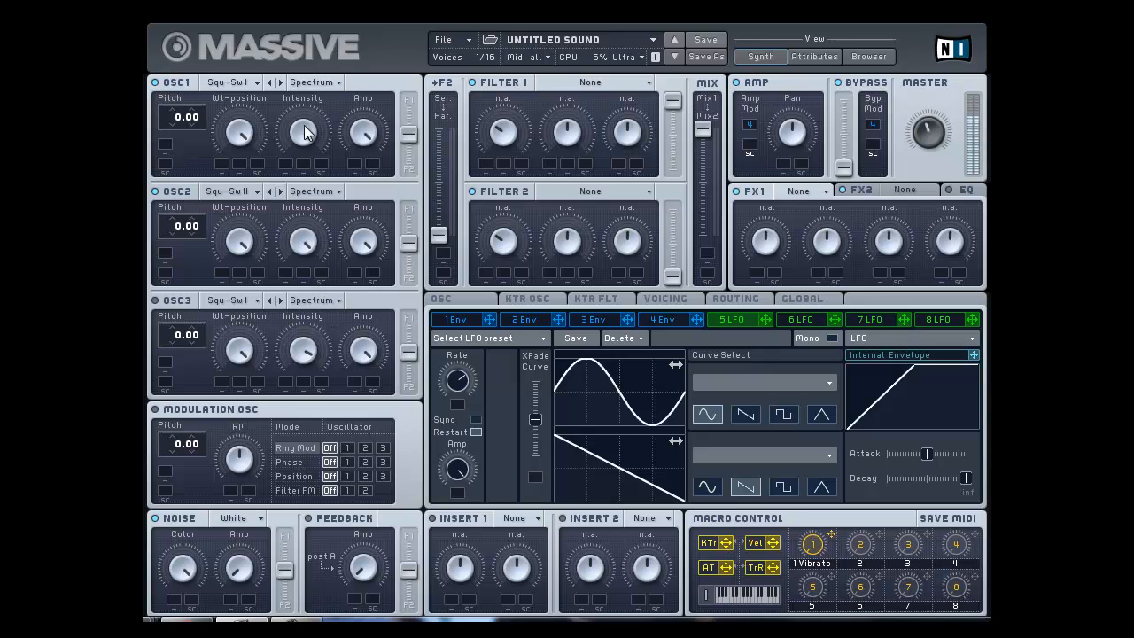
pyautogui.moveTo(354, 167)
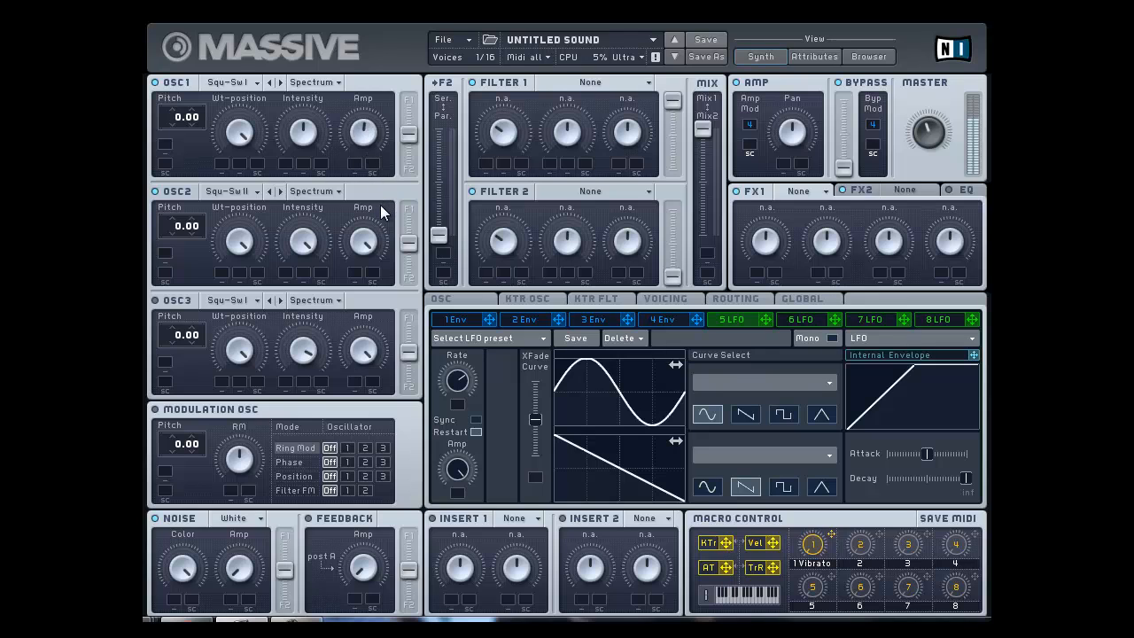
pyautogui.moveTo(367, 202)
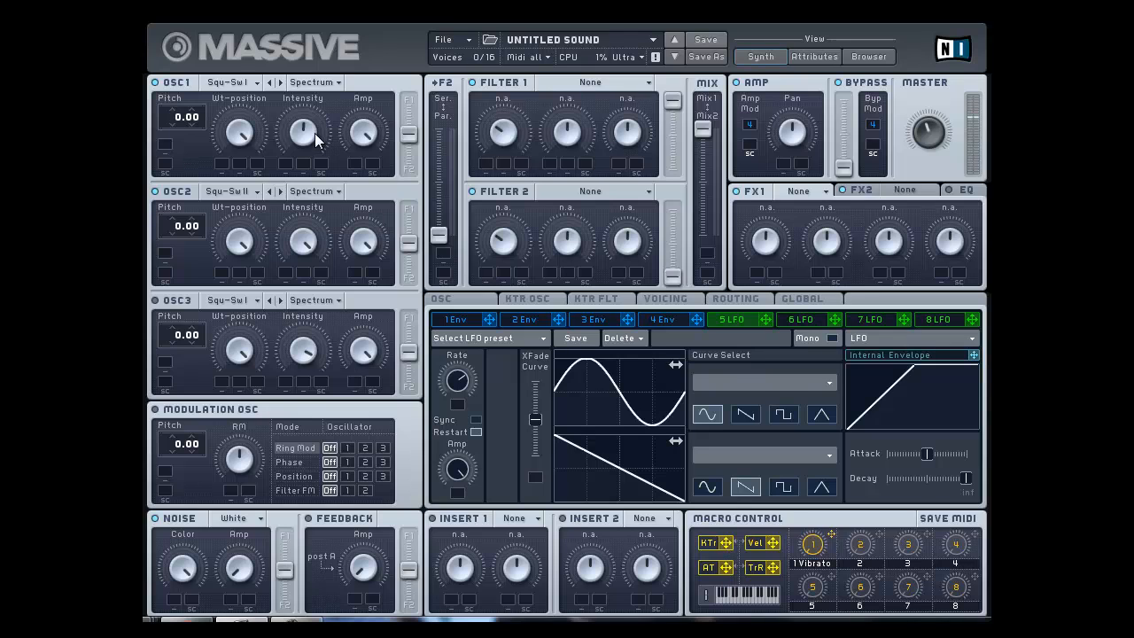
# - Adjust oscillator 1's Intensity amount with both oscillators at -24 pitch
pyautogui.moveTo(180, 117); pyautogui.dragTo(174, 145)
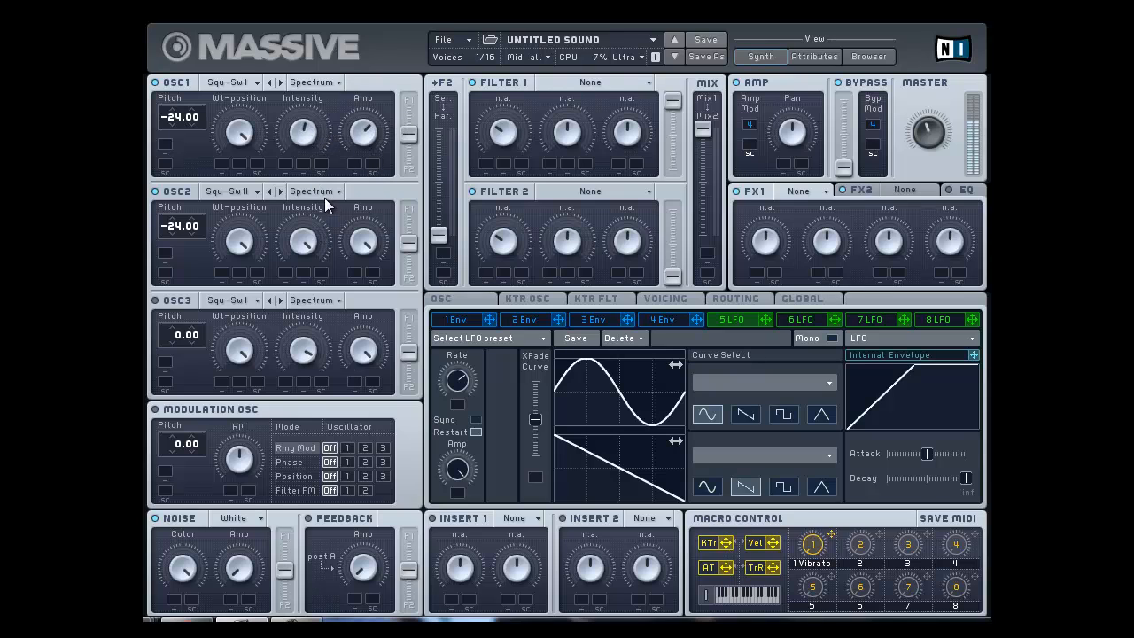
pyautogui.moveTo(312, 323)
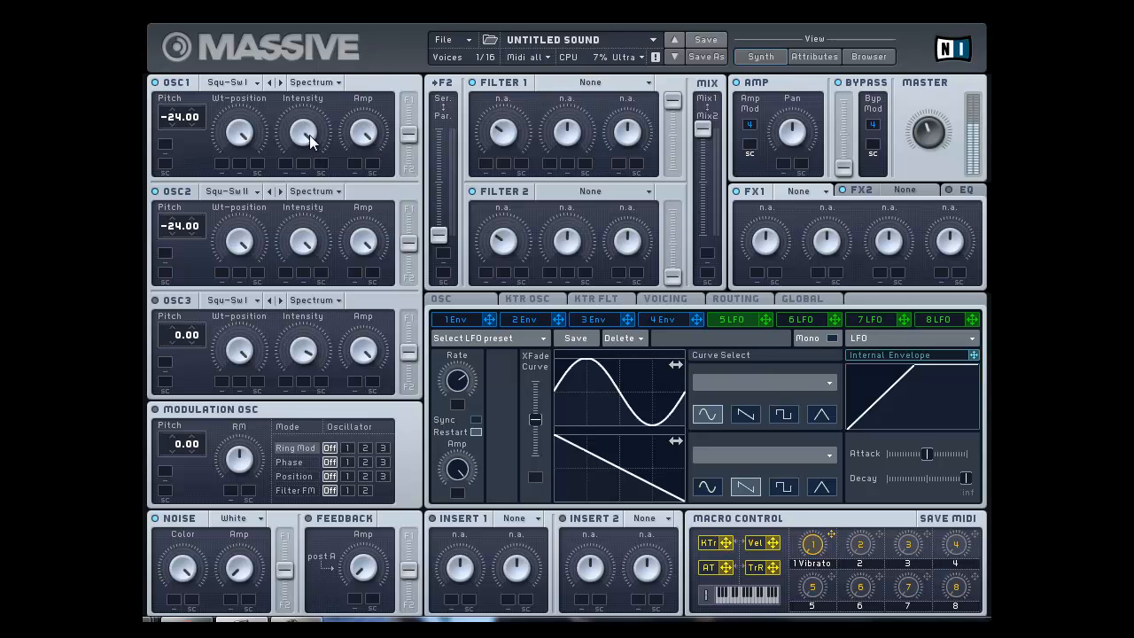
pyautogui.moveTo(312, 228)
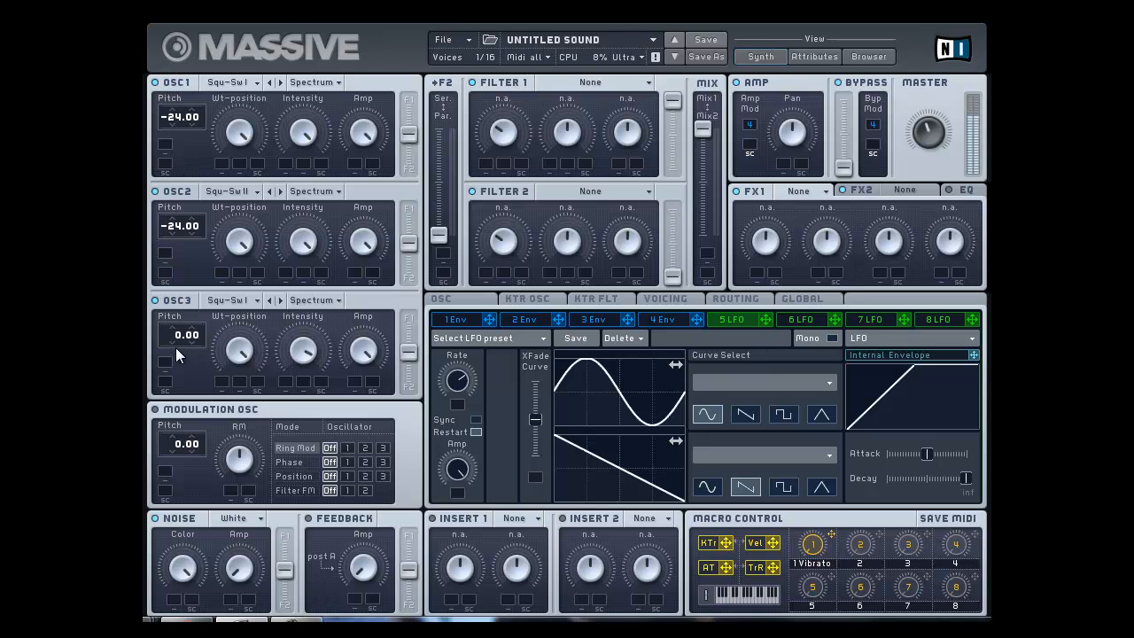
pyautogui.moveTo(315, 322)
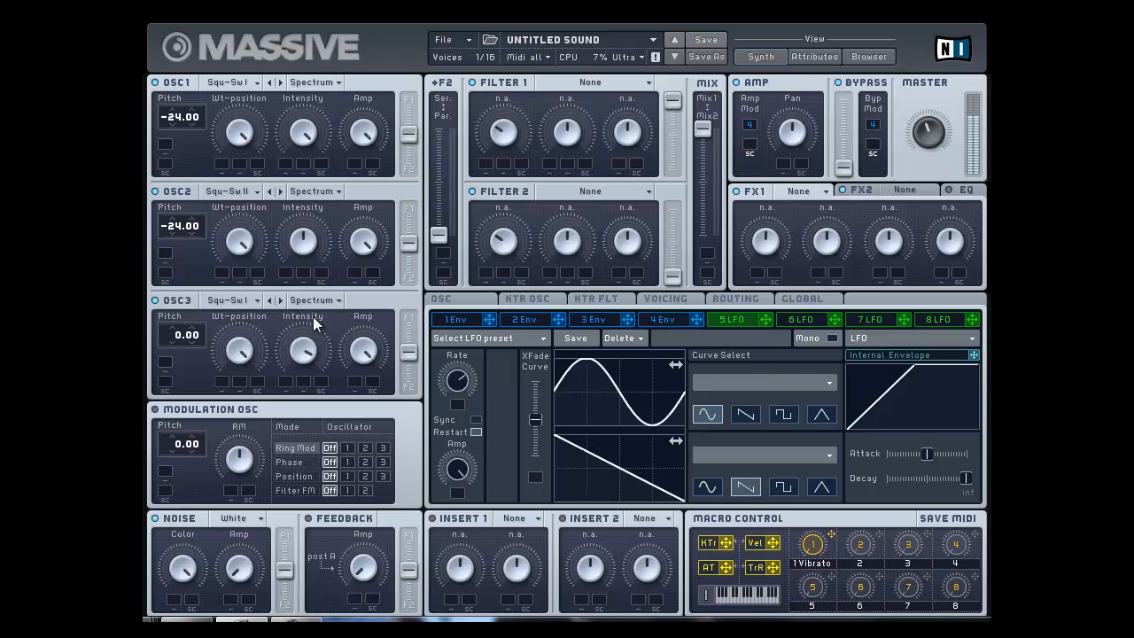
pyautogui.moveTo(315, 331)
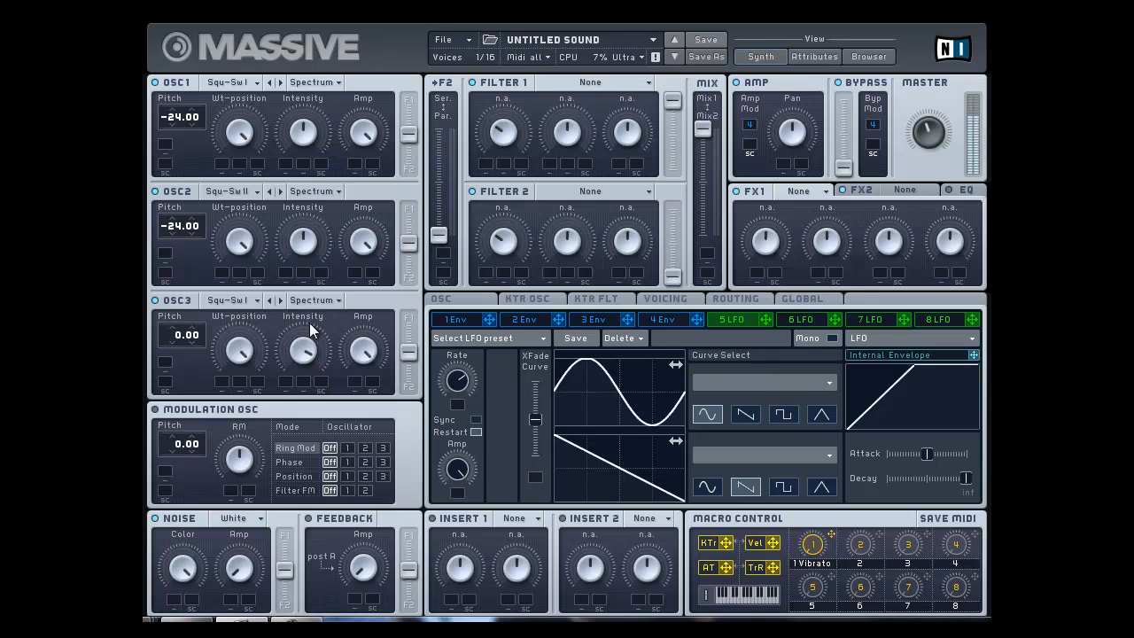
# - Adjust oscillator 3's Intensity amount before bringing its pitch to -24
pyautogui.moveTo(180, 333); pyautogui.dragTo(181, 387)
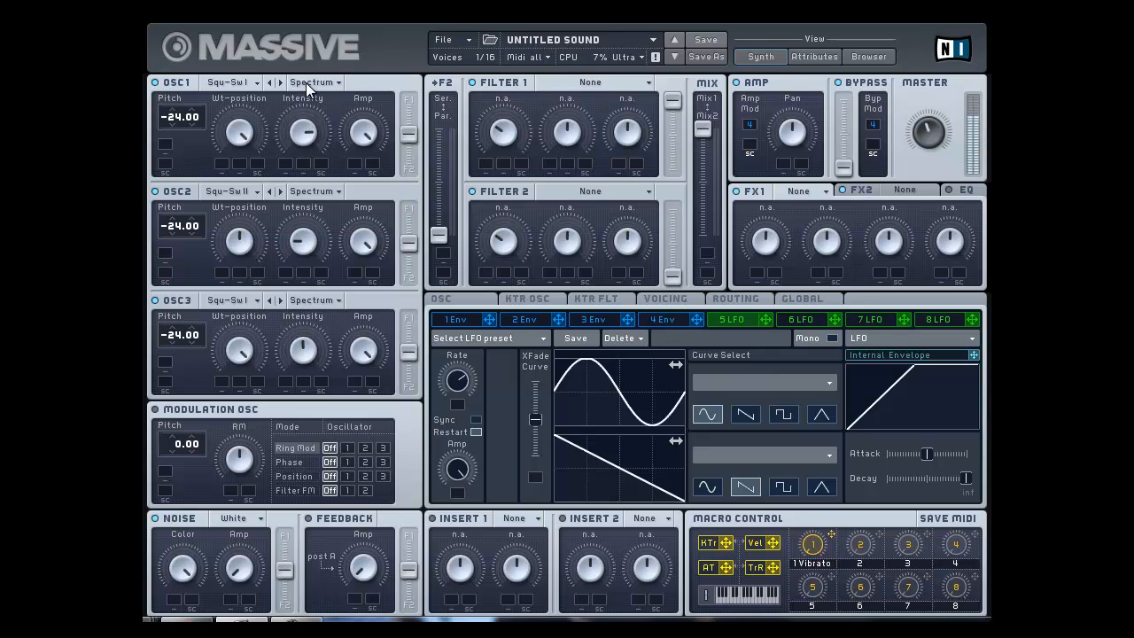
pyautogui.moveTo(290, 309)
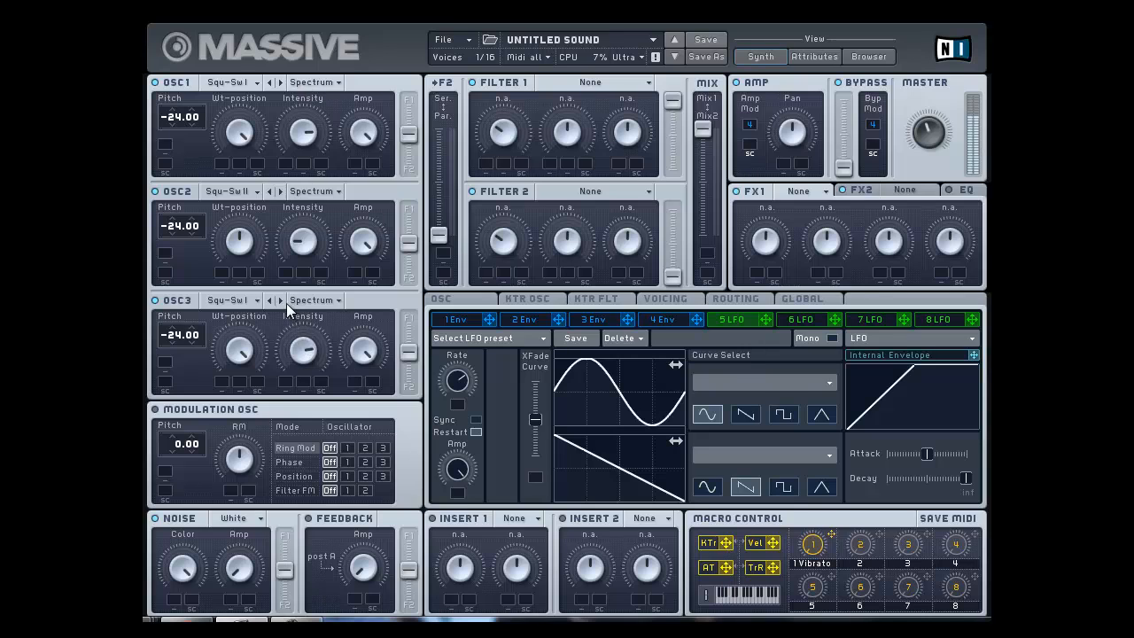
pyautogui.moveTo(305, 407)
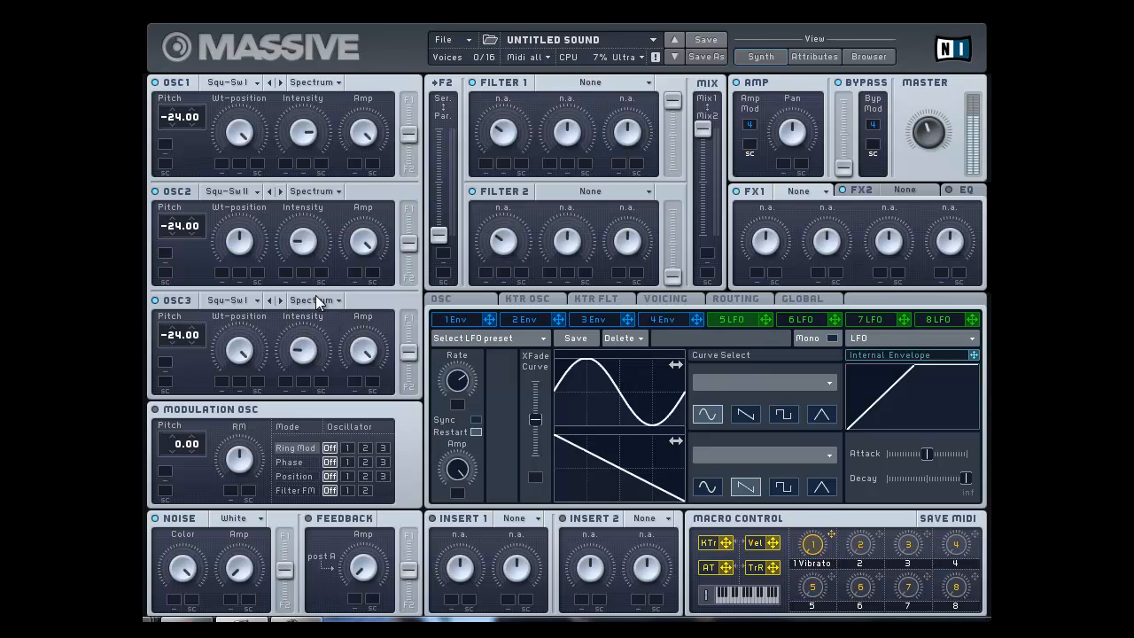
# - Choose Formant in the wavetable mode dropdown of oscillators 3, 2 and 1
pyautogui.click(310, 299)
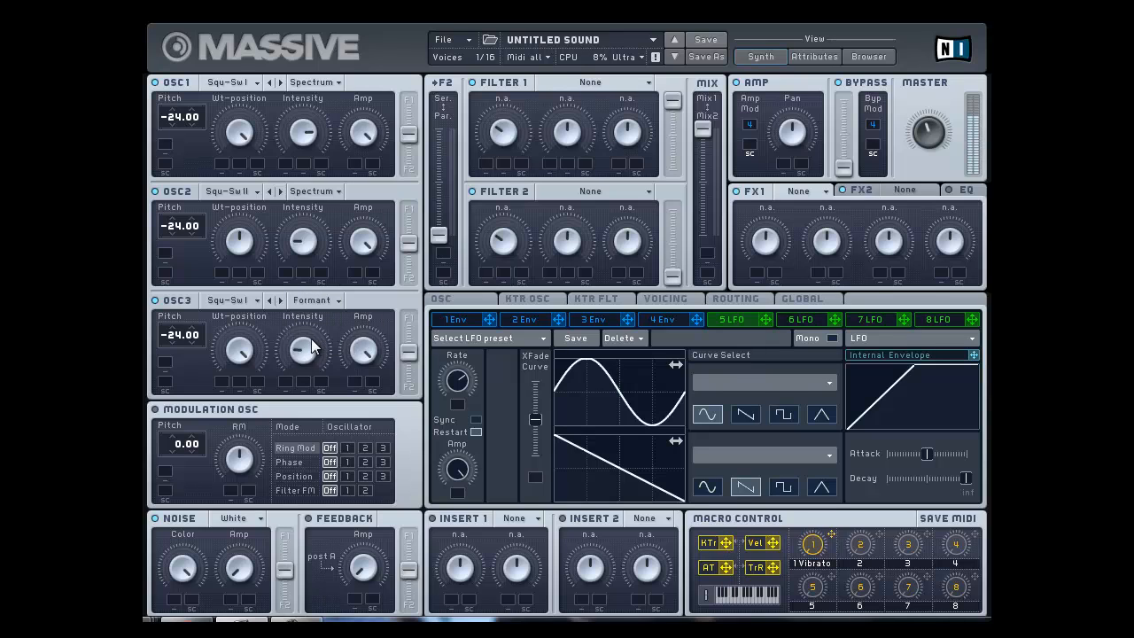
pyautogui.click(309, 192)
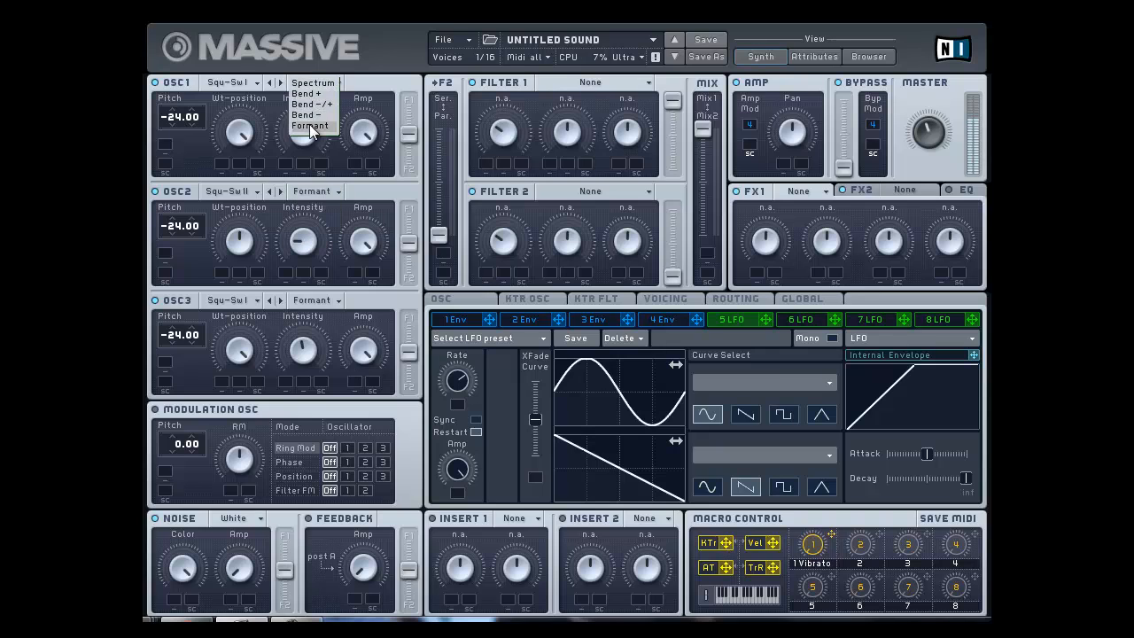
pyautogui.click(310, 124)
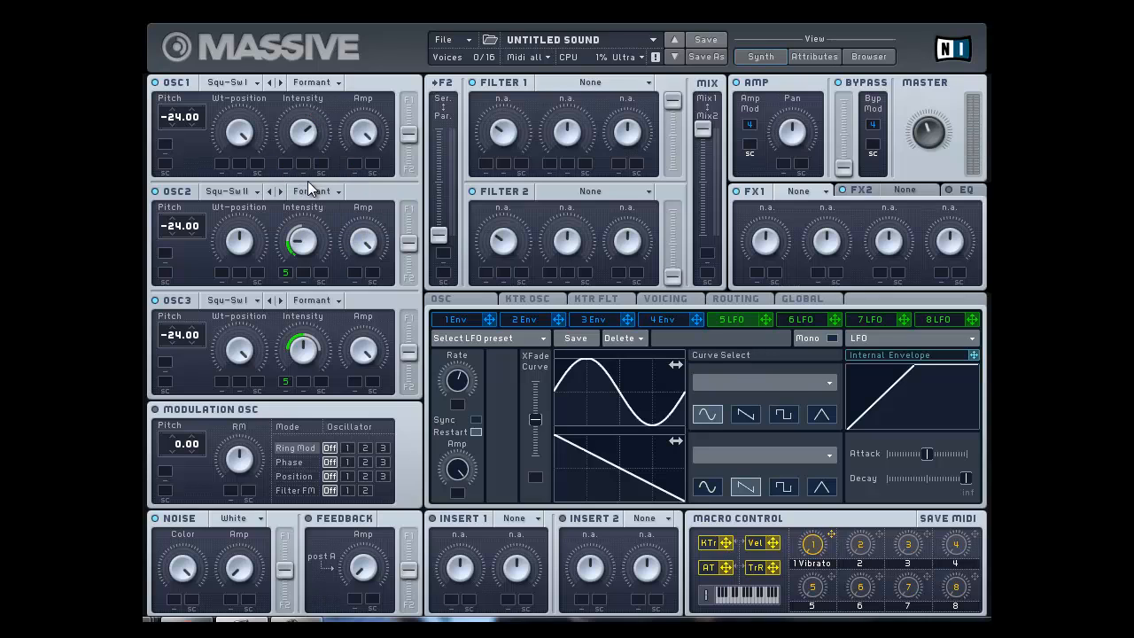
pyautogui.rightClick(303, 244)
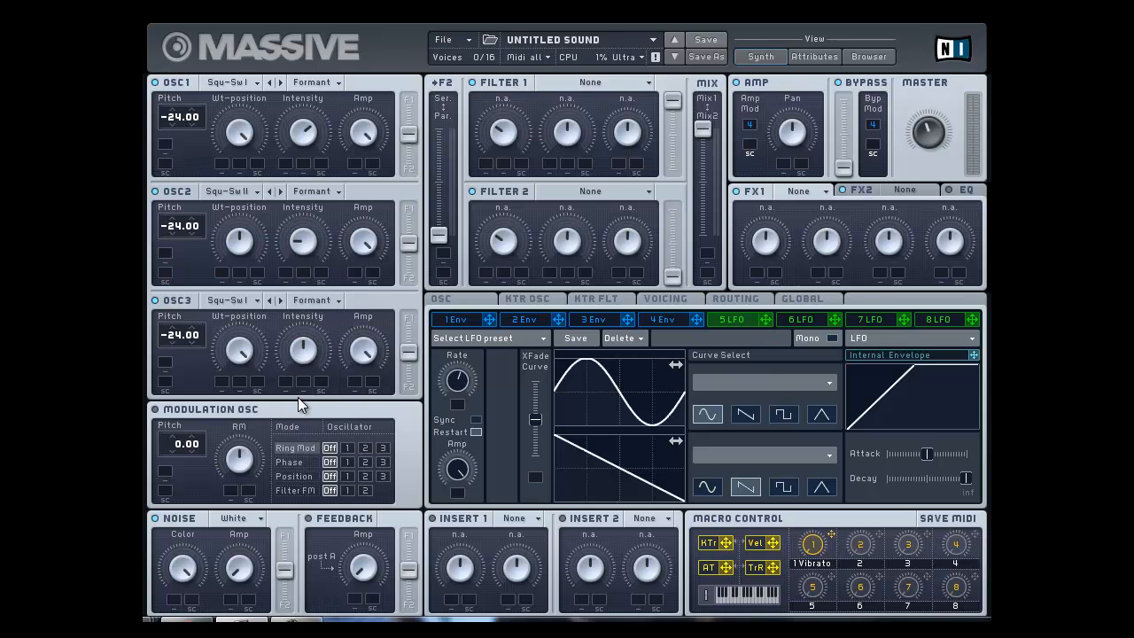
# - Return the oscillators to Spectrum mode and reset their pitches to 0.00
pyautogui.click(315, 299)
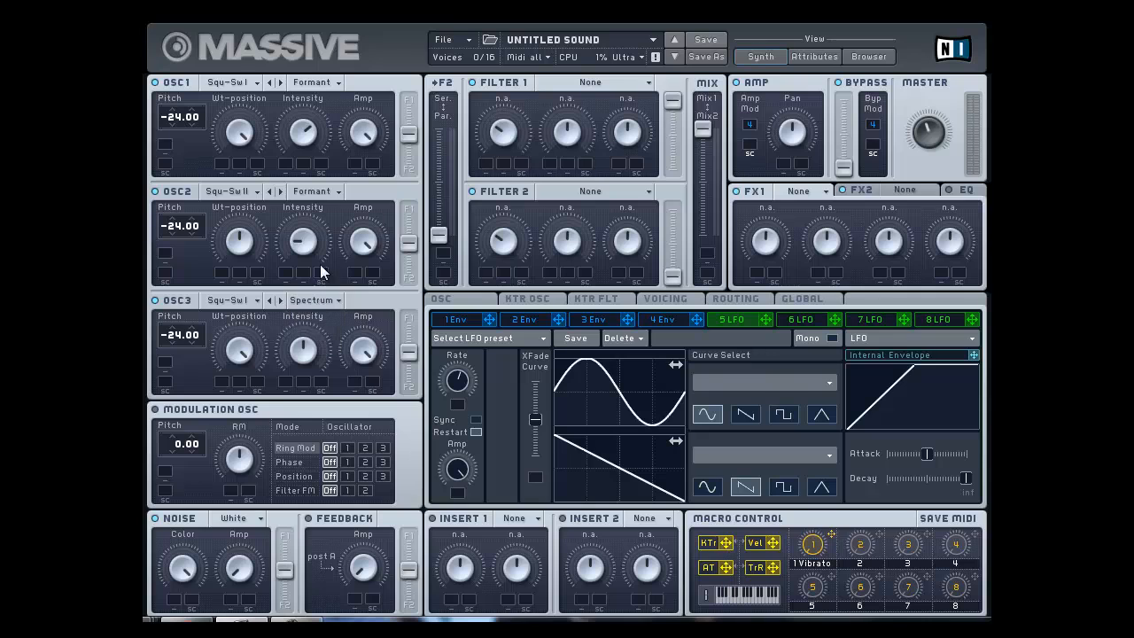
pyautogui.click(315, 82)
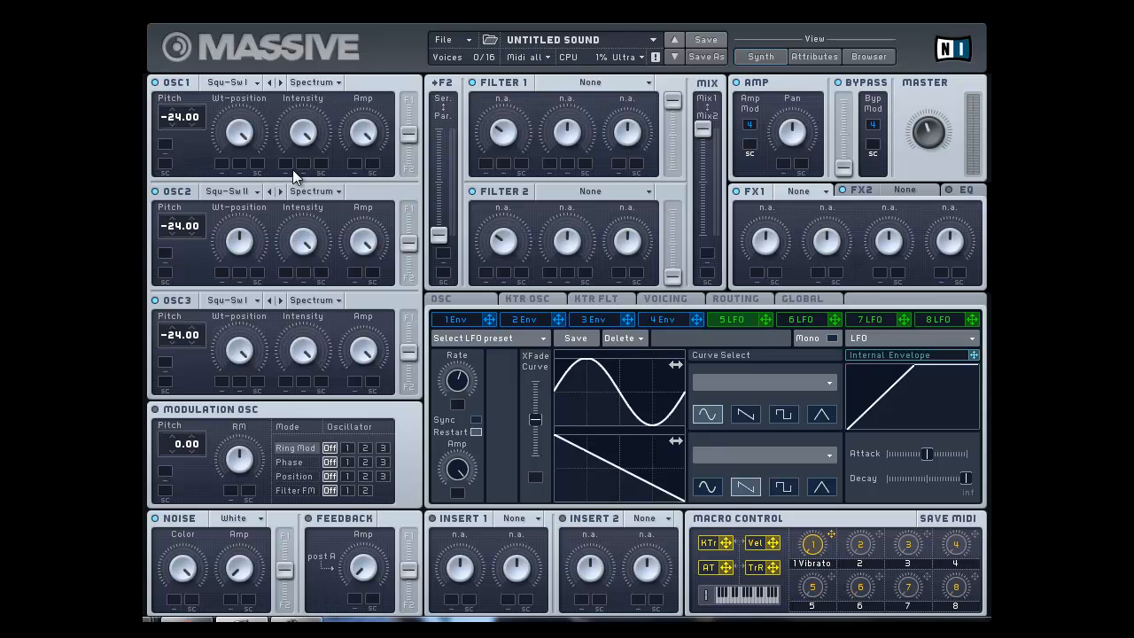
pyautogui.moveTo(346, 152)
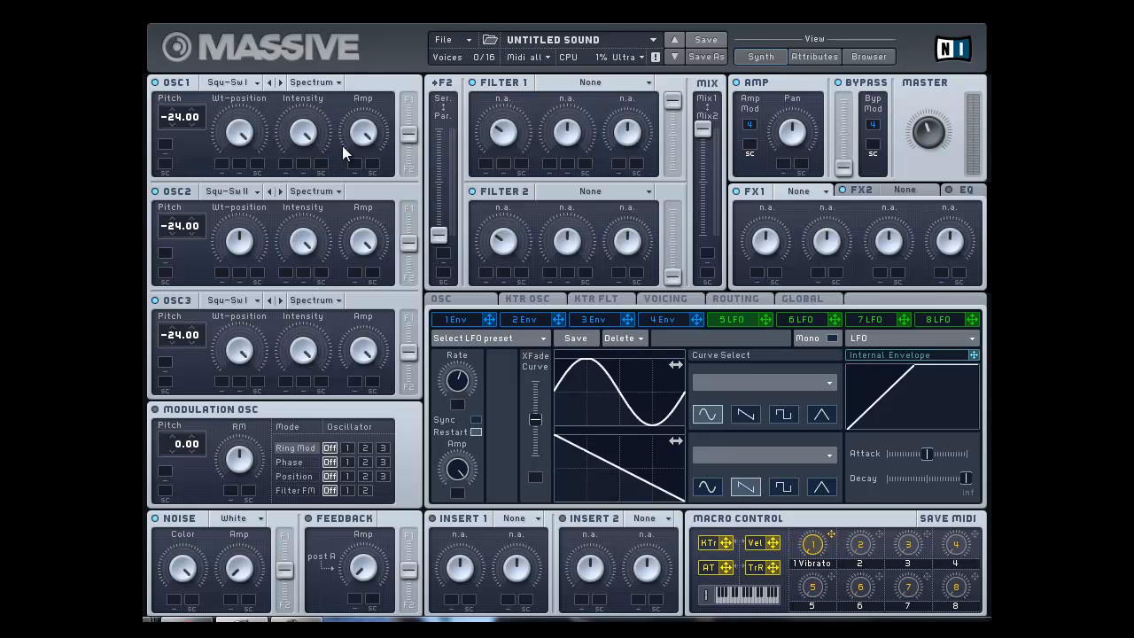
pyautogui.moveTo(198, 389)
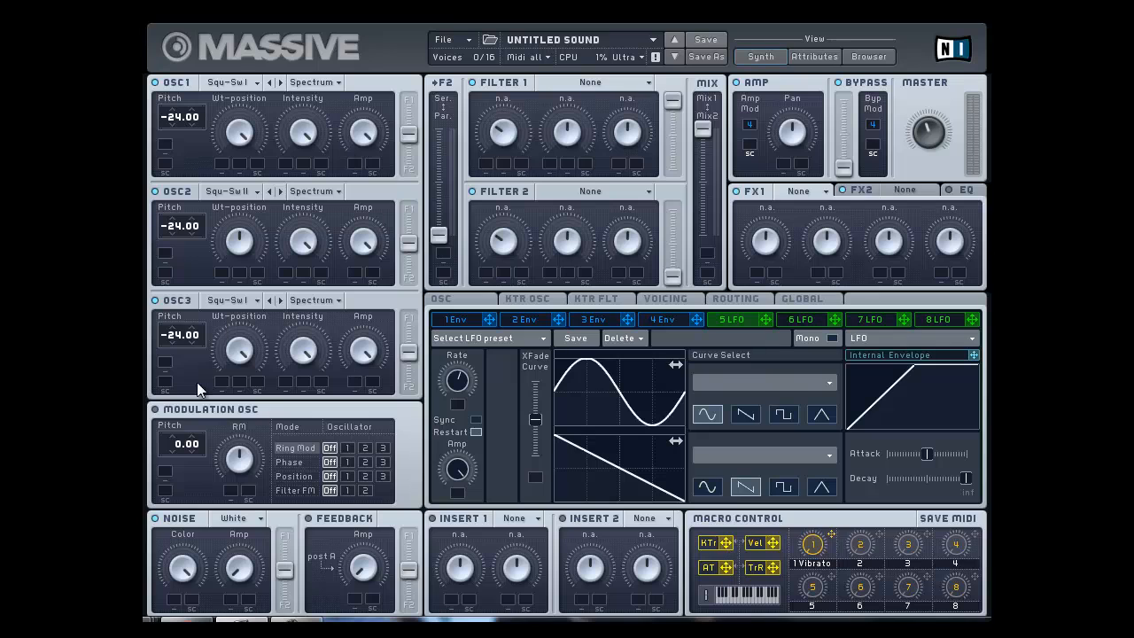
pyautogui.moveTo(181, 333); pyautogui.dragTo(181, 301)
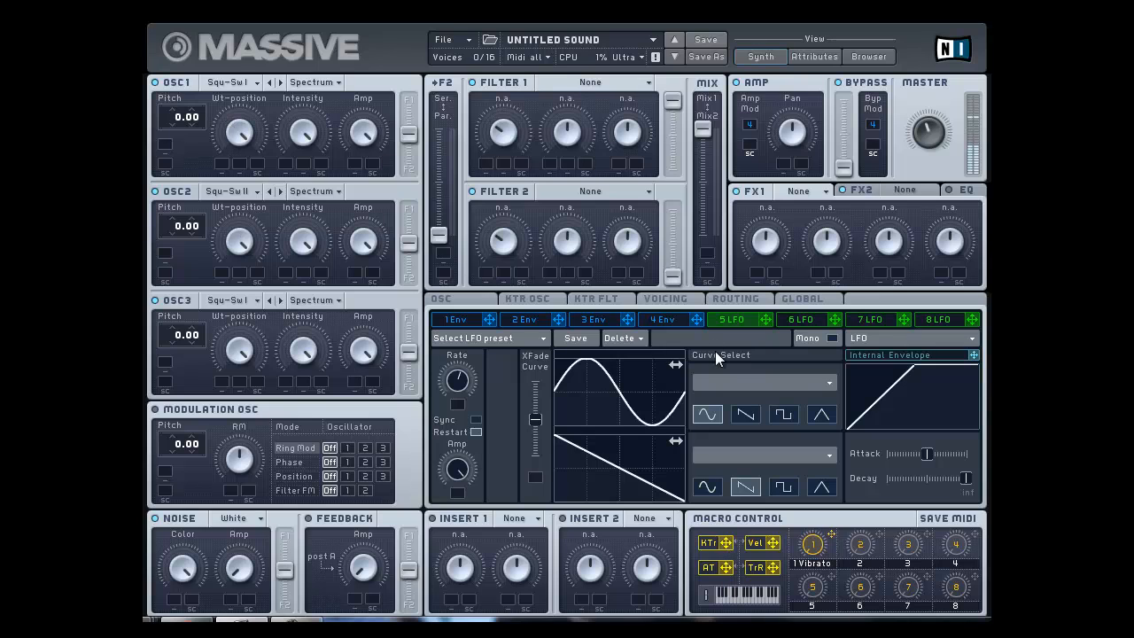
# - Visit the Voicing page and return to the OSC settings page
pyautogui.click(664, 297)
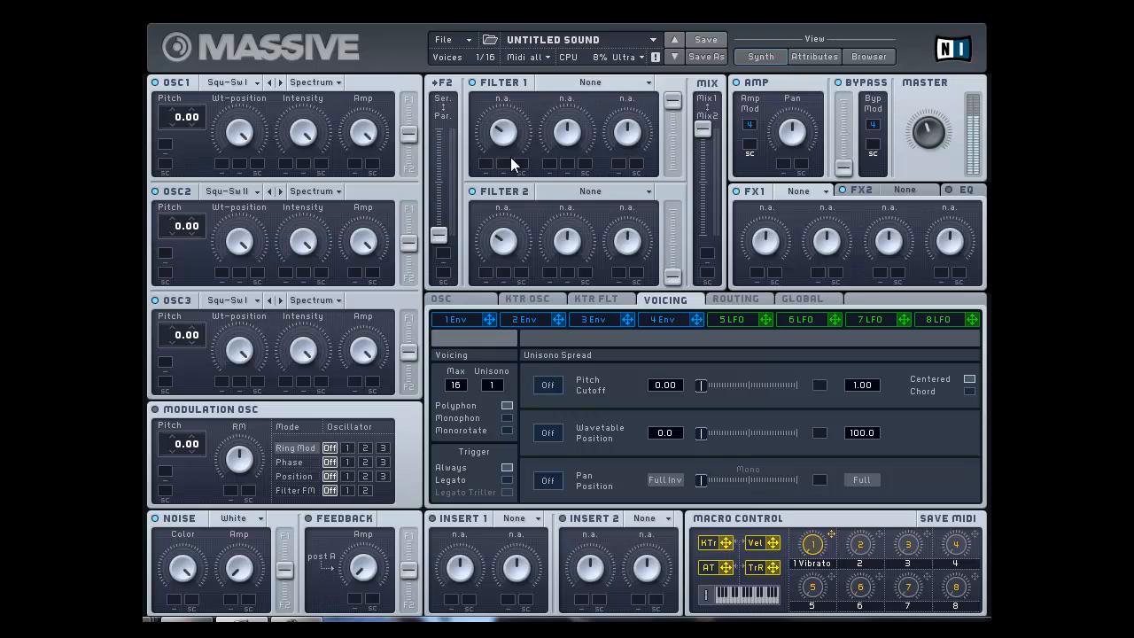
pyautogui.click(440, 297)
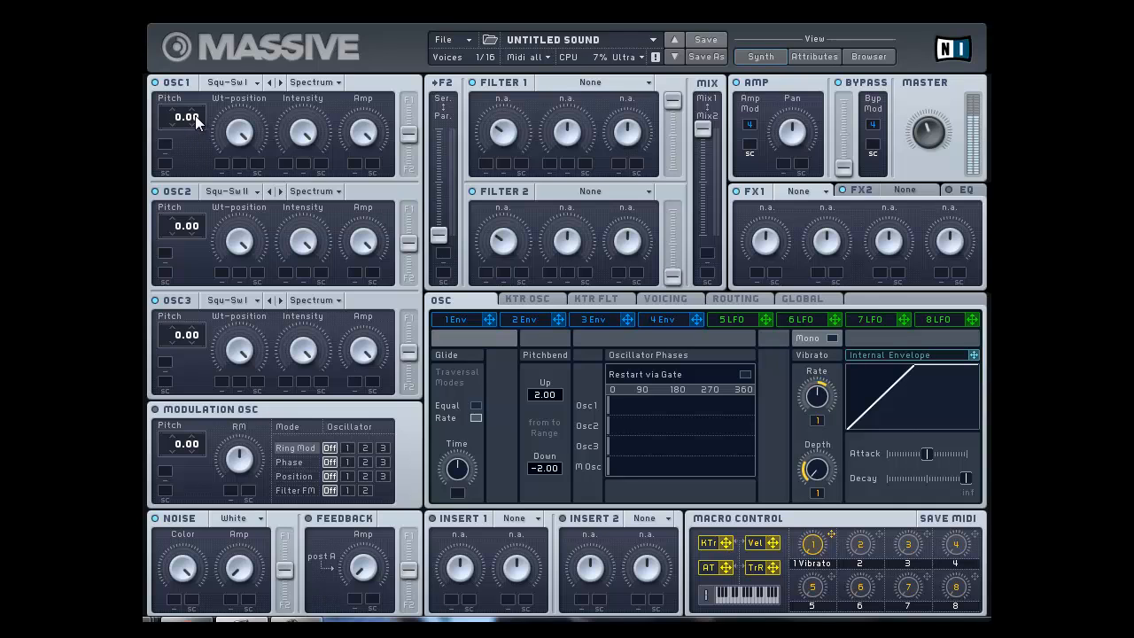
# - Detune oscillators 1, 2 and 3 slightly flat by differing amounts (about -0.03 to -0.16)
pyautogui.moveTo(184, 117); pyautogui.dragTo(185, 128)
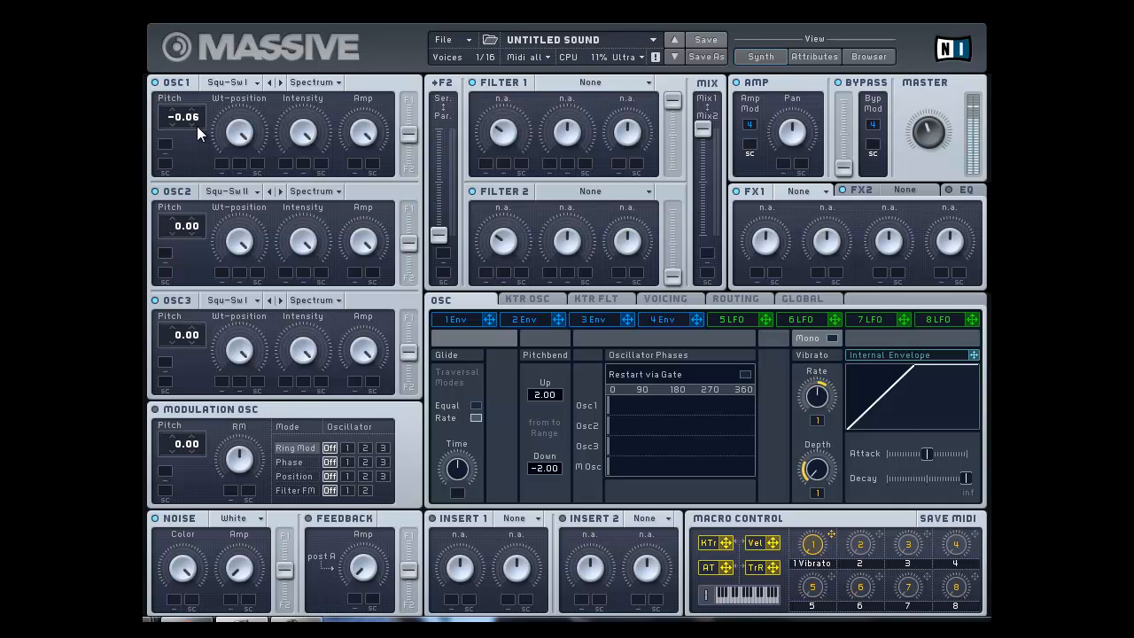
pyautogui.moveTo(183, 117); pyautogui.dragTo(182, 110)
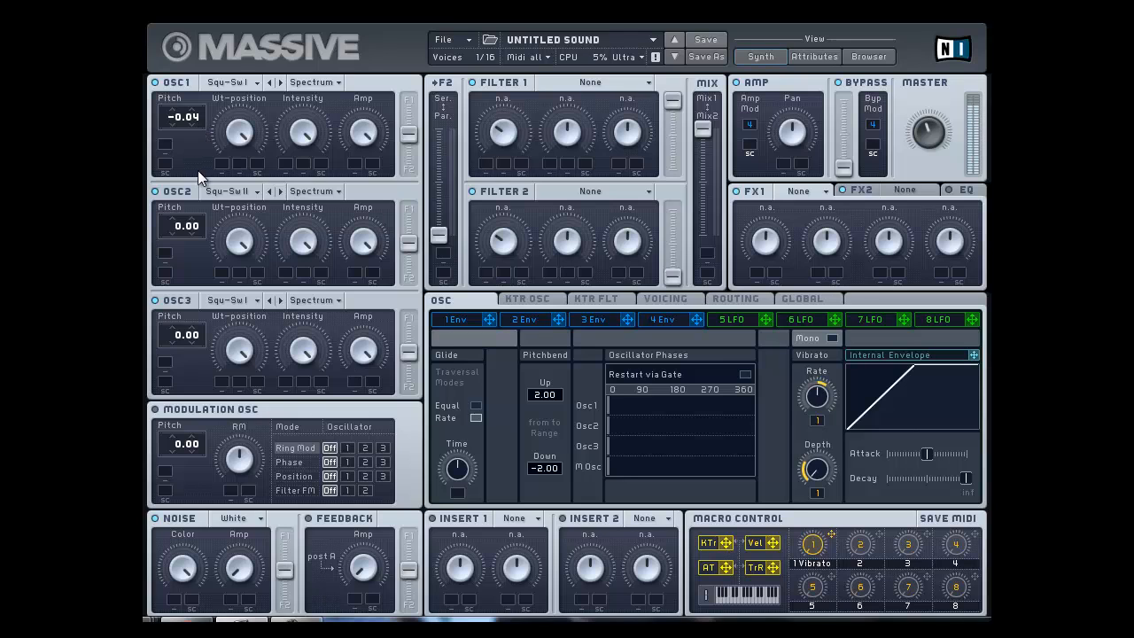
pyautogui.moveTo(180, 227); pyautogui.dragTo(181, 245)
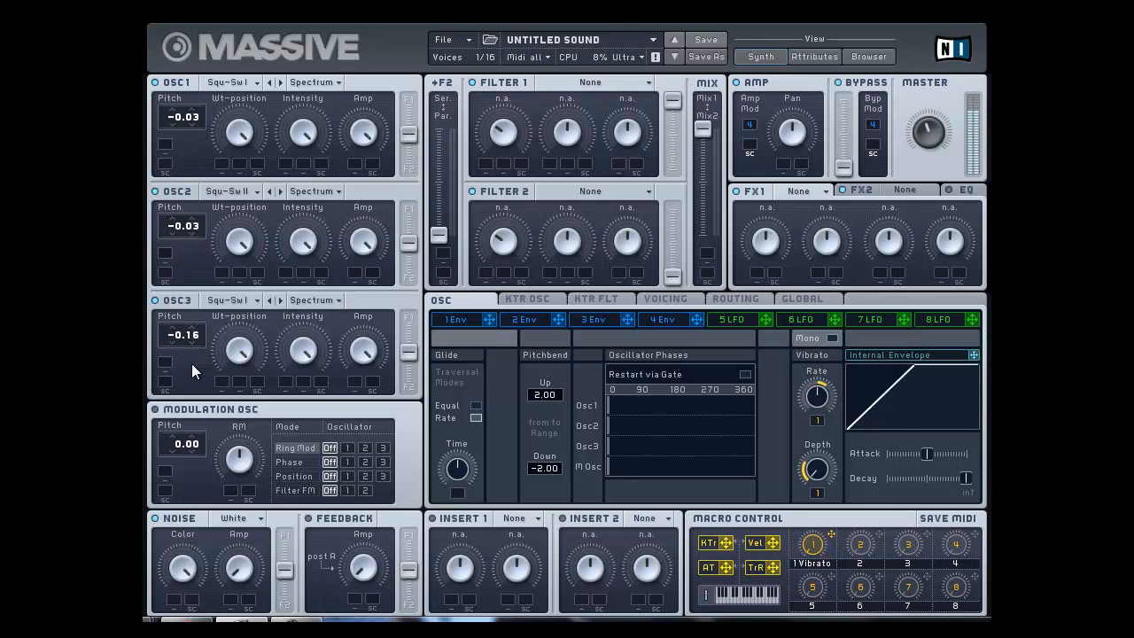
pyautogui.moveTo(181, 335); pyautogui.dragTo(180, 354)
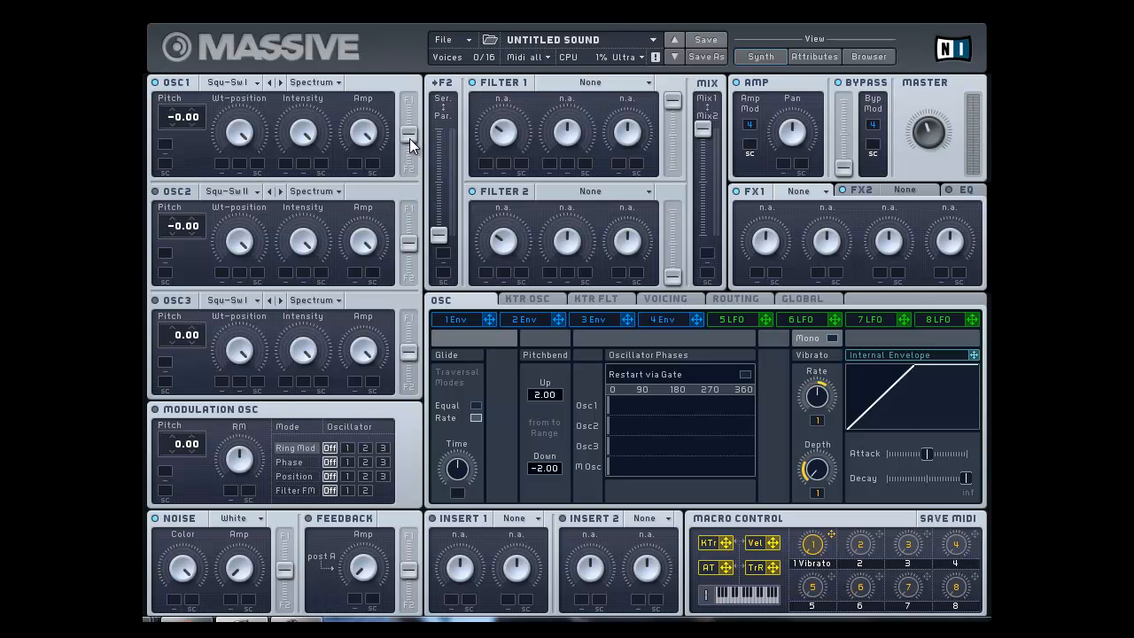
pyautogui.moveTo(411, 135)
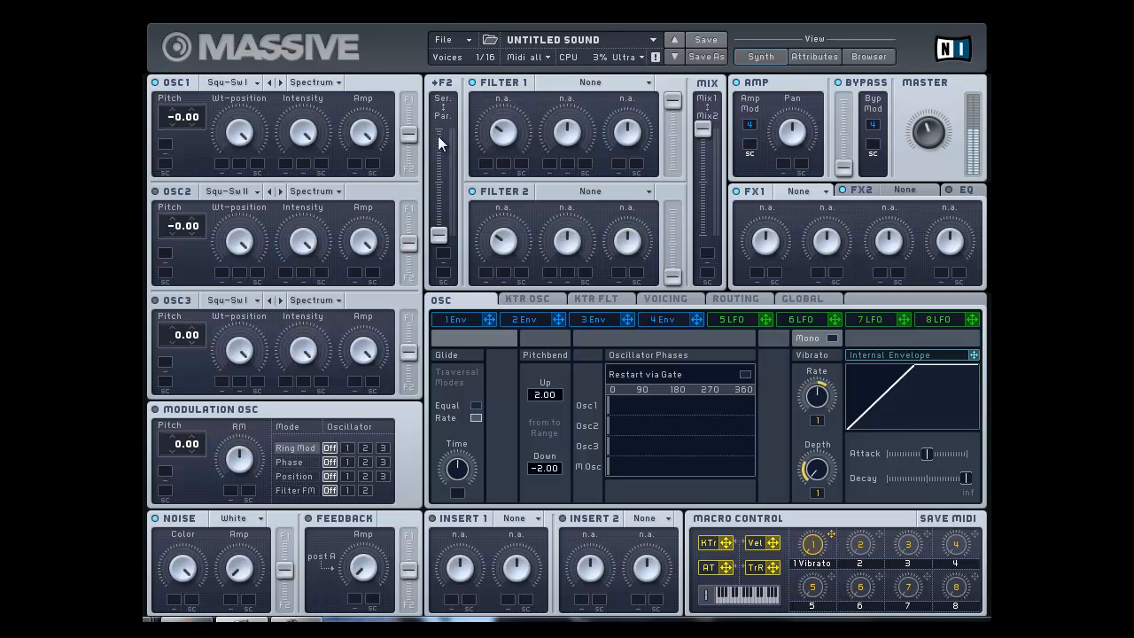
pyautogui.moveTo(397, 34)
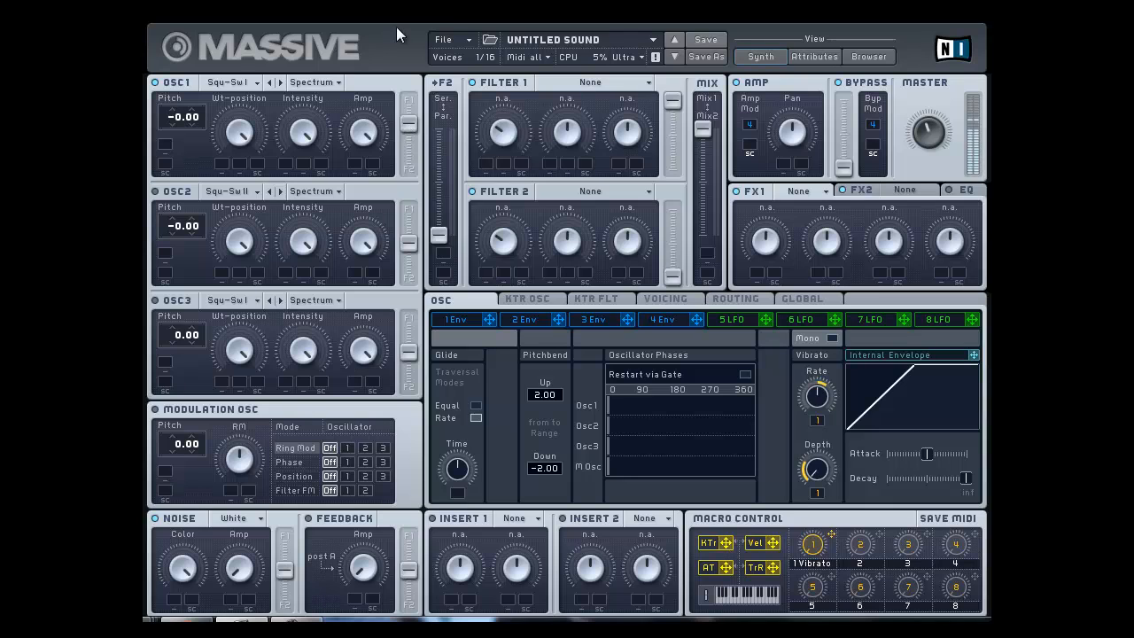
pyautogui.moveTo(404, 319)
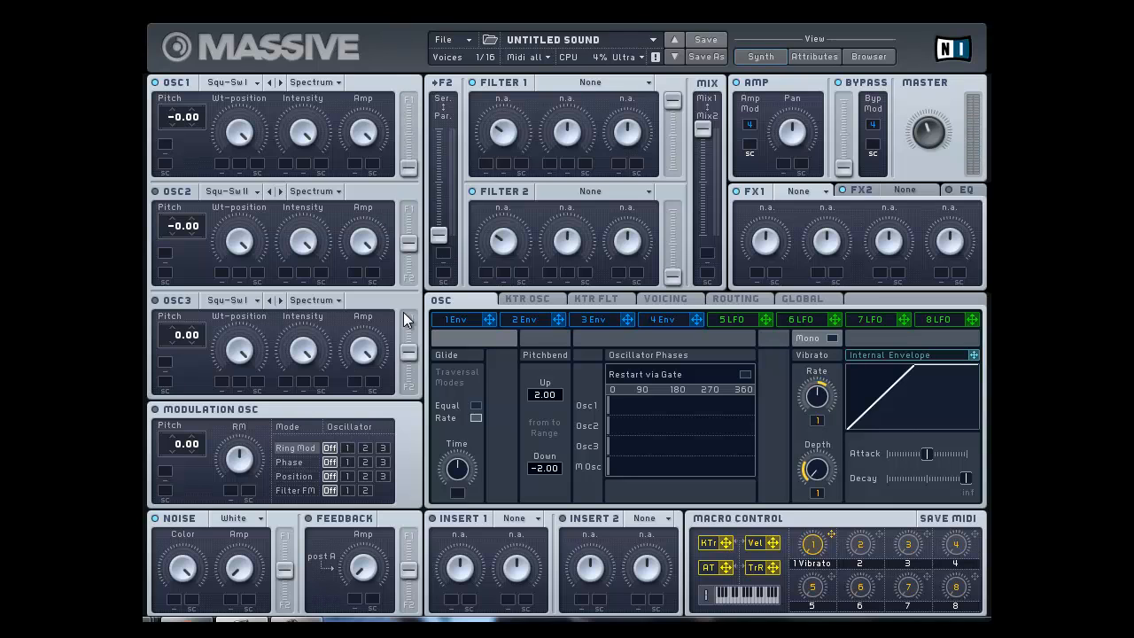
pyautogui.moveTo(636, 270)
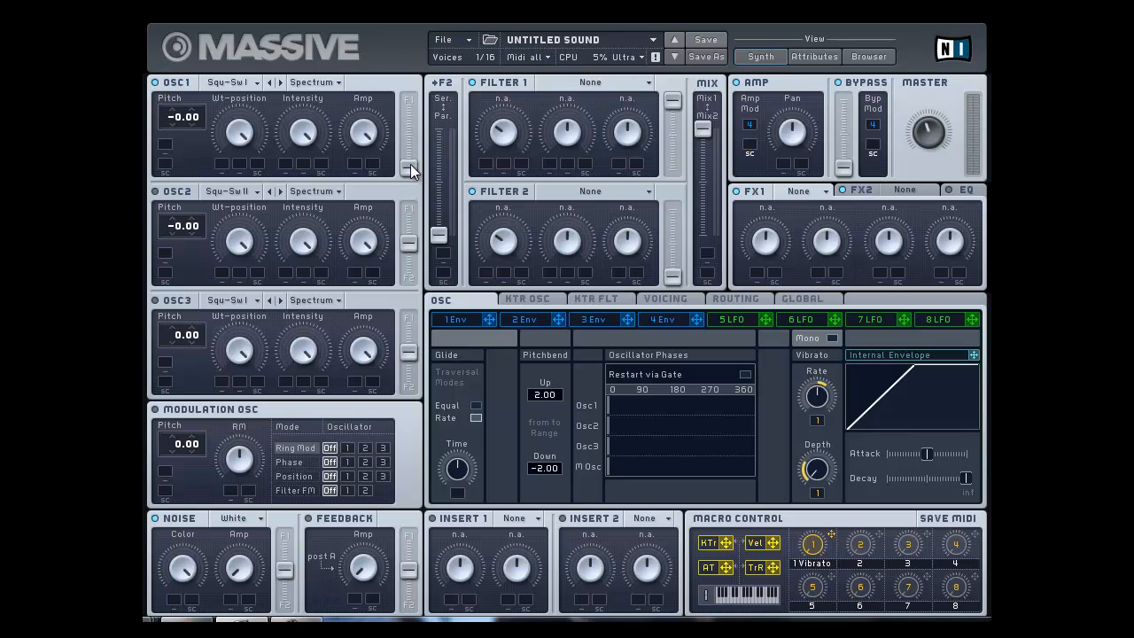
pyautogui.moveTo(417, 221)
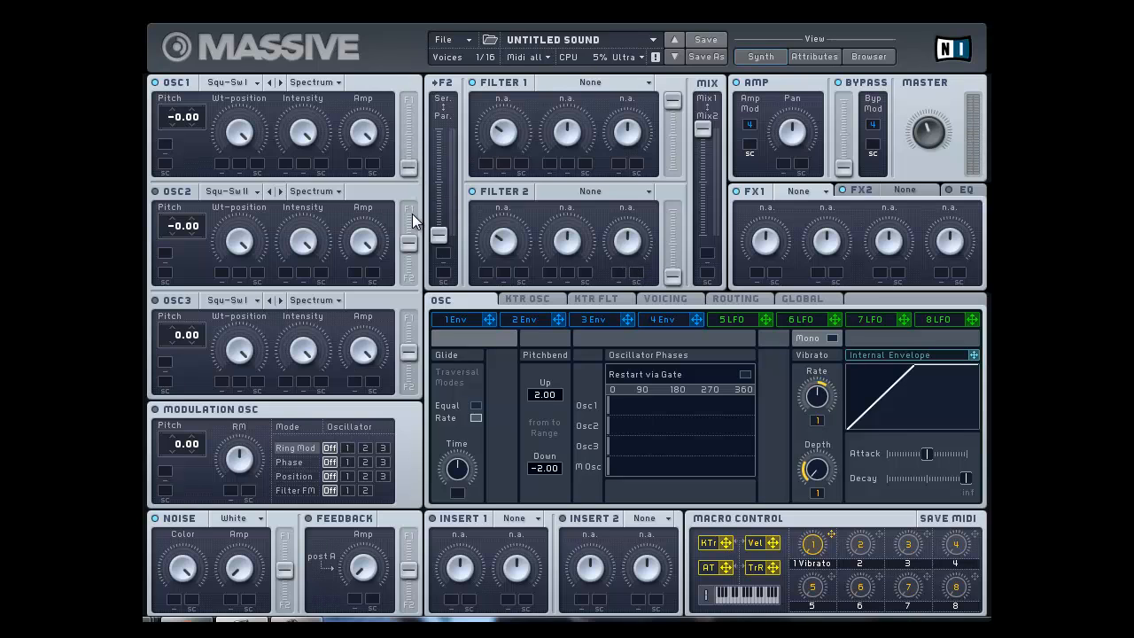
pyautogui.moveTo(400, 125)
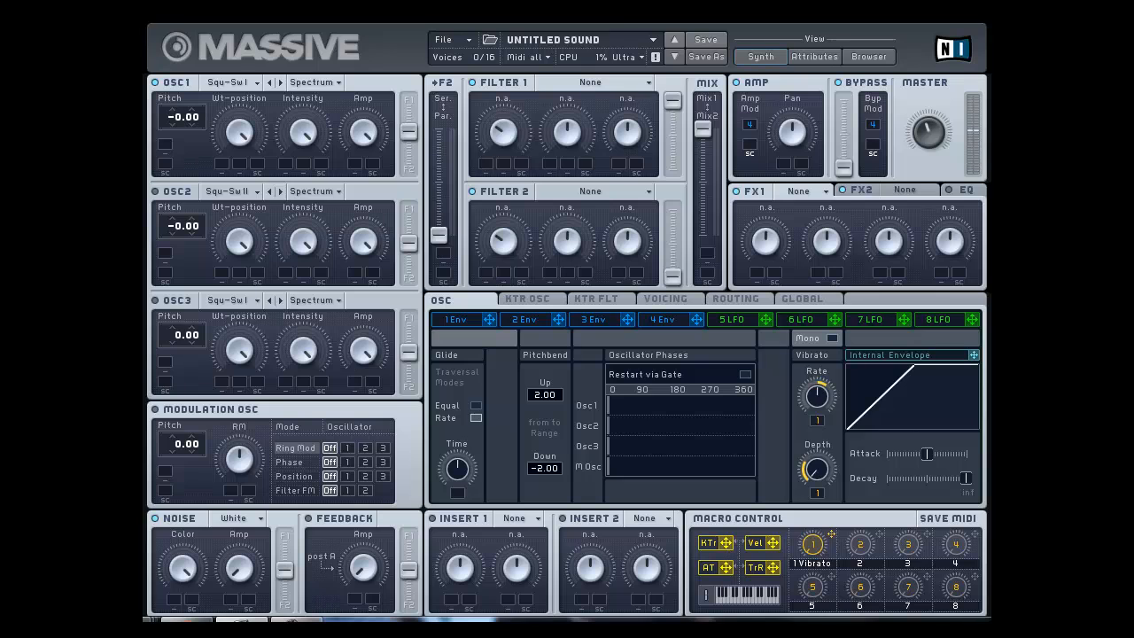
pyautogui.moveTo(284, 16)
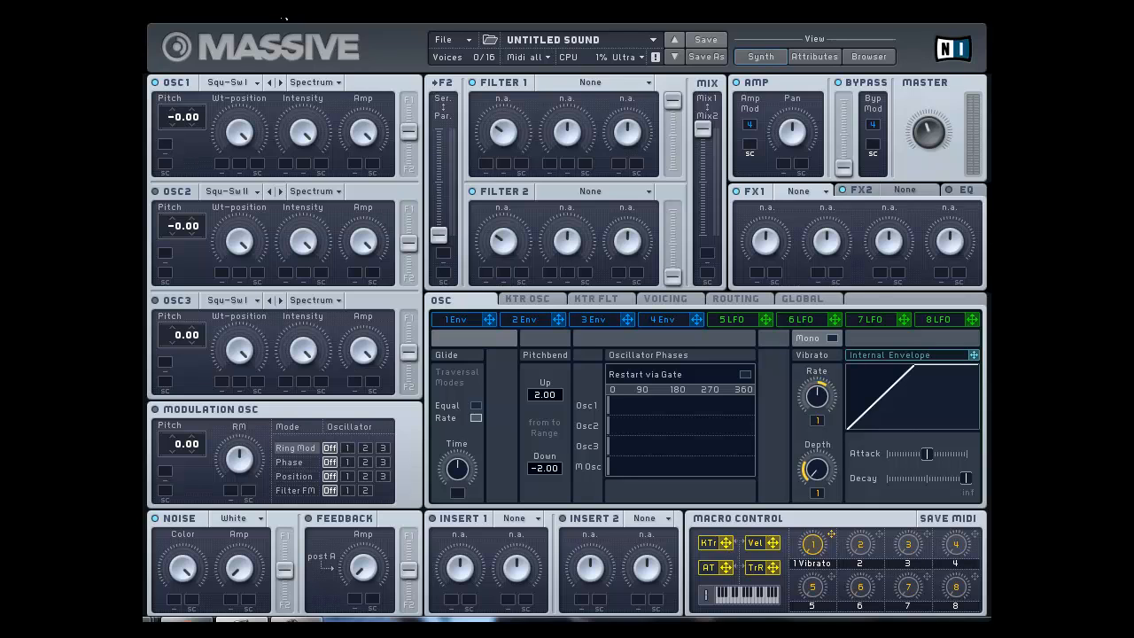
pyautogui.moveTo(285, 22)
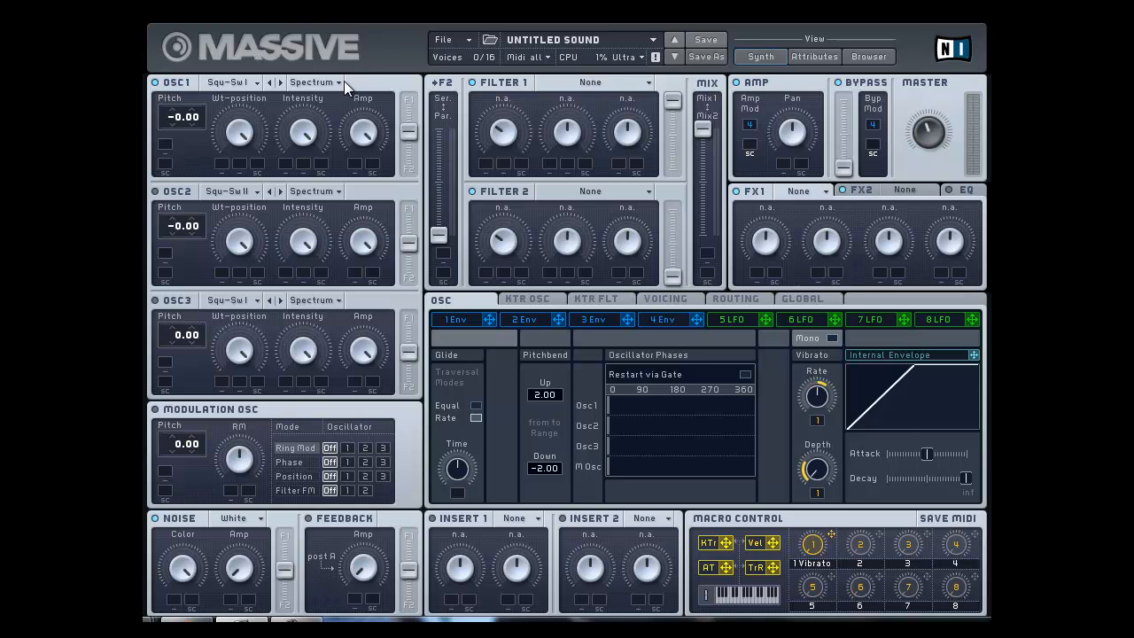
pyautogui.moveTo(335, 55)
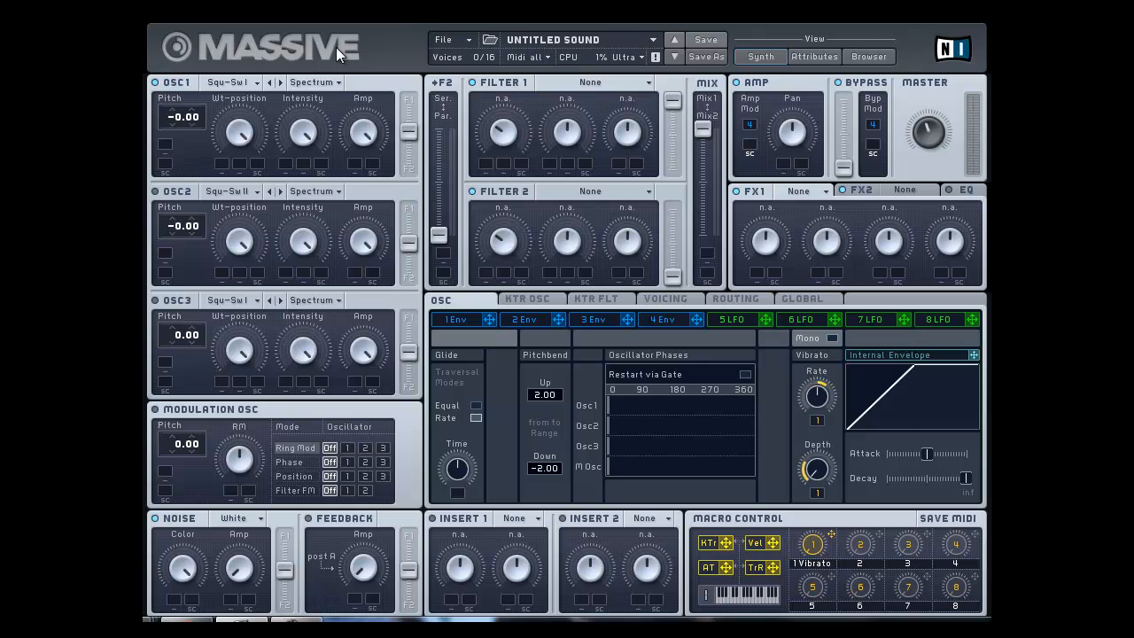